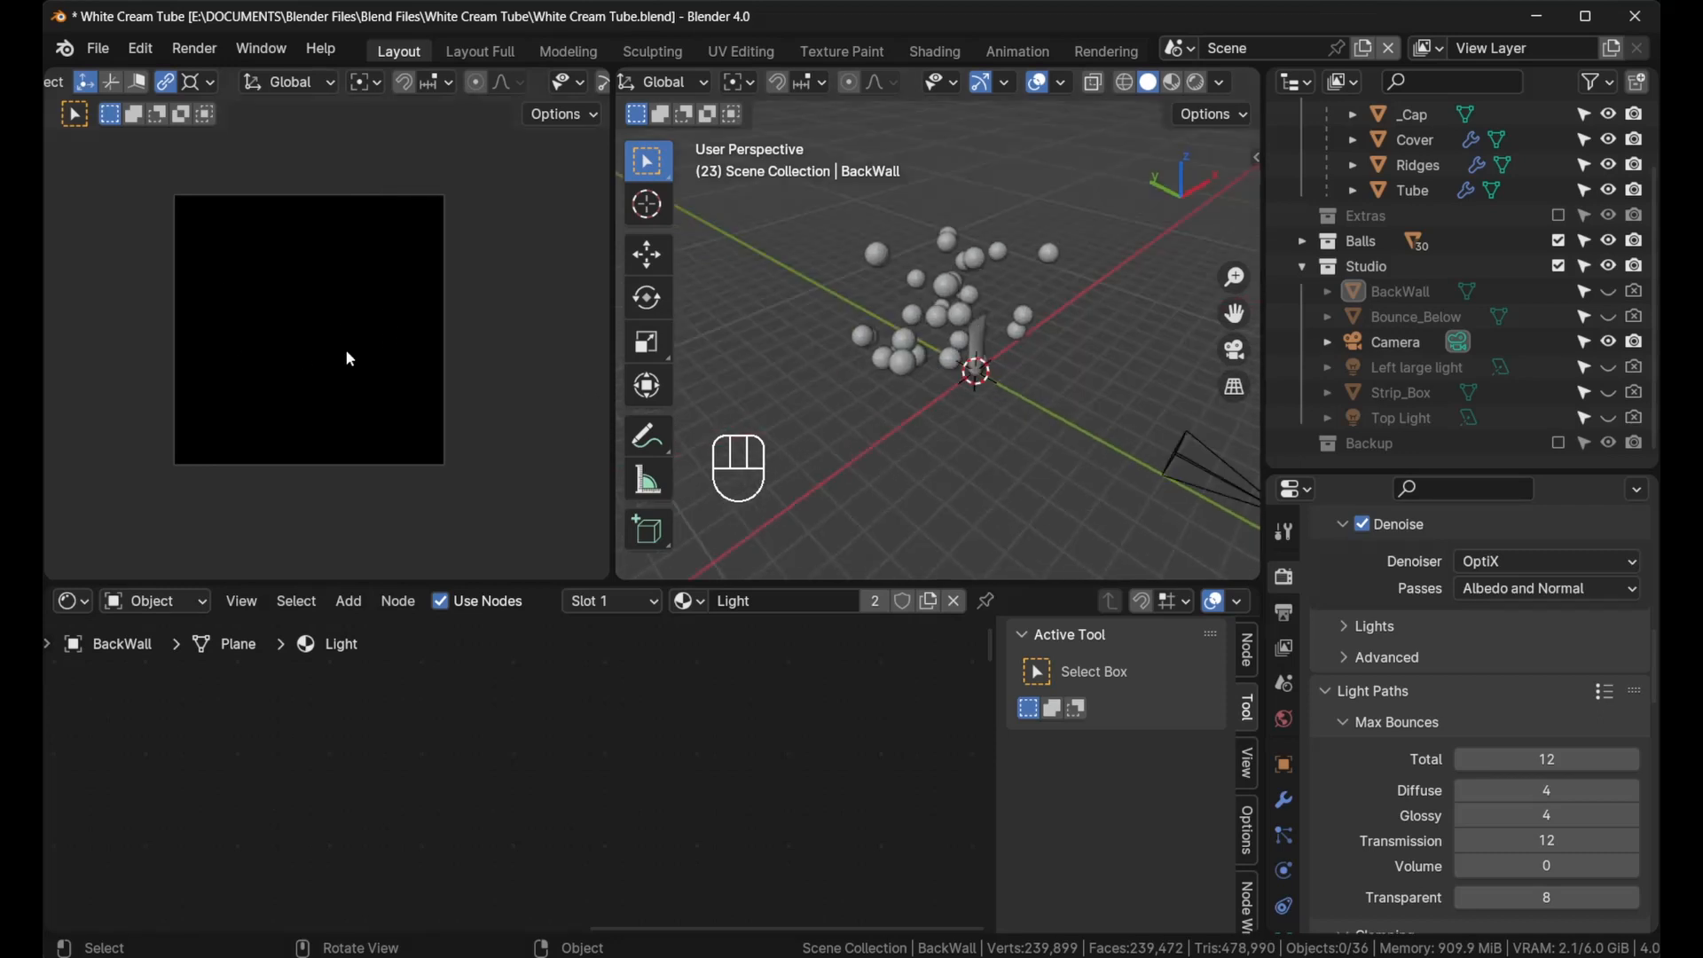
Switch the viewport to rendered shading and zoom out to see the whole scene
{"action": "key", "text": "z"}
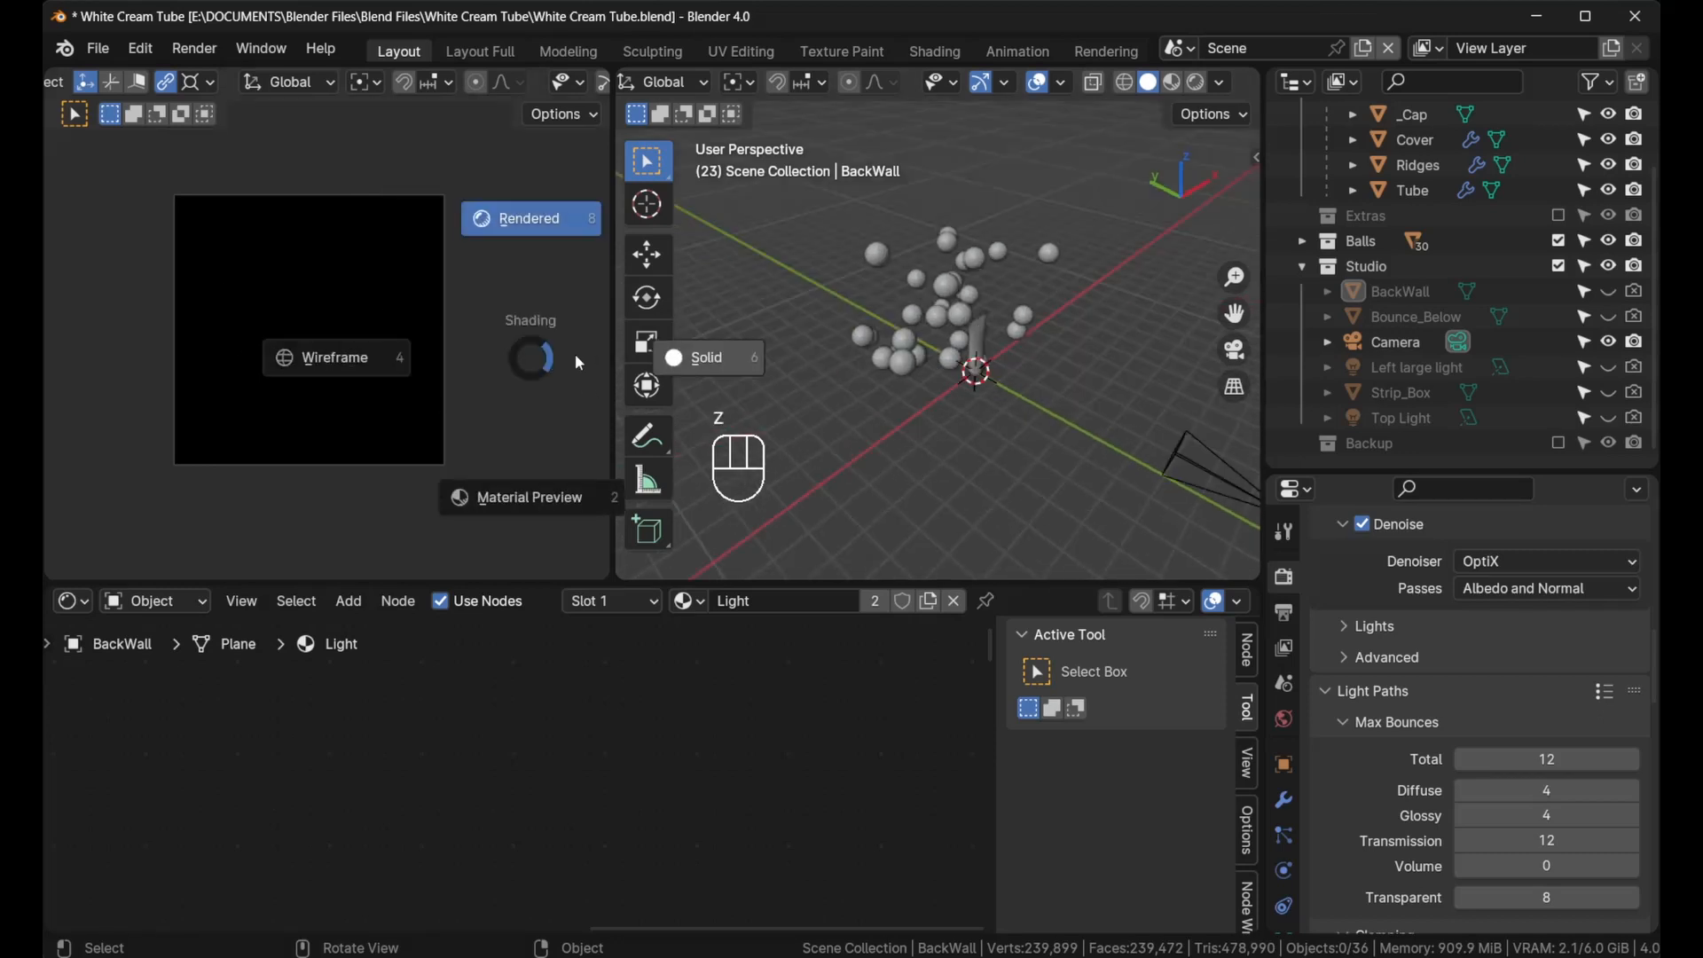
{"action": "left_click", "coordinate": [529, 219]}
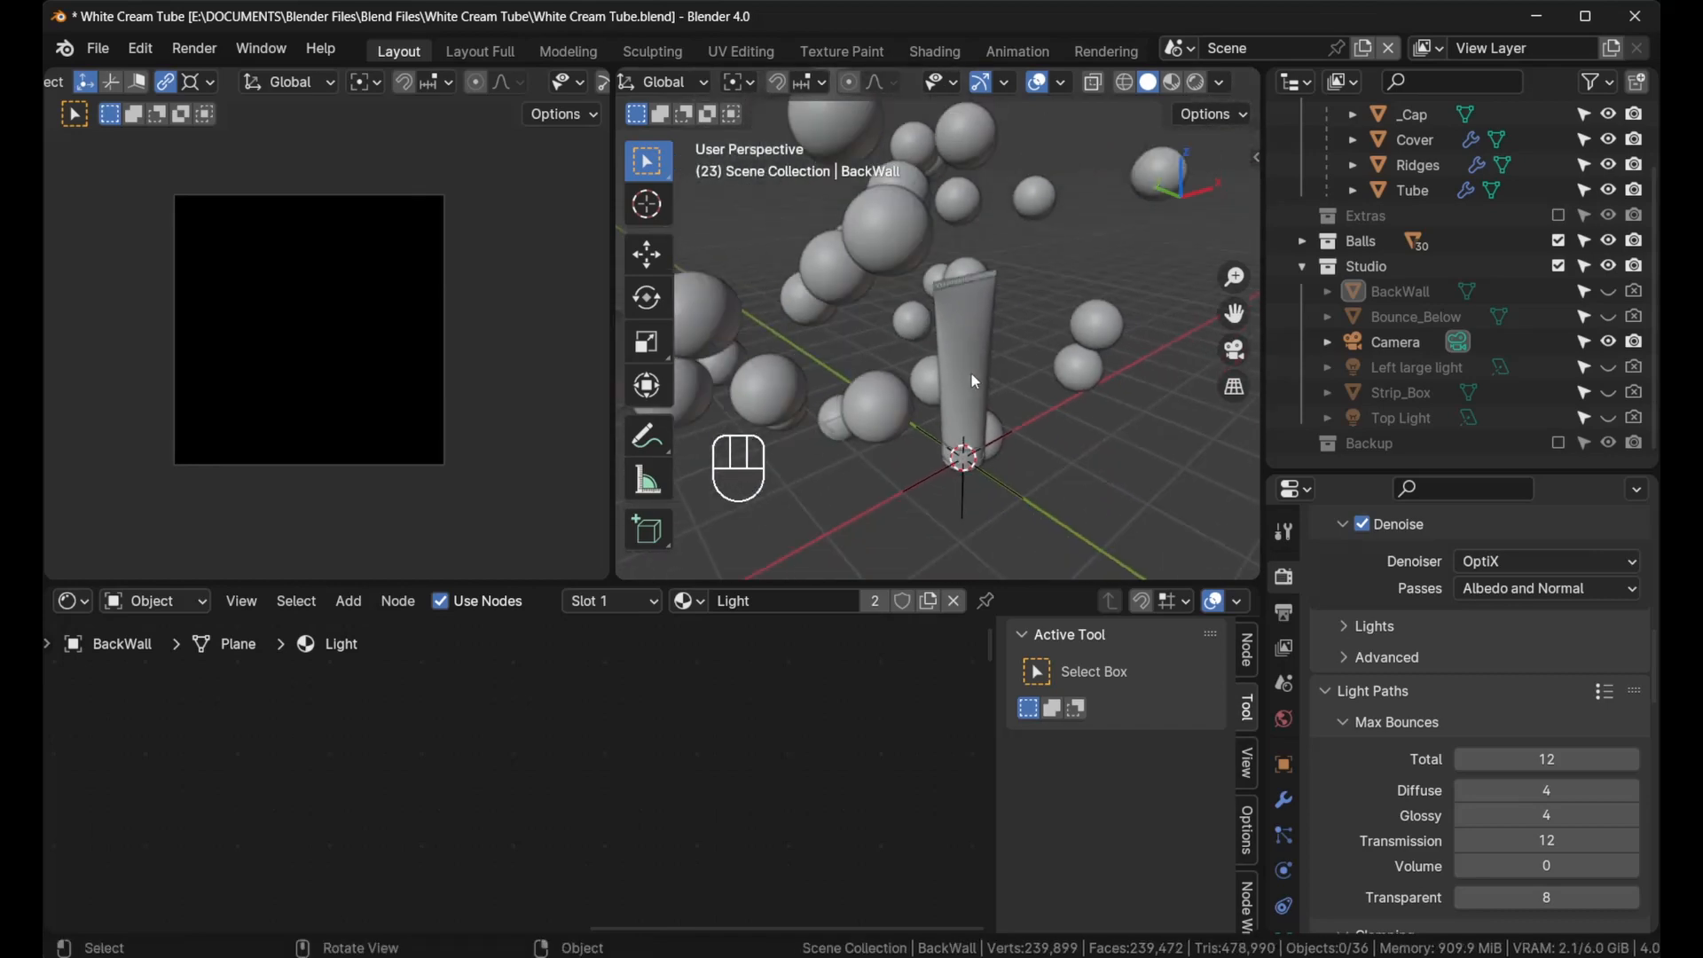
{"action": "left_click_drag", "start_coordinate": [972, 380], "coordinate": [977, 341]}
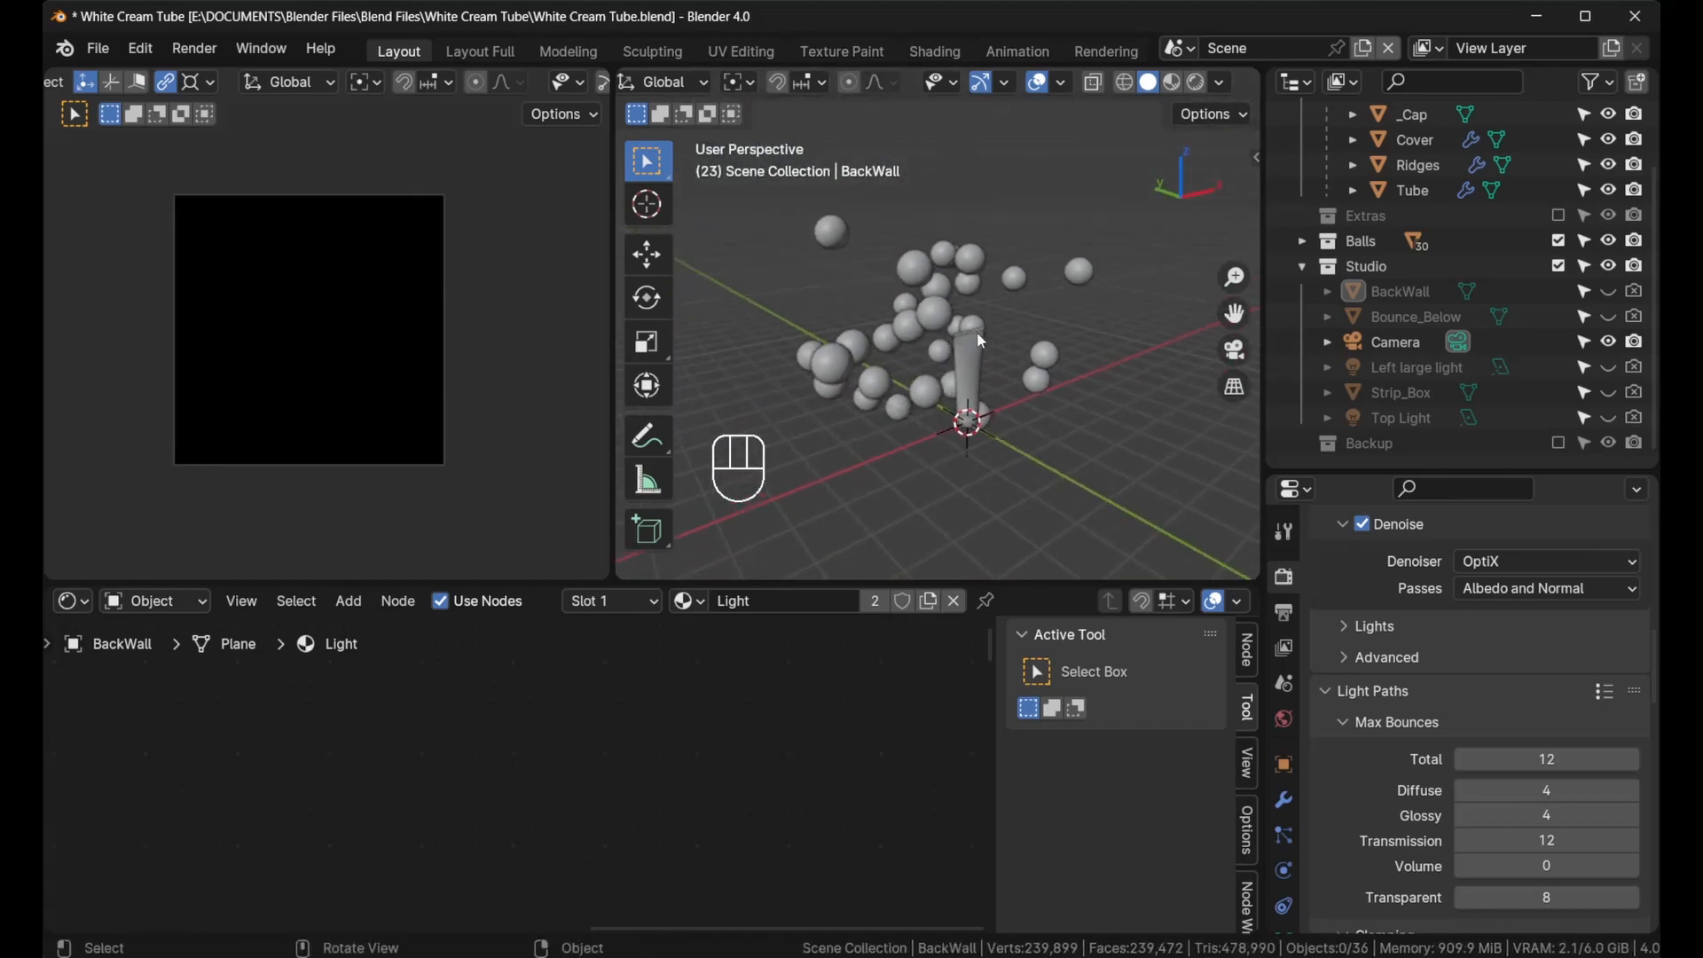
{"action": "mouse_move", "coordinate": [898, 314]}
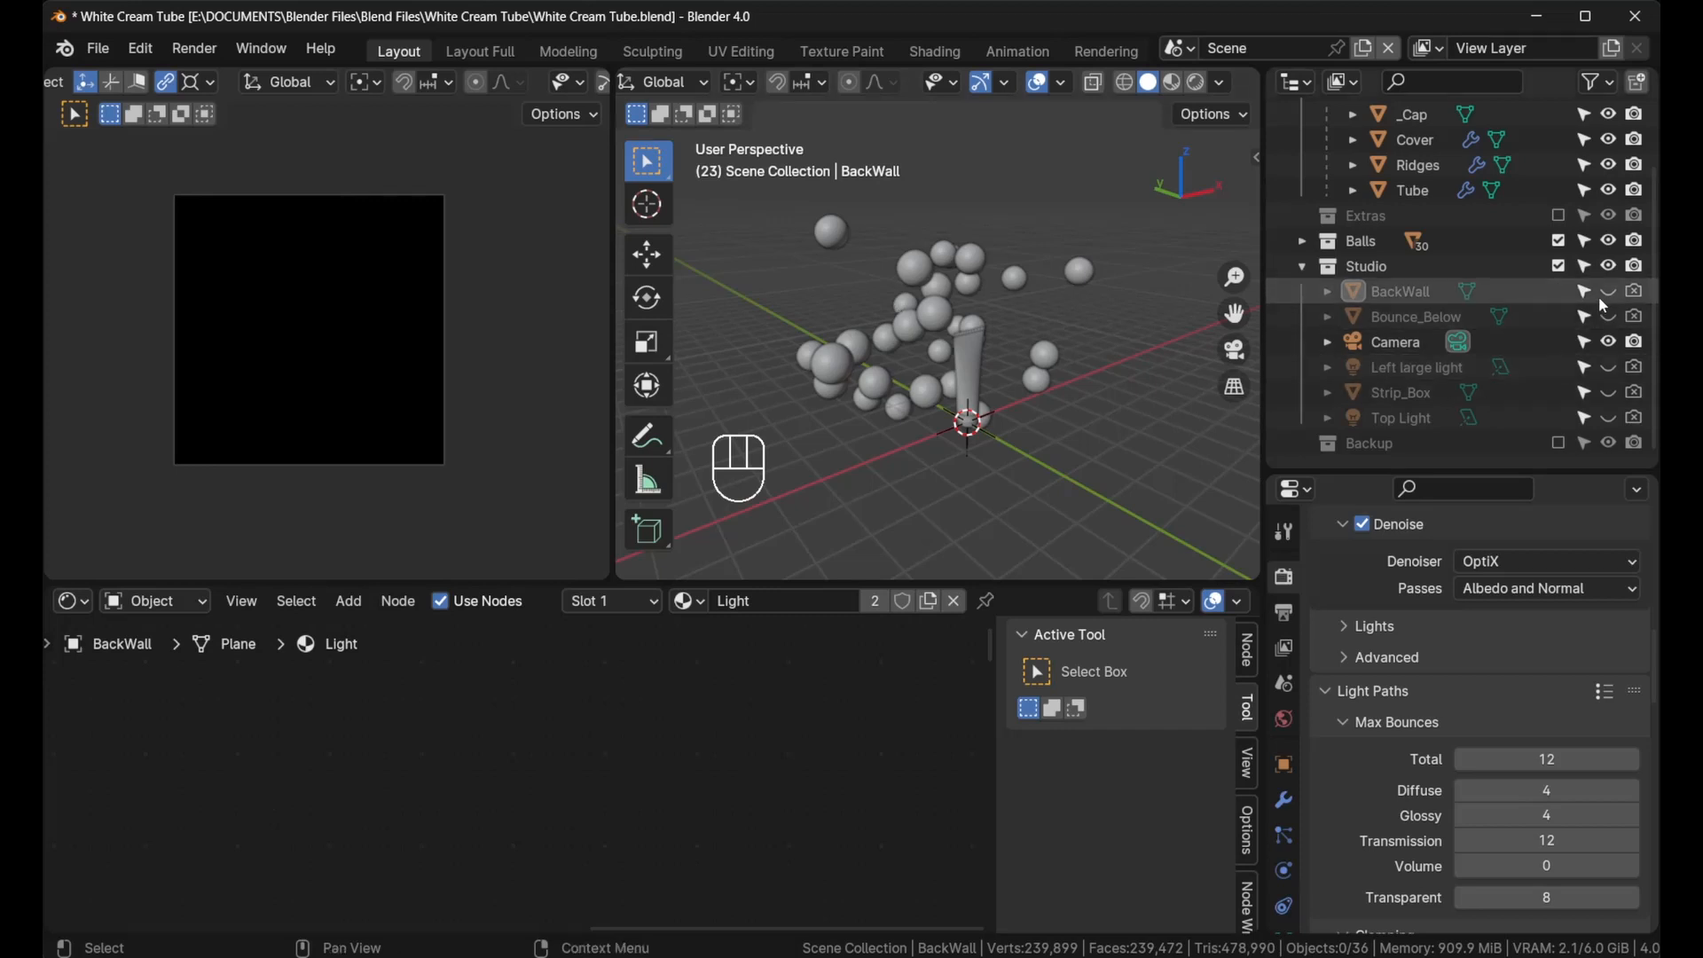
{"action": "mouse_move", "coordinate": [1608, 289]}
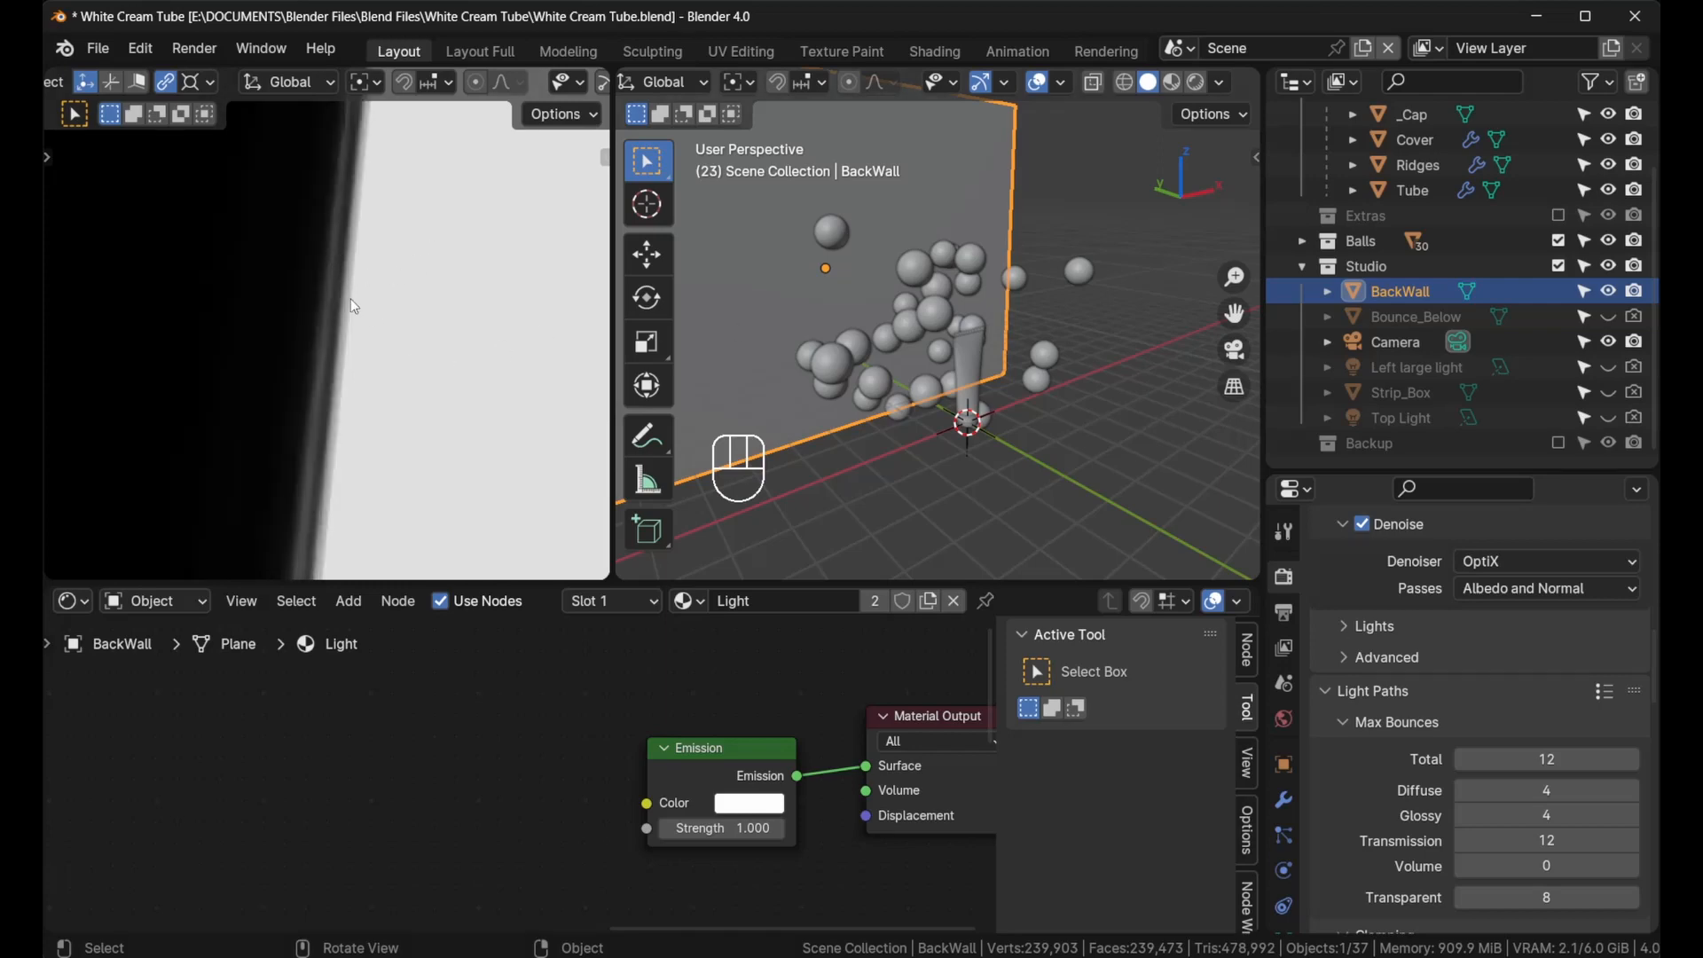
{"action": "mouse_move", "coordinate": [335, 362]}
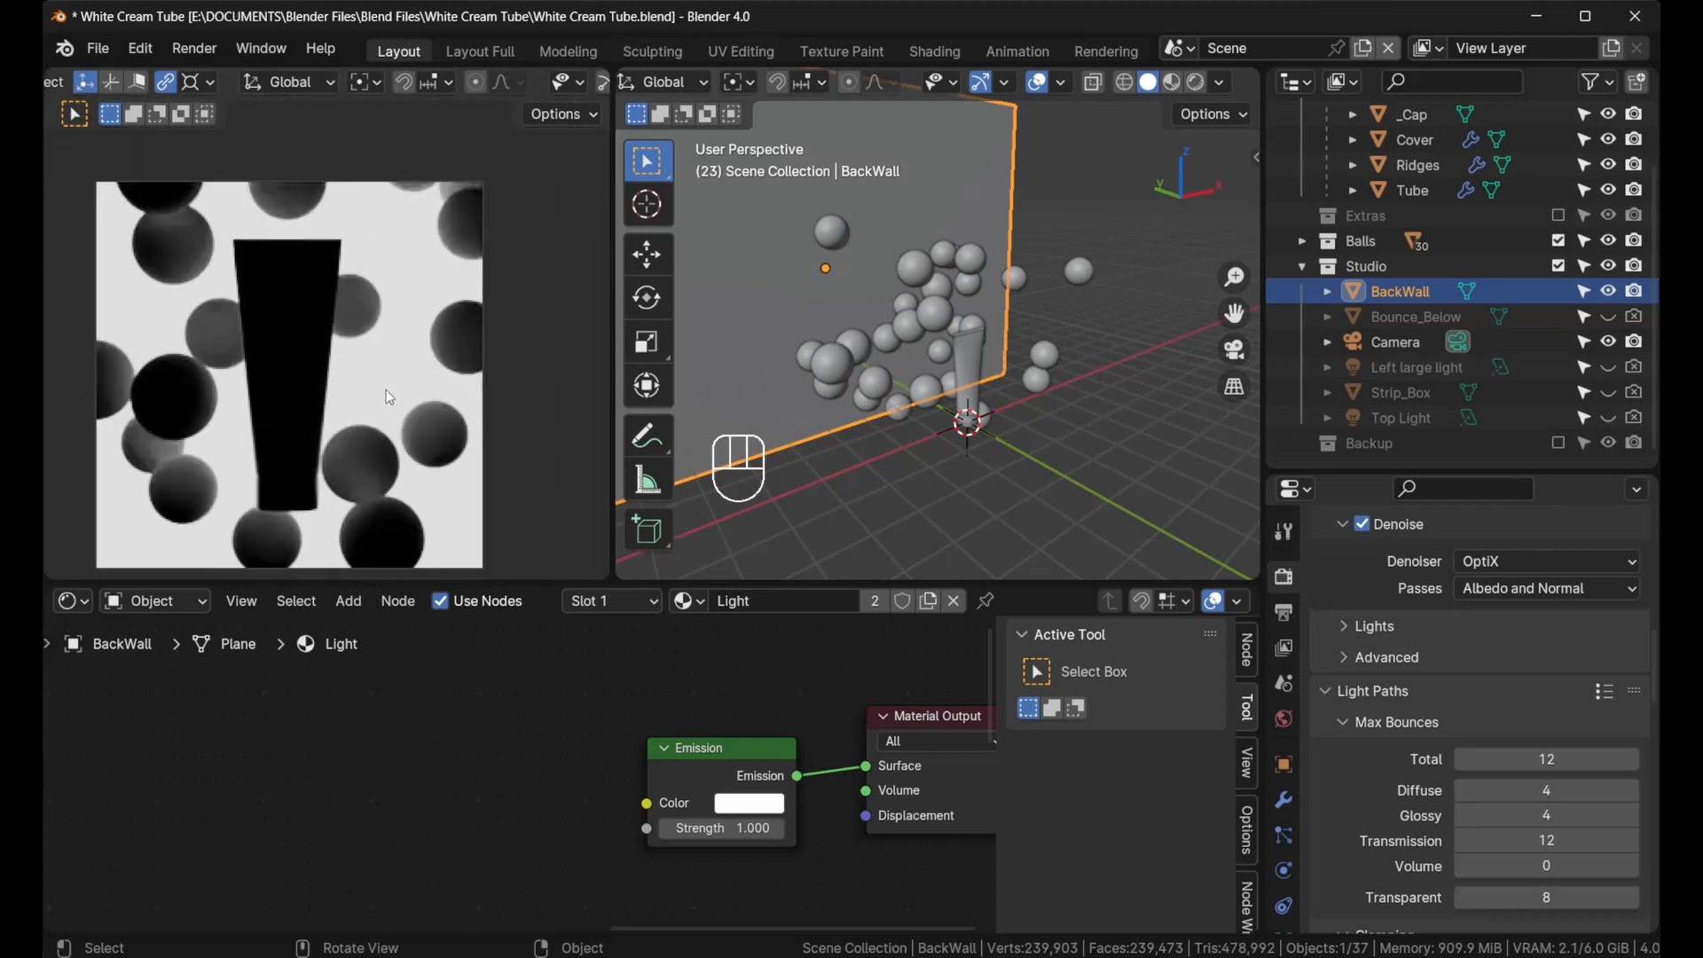
{"action": "mouse_move", "coordinate": [757, 323]}
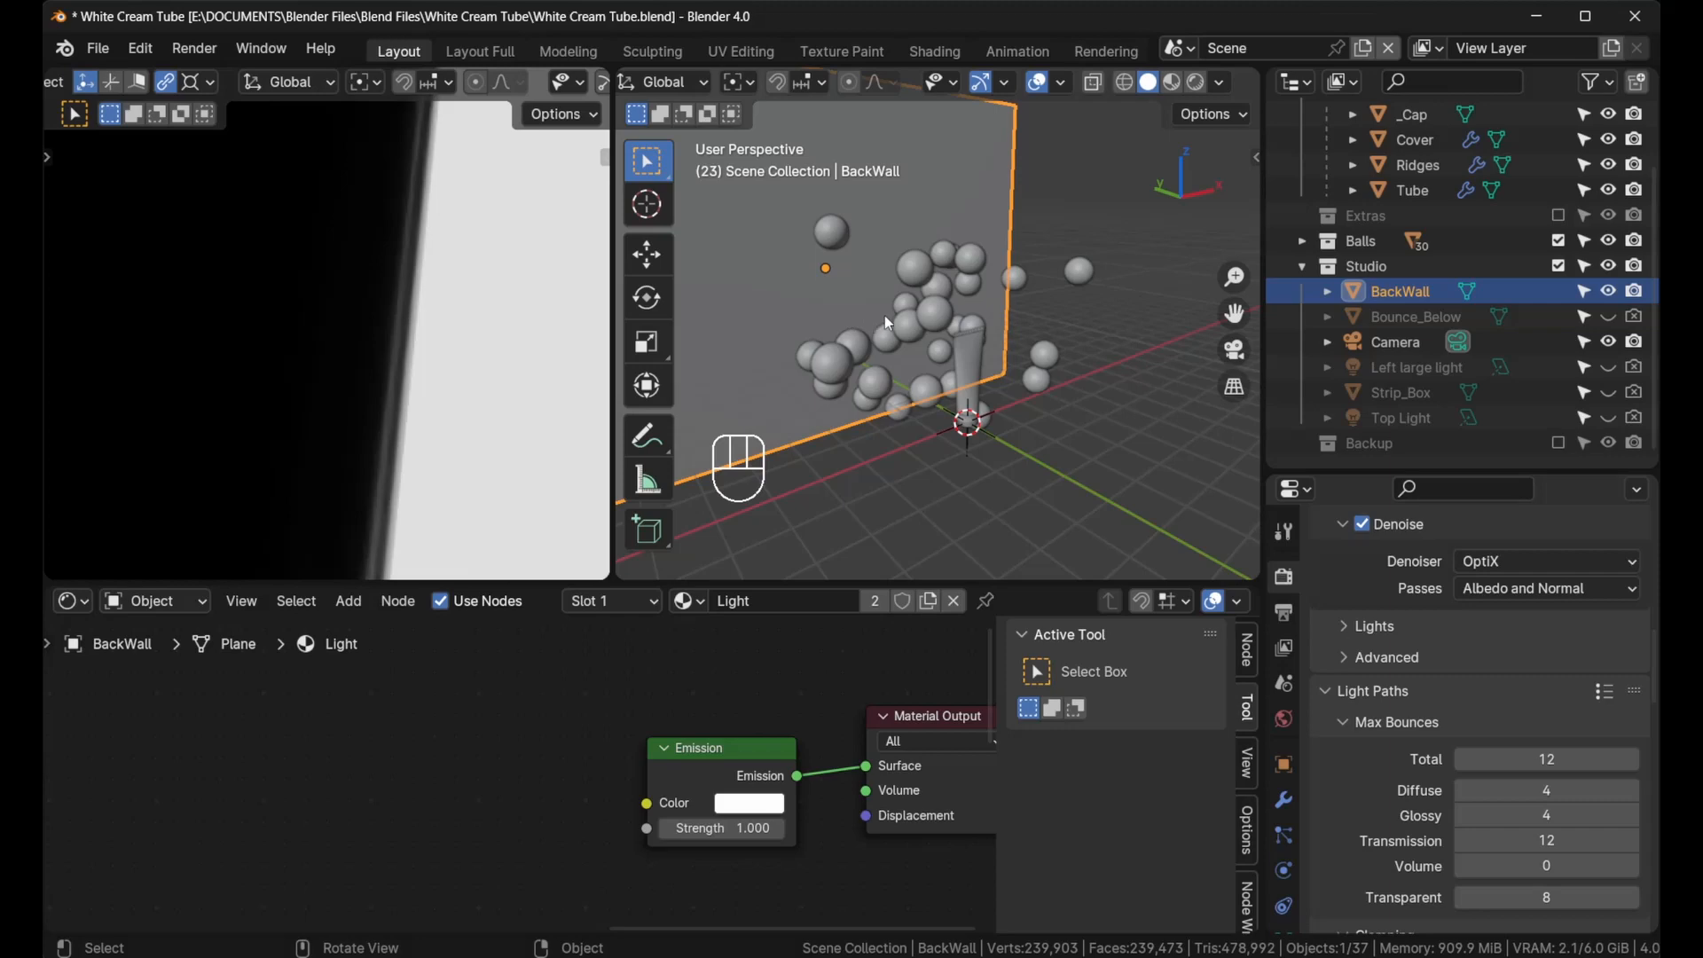
{"action": "key", "text": "g"}
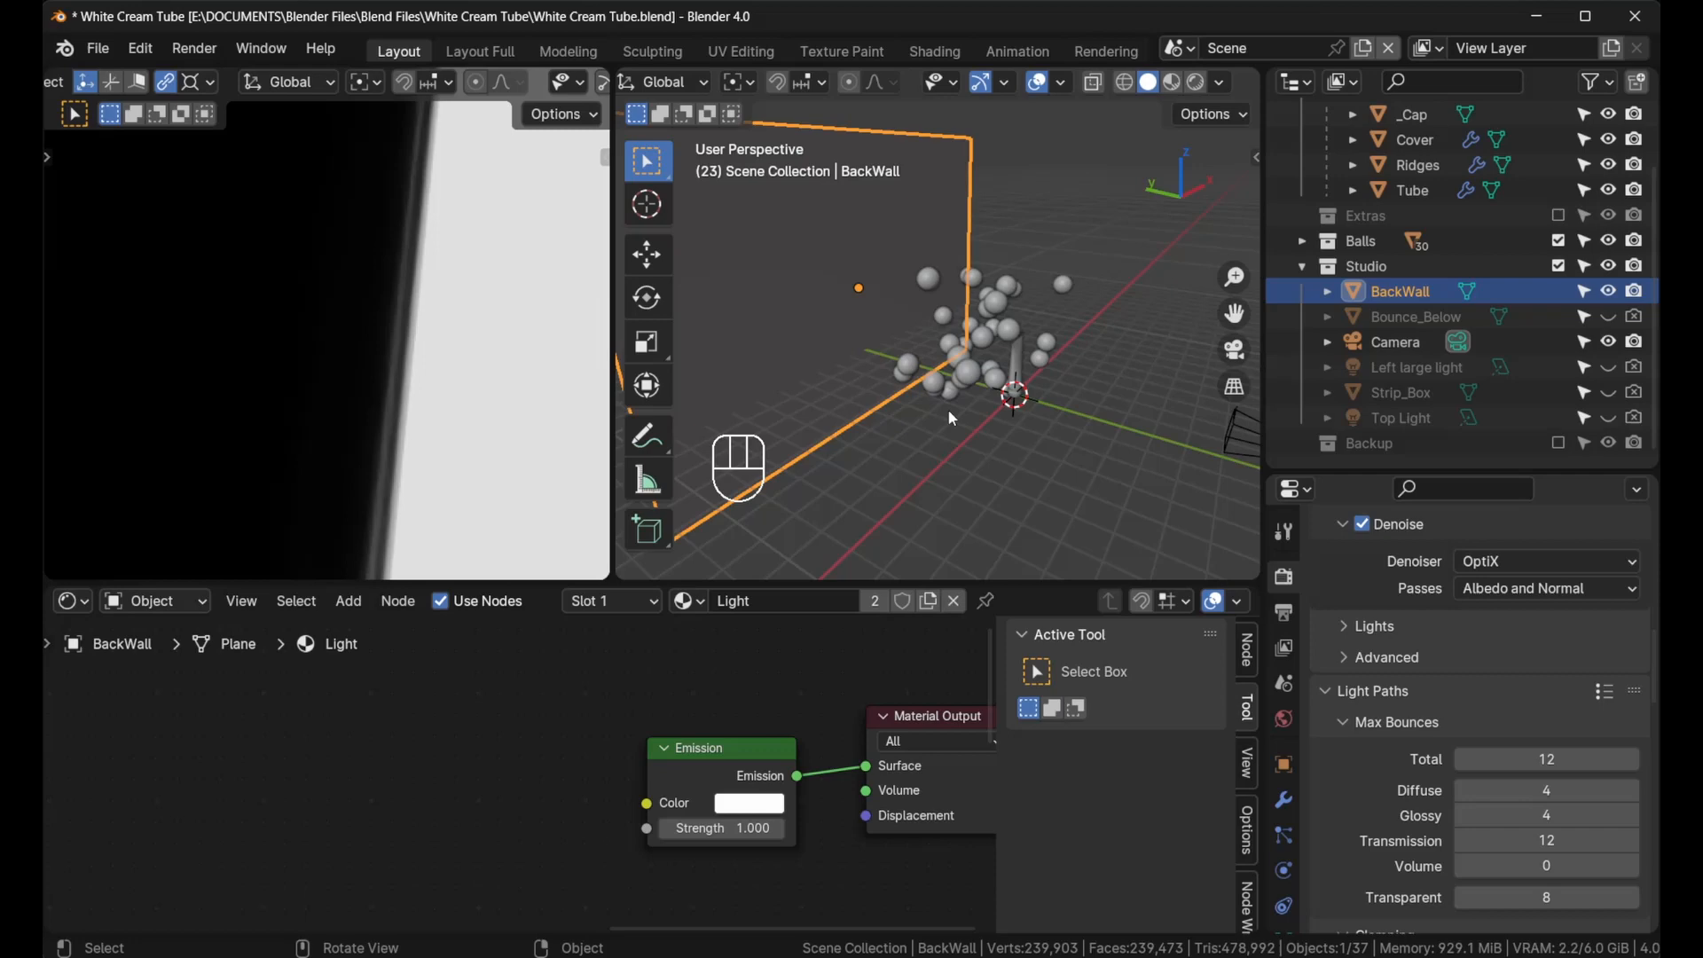
{"action": "mouse_move", "coordinate": [910, 419]}
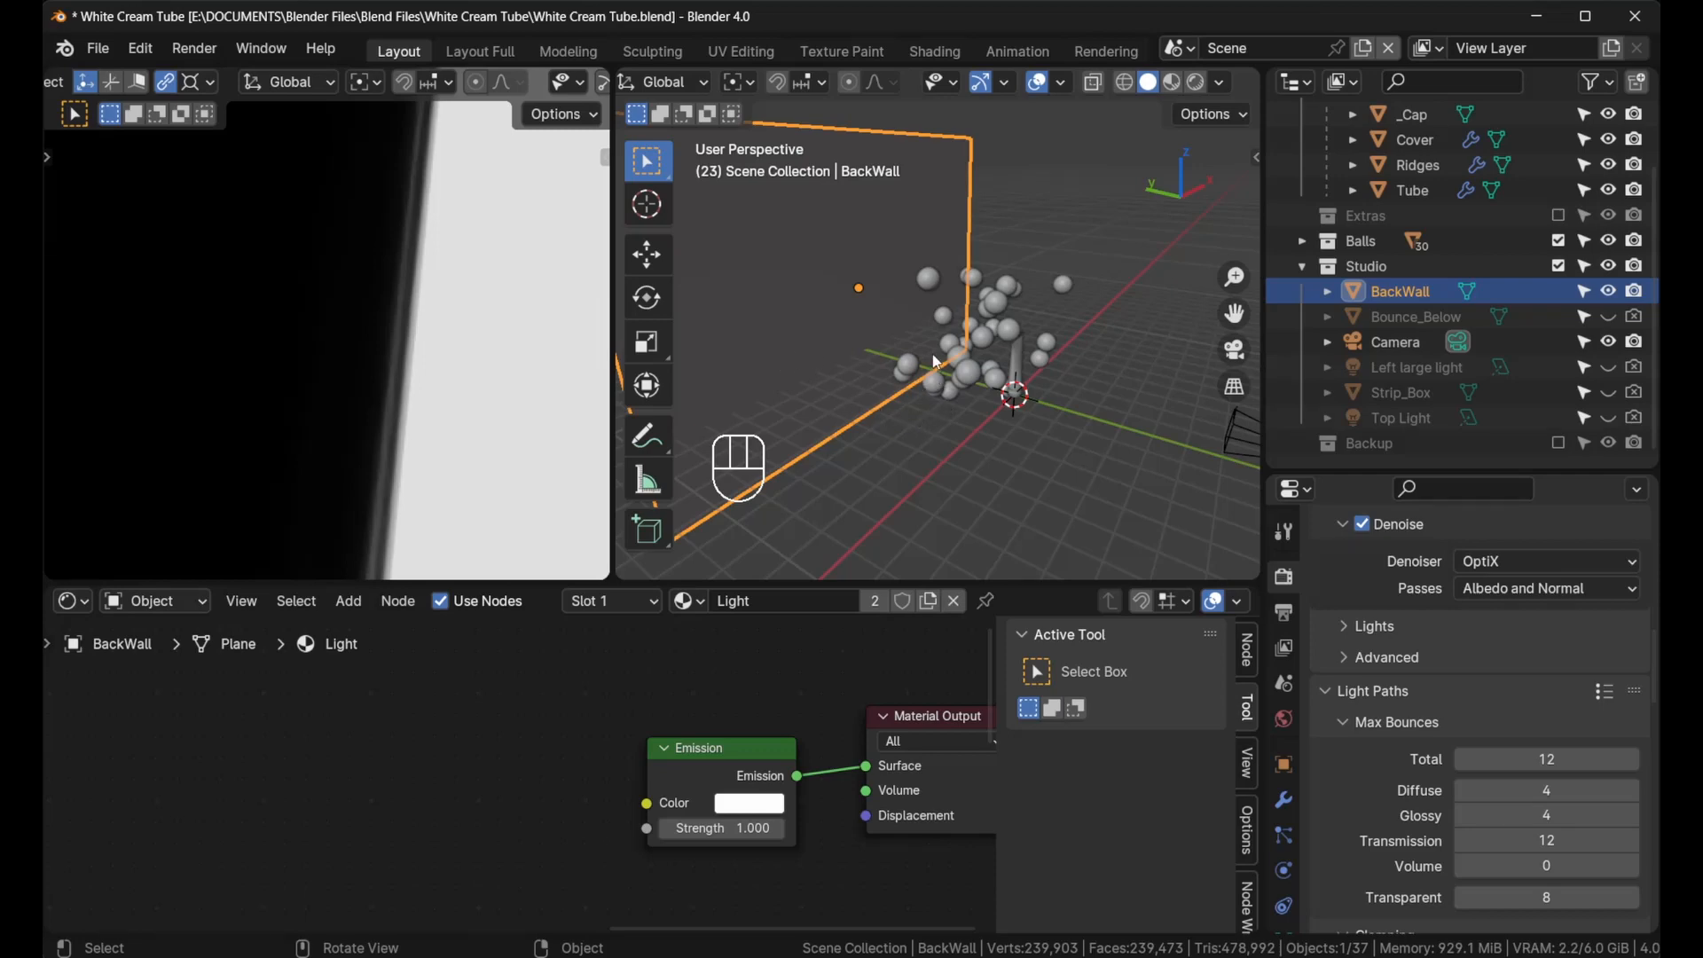
{"action": "mouse_move", "coordinate": [875, 353]}
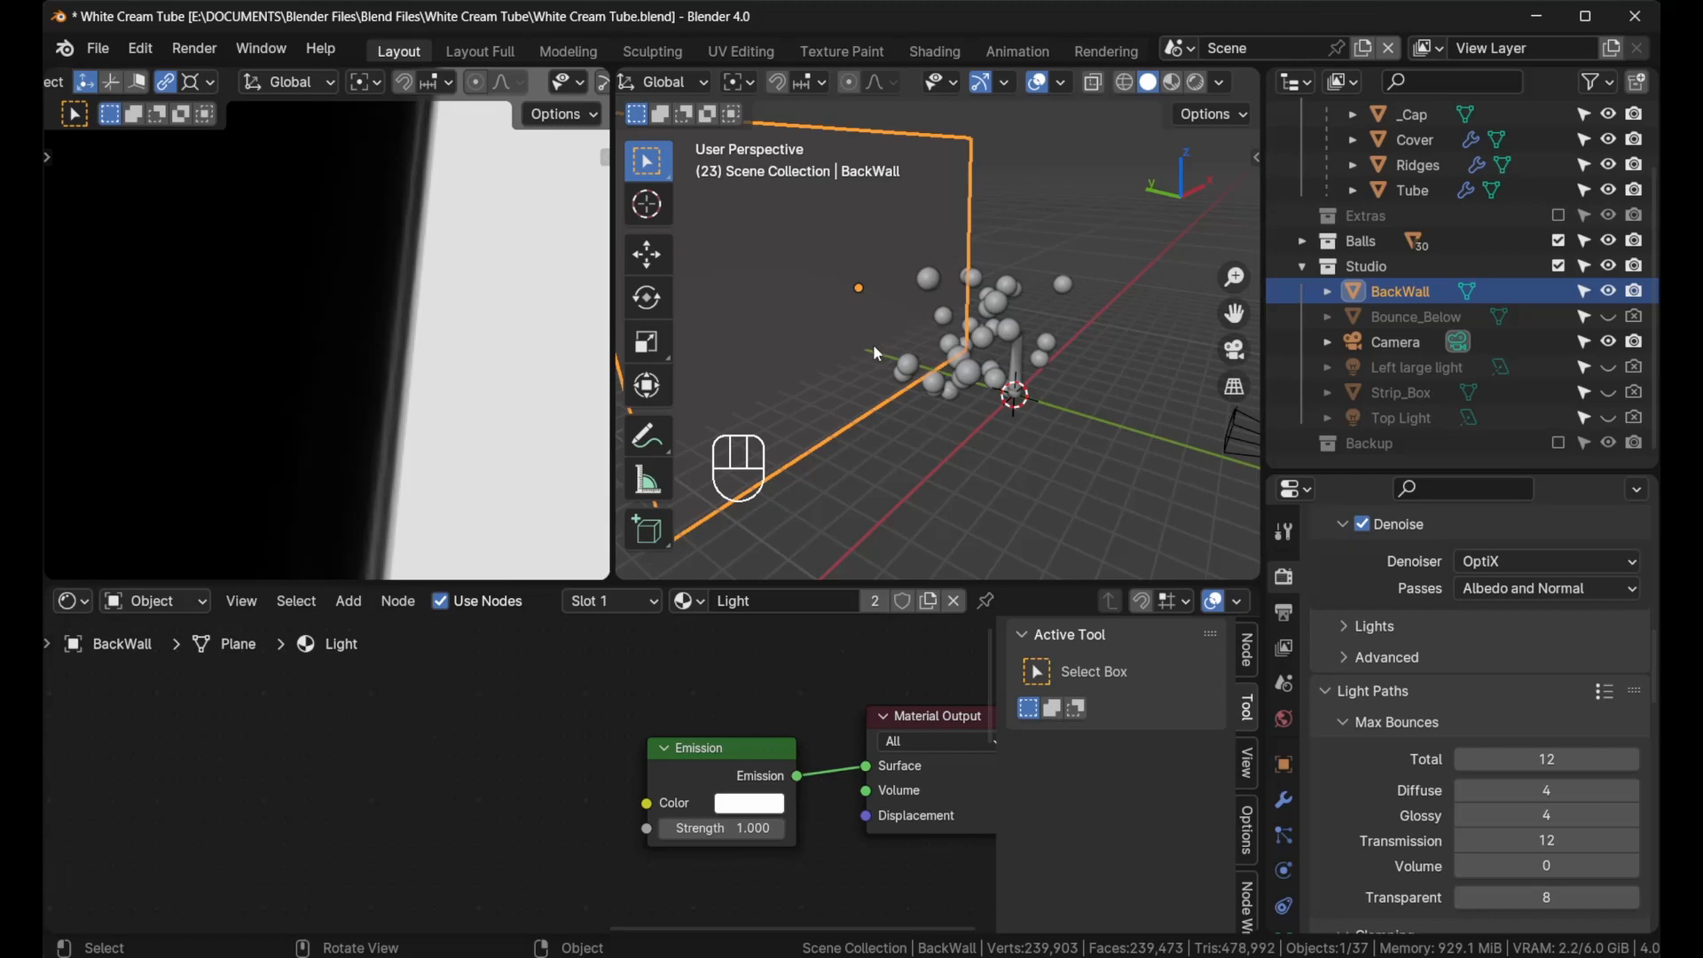
{"action": "mouse_move", "coordinate": [846, 373]}
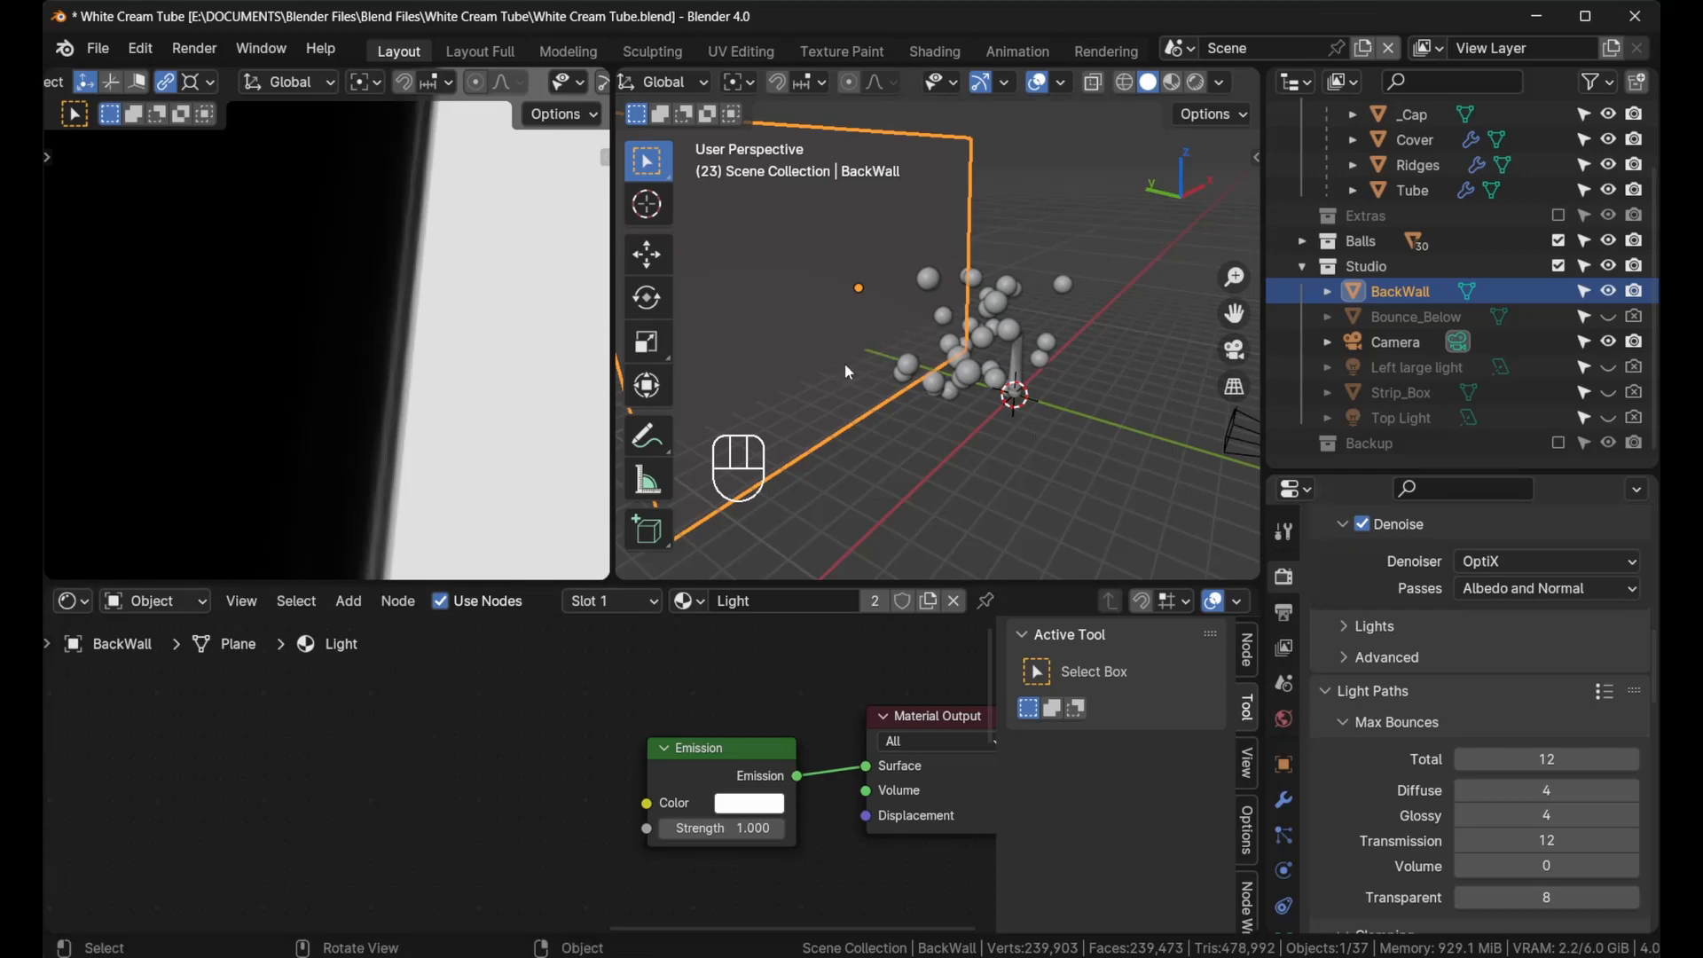
{"action": "mouse_move", "coordinate": [1283, 762]}
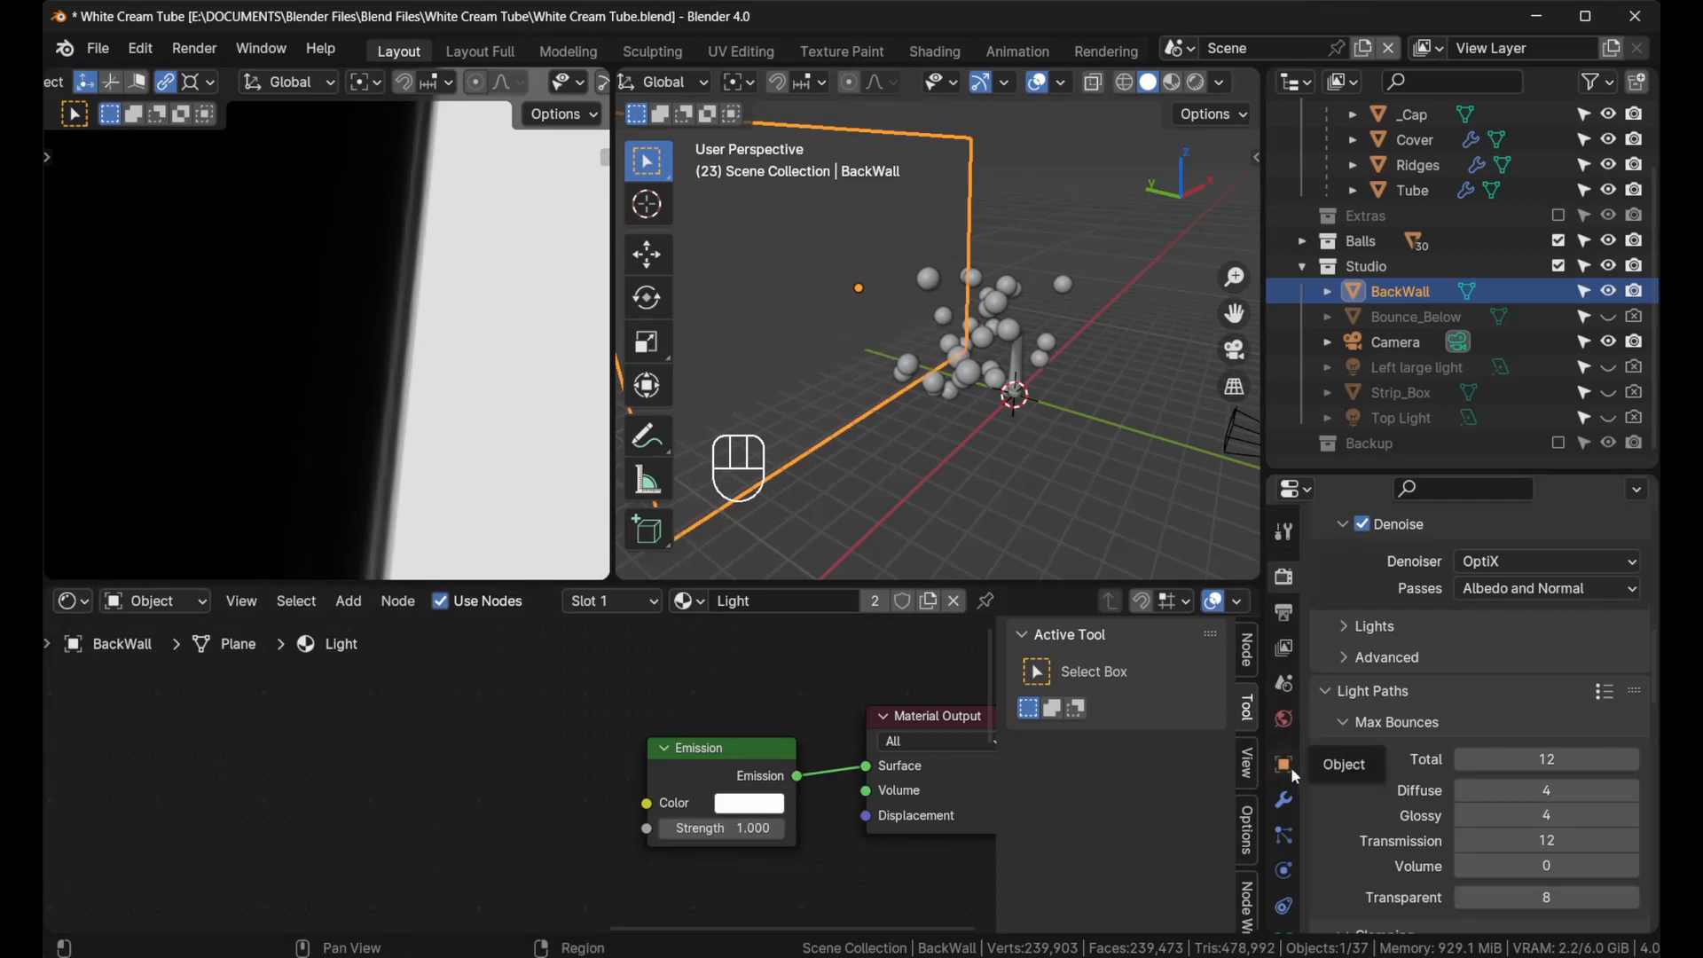
Turn off BackWall's Diffuse ray visibility in its object Visibility settings
{"action": "left_click", "coordinate": [1283, 763]}
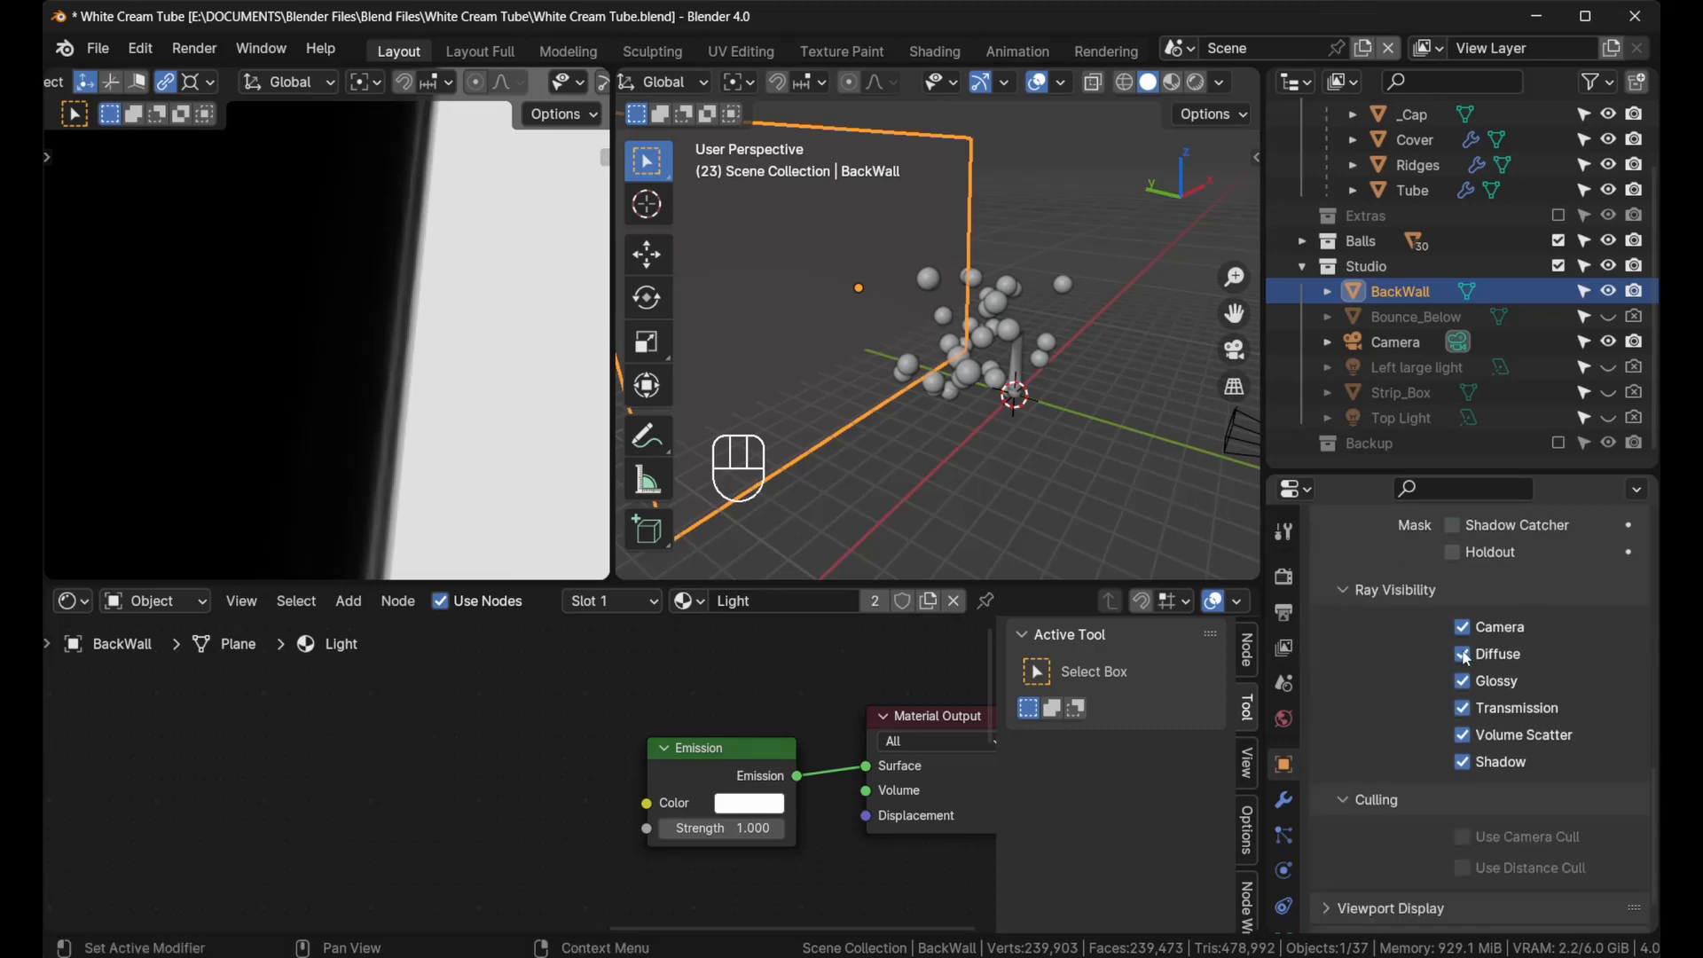
{"action": "left_click", "coordinate": [1460, 655]}
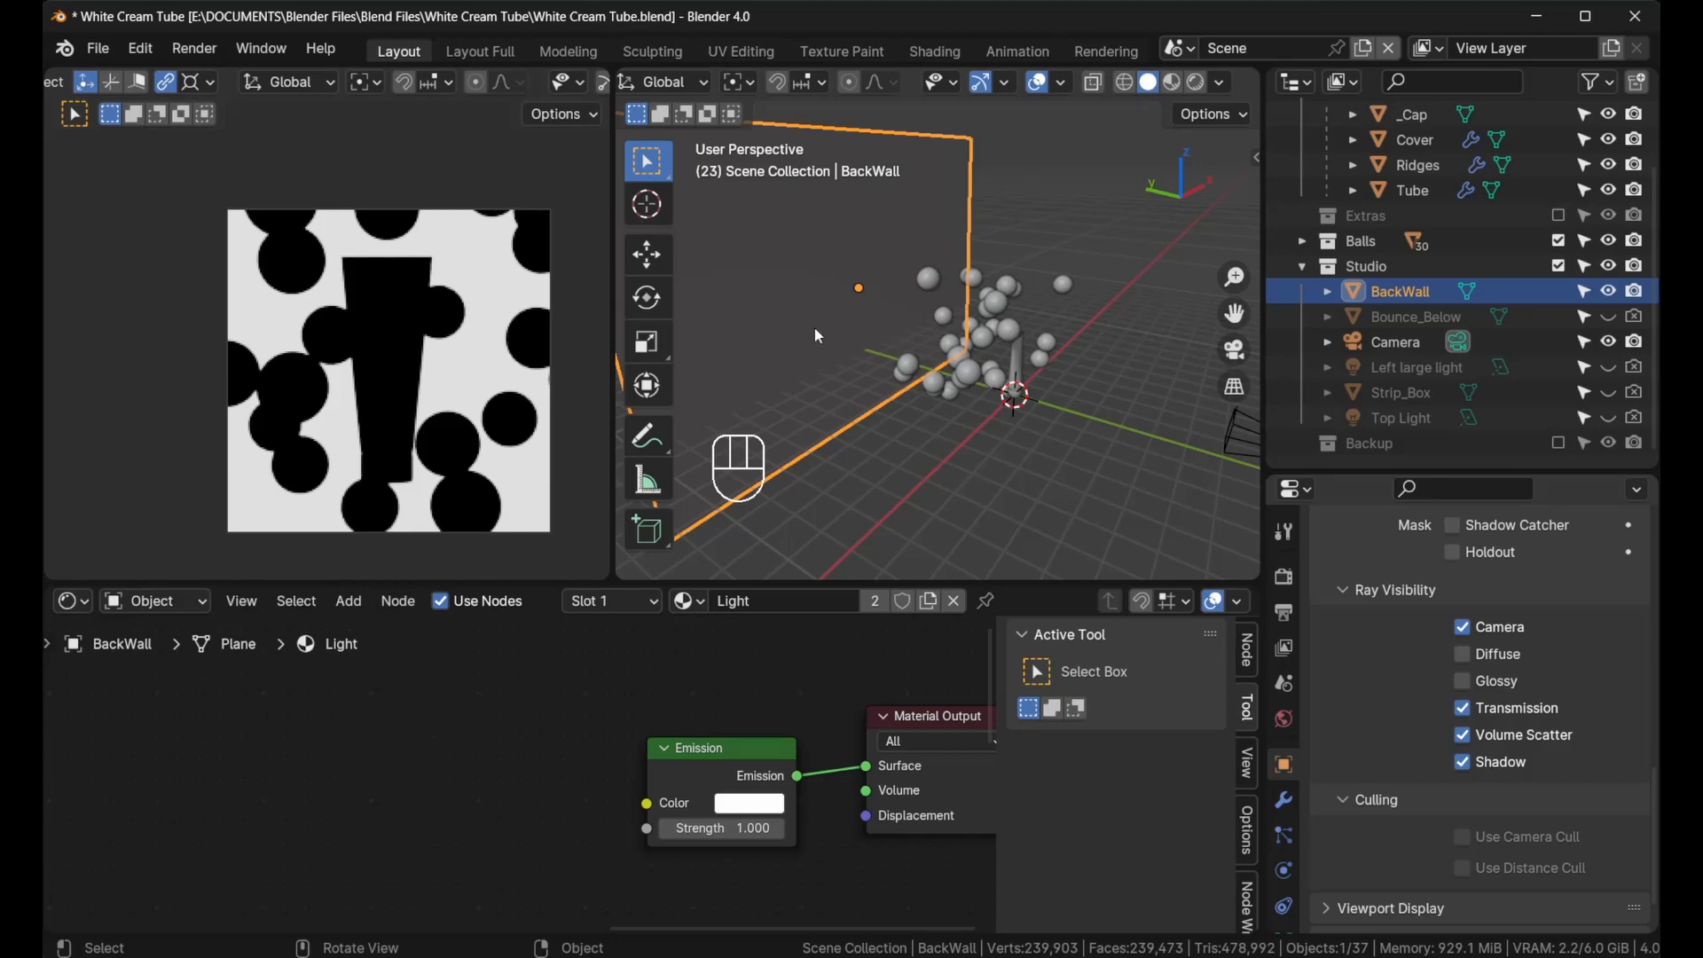
{"action": "mouse_move", "coordinate": [424, 359]}
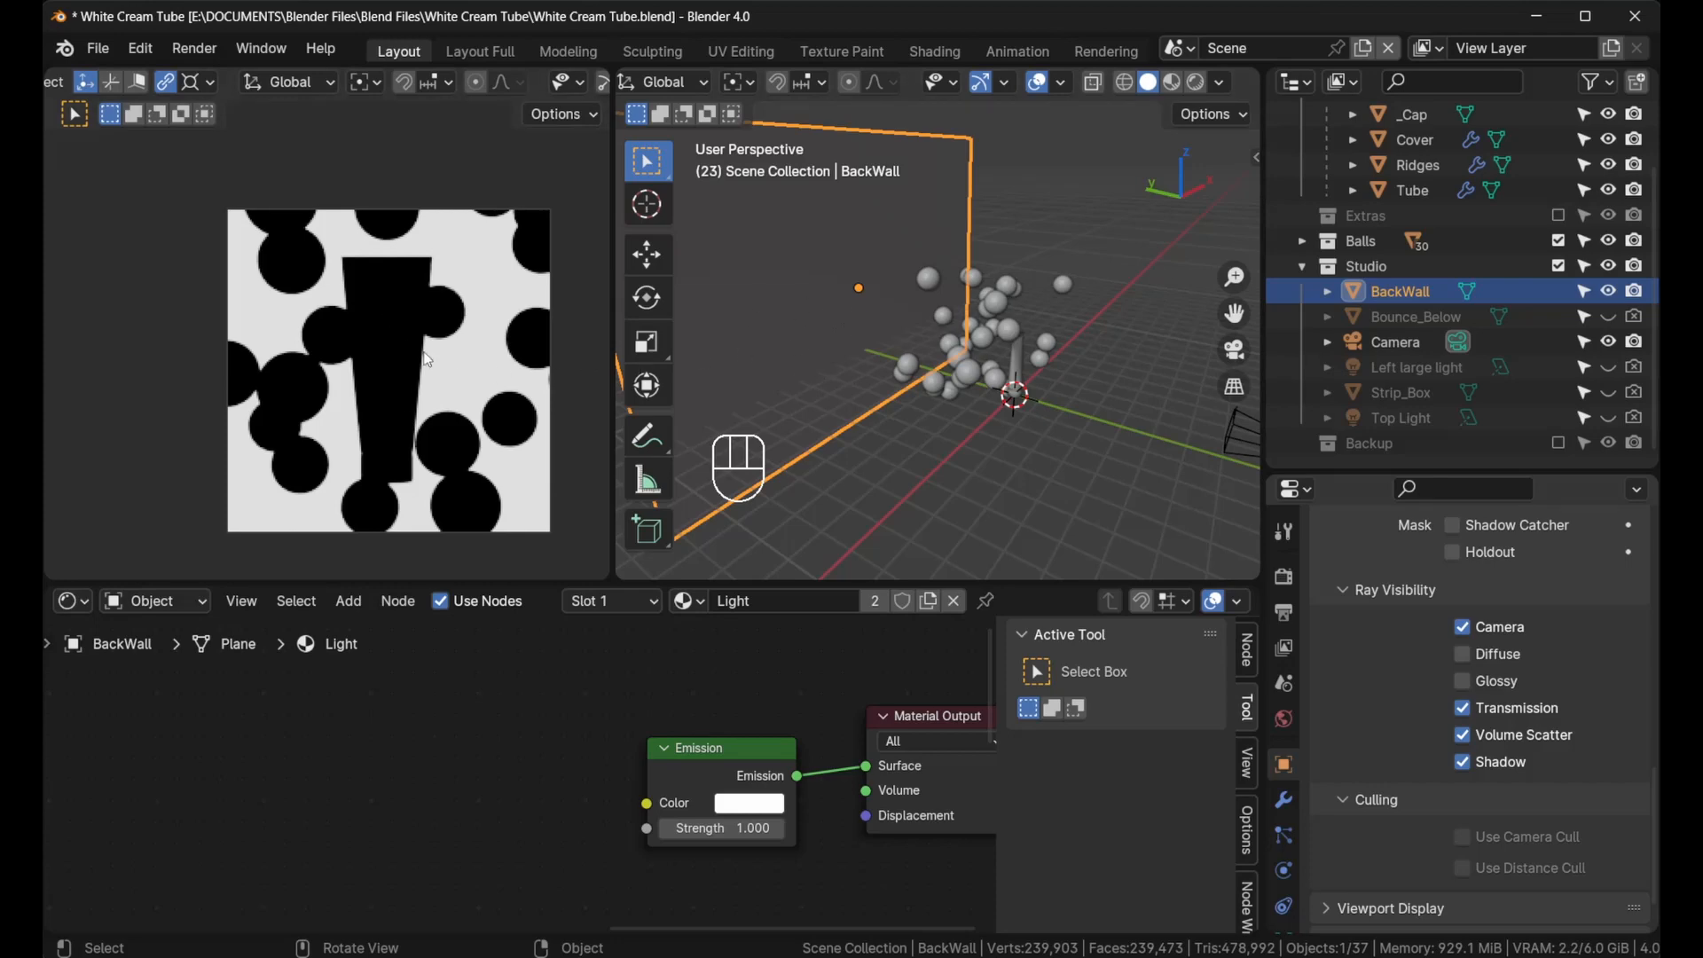
{"action": "mouse_move", "coordinate": [834, 394]}
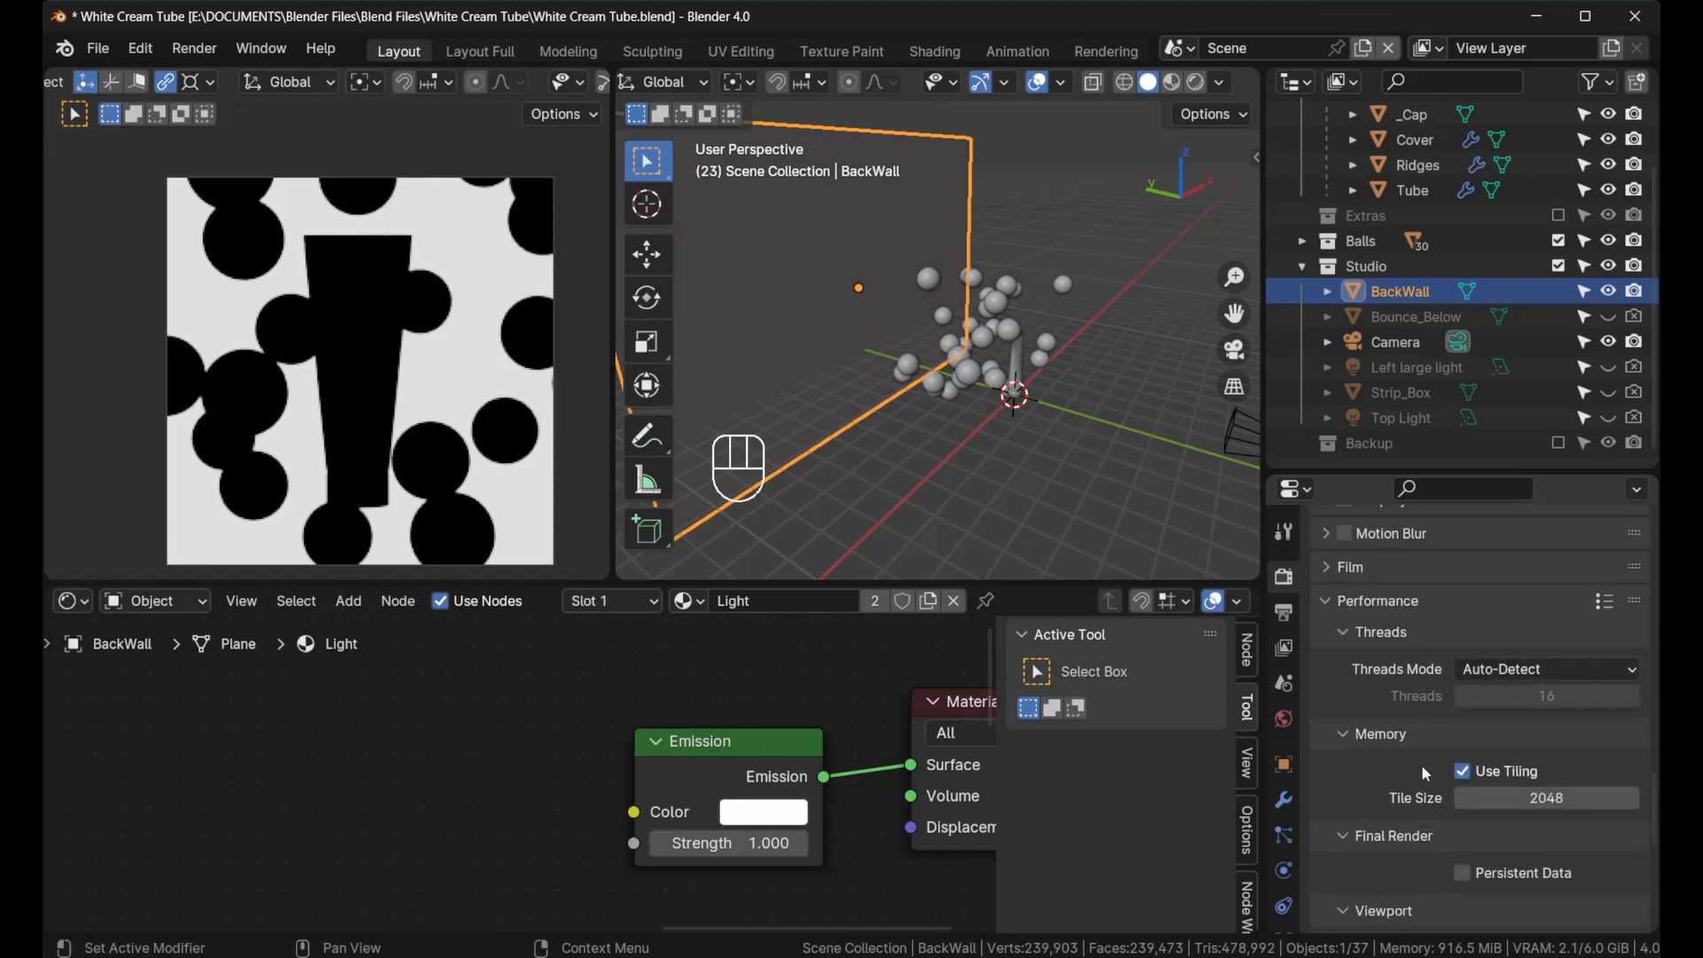
Check Color Management, then set BackWall's Emission strength to 4
{"action": "scroll", "scroll_direction": "down", "scroll_amount": 3}
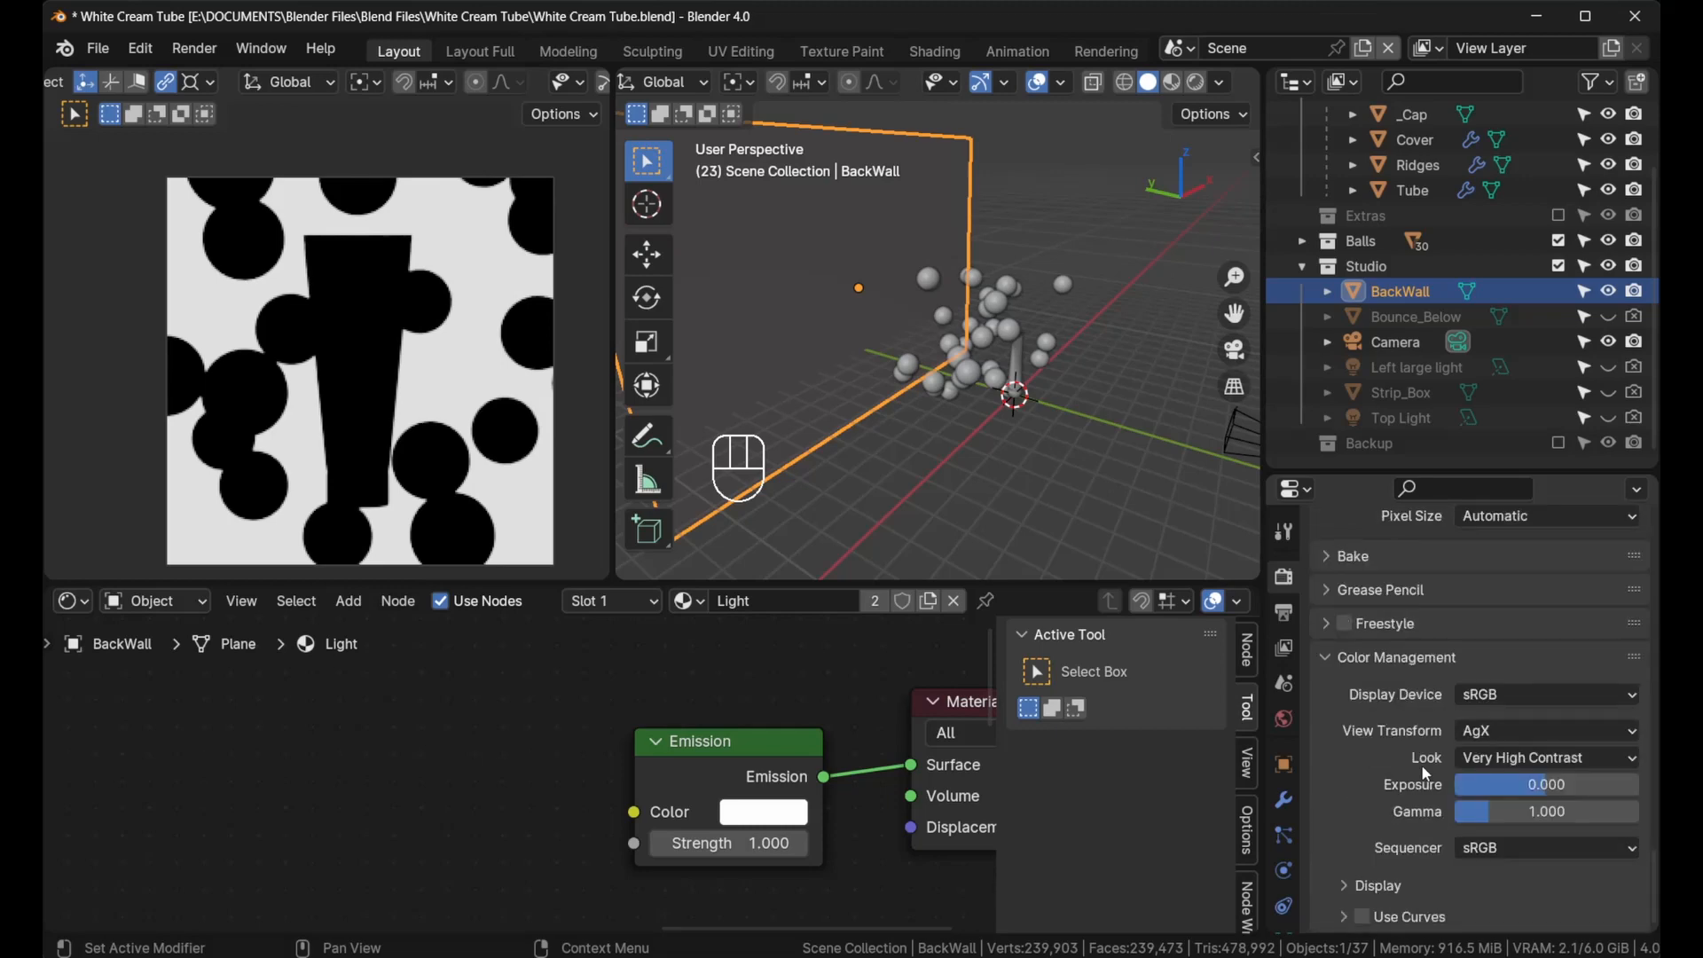
{"action": "left_click", "coordinate": [1544, 757]}
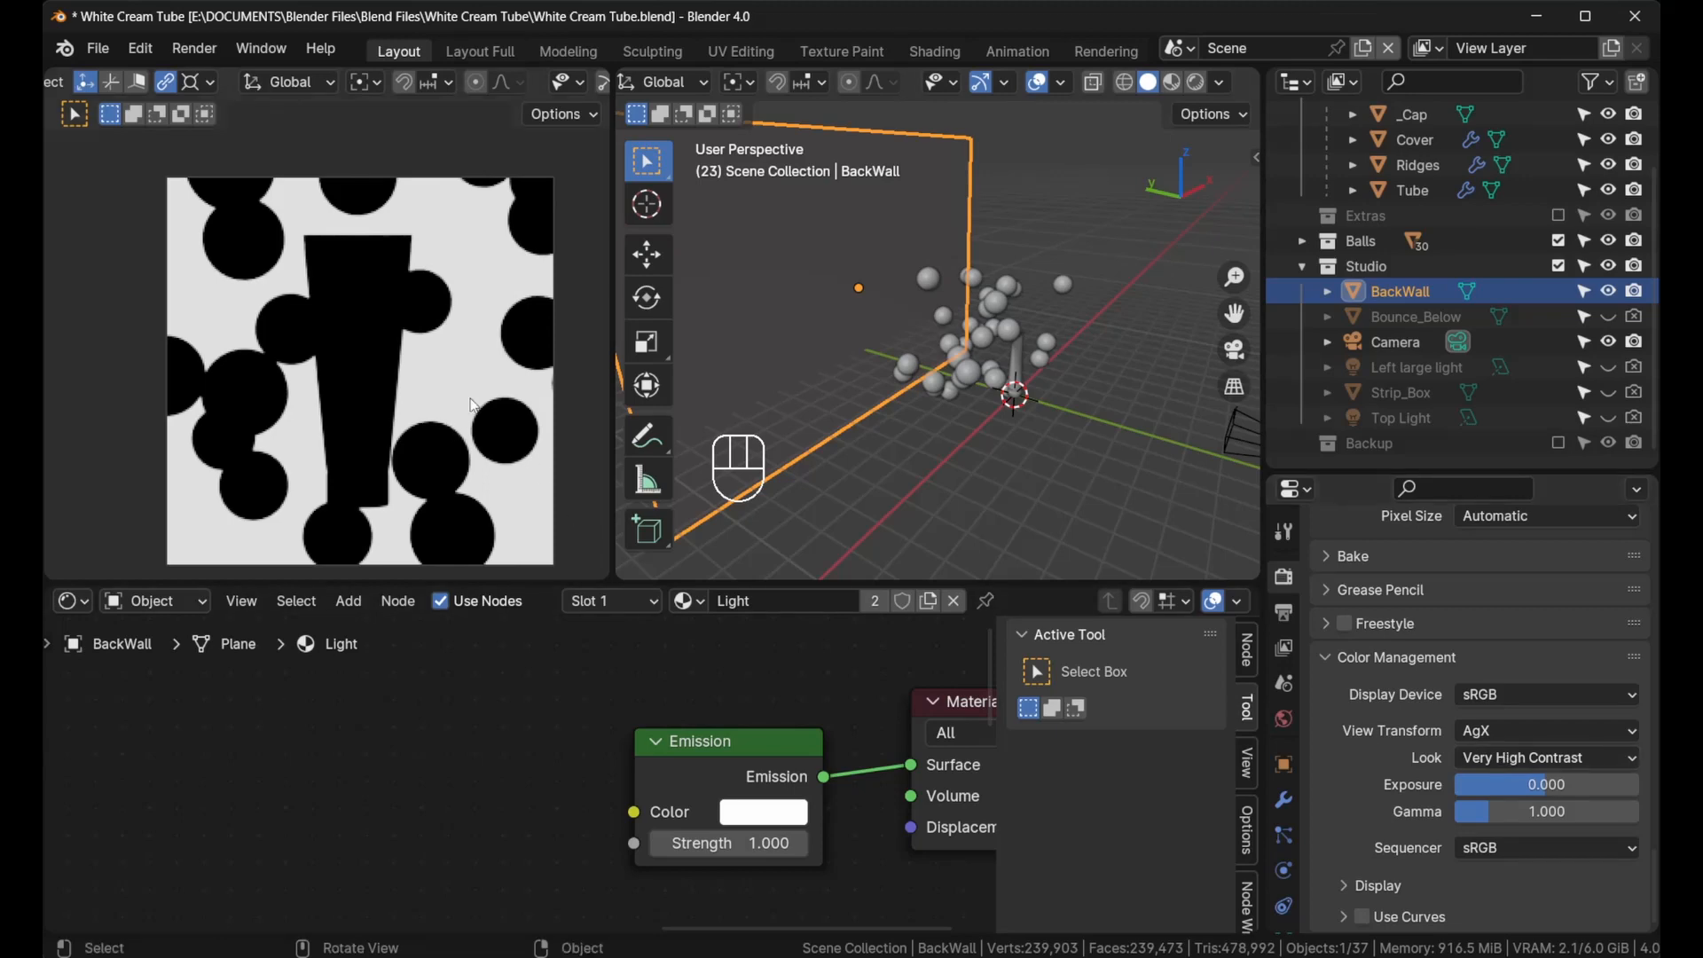
{"action": "mouse_move", "coordinate": [451, 422]}
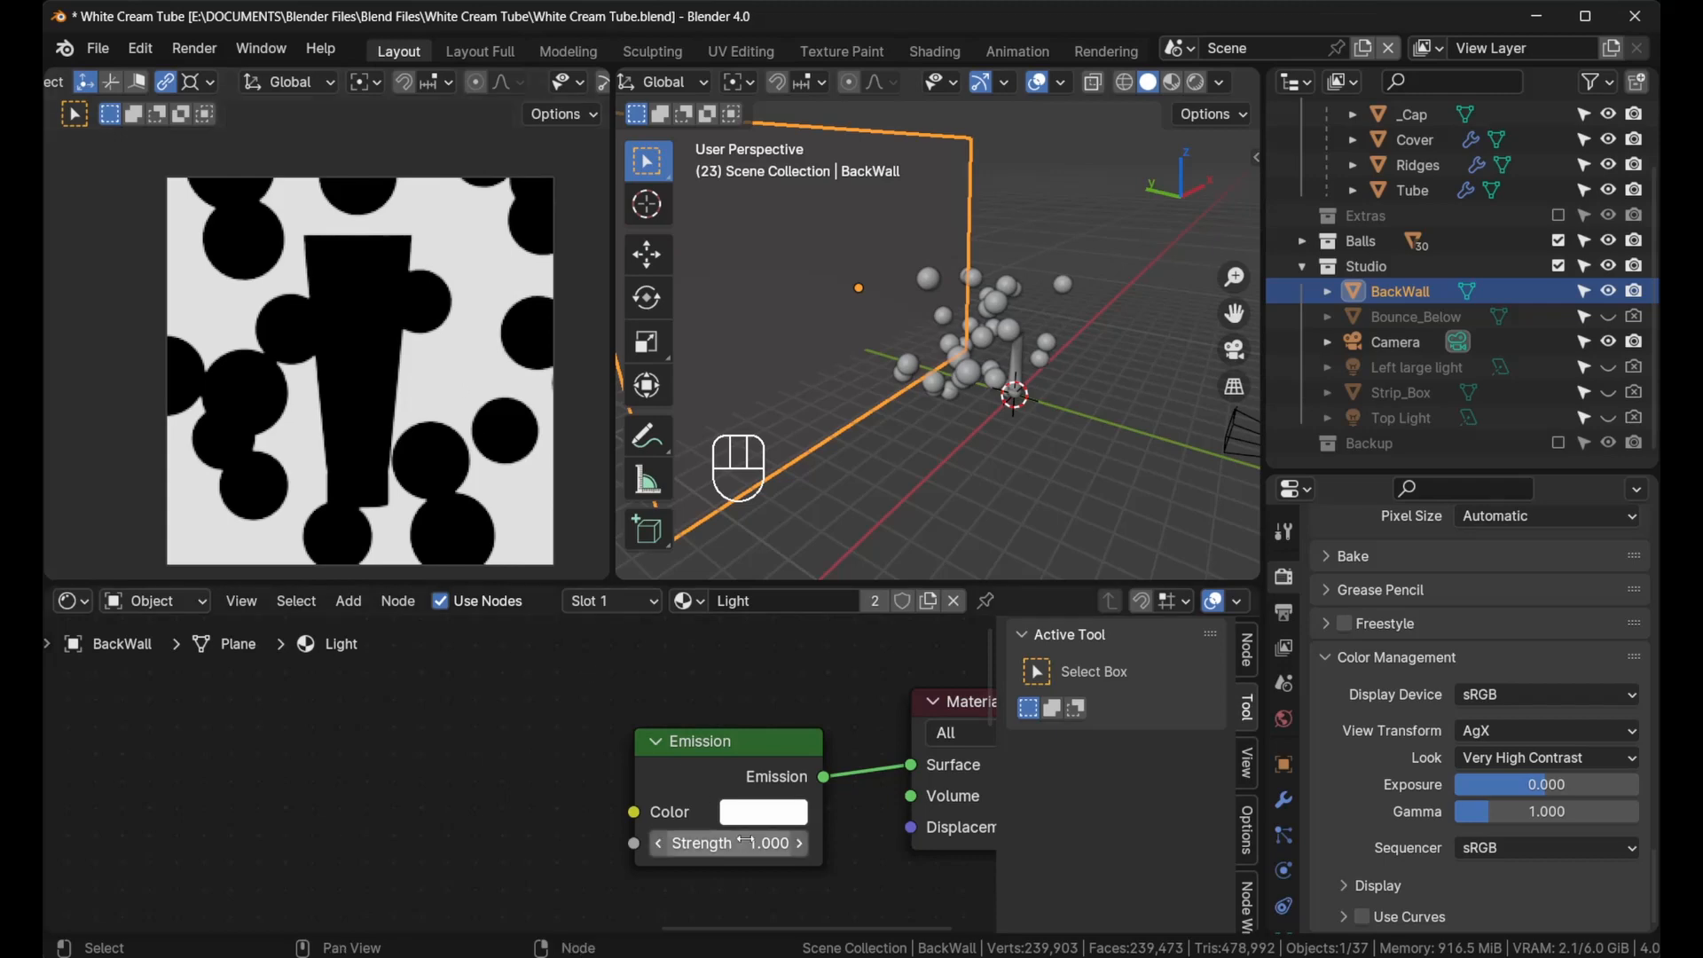
{"action": "left_click", "coordinate": [728, 842]}
{"action": "type", "text": "4.000"}
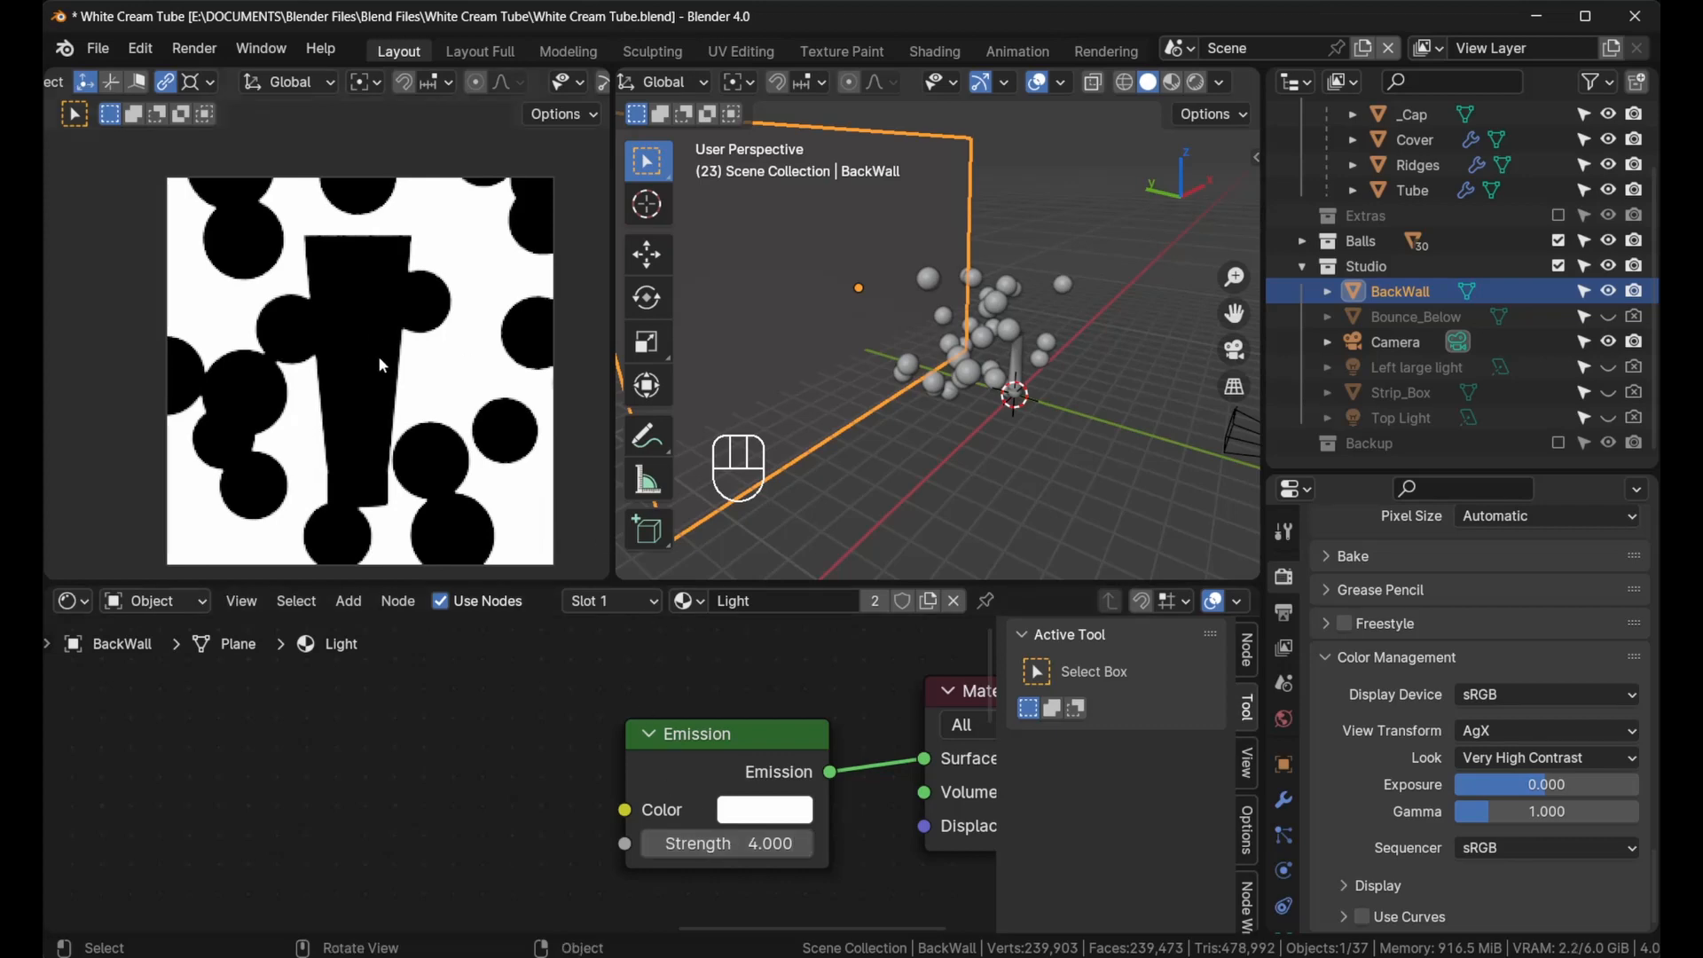
{"action": "mouse_move", "coordinate": [415, 333]}
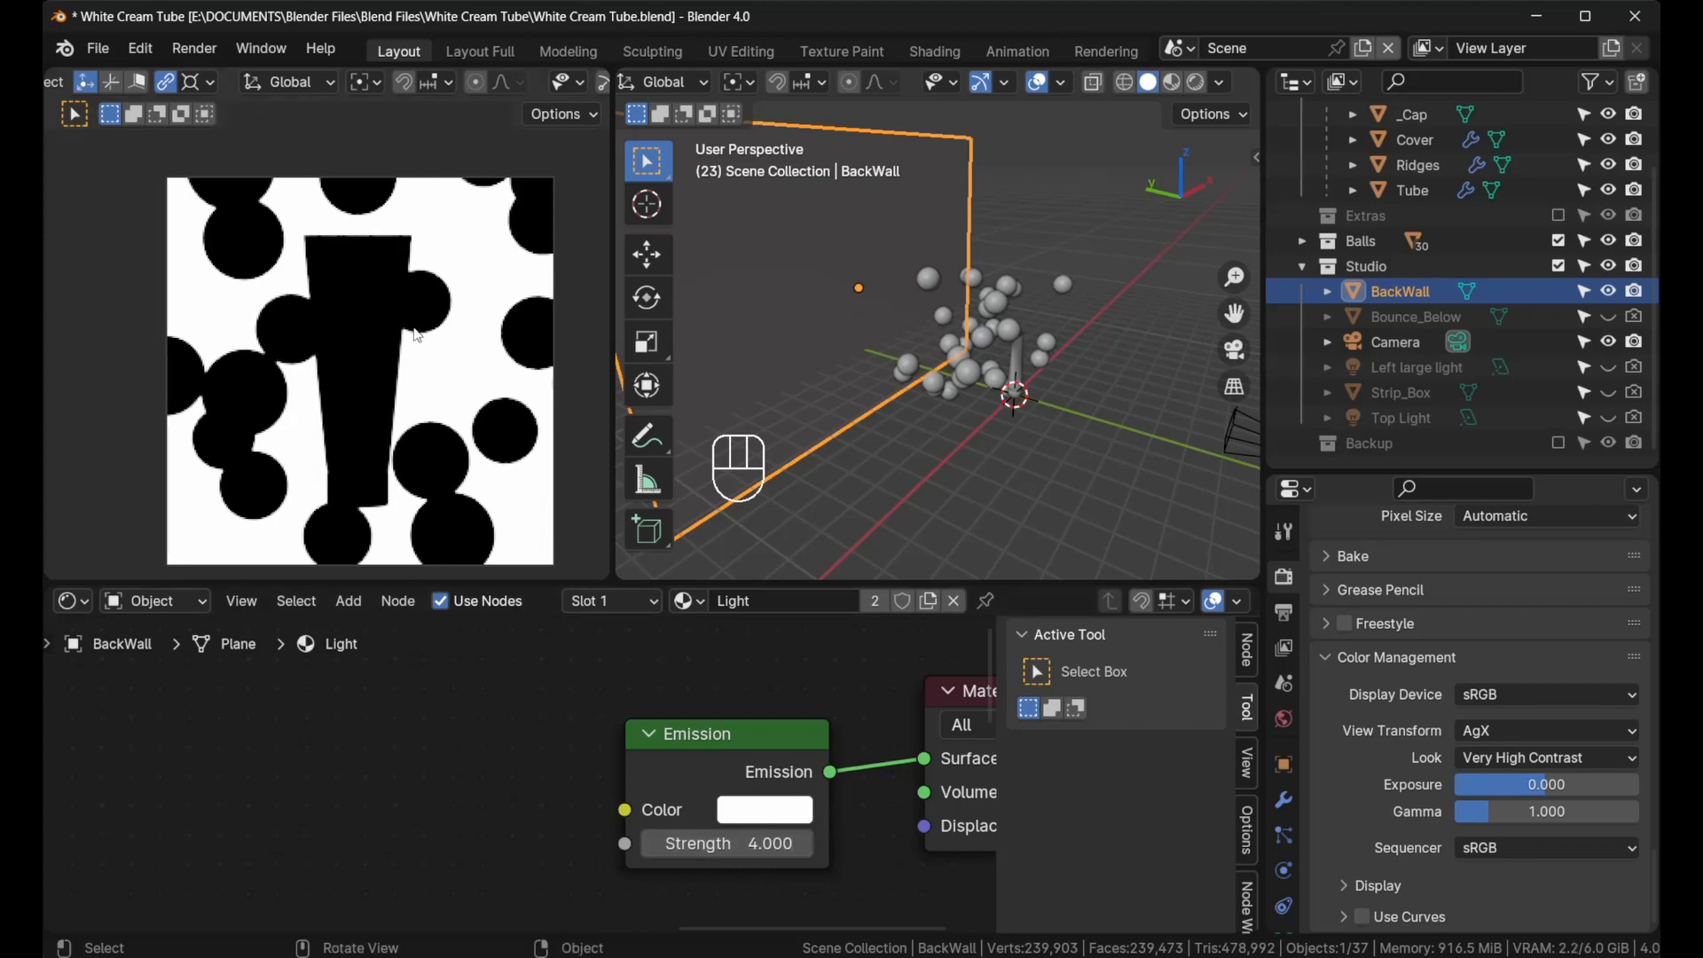
{"action": "mouse_move", "coordinate": [452, 252]}
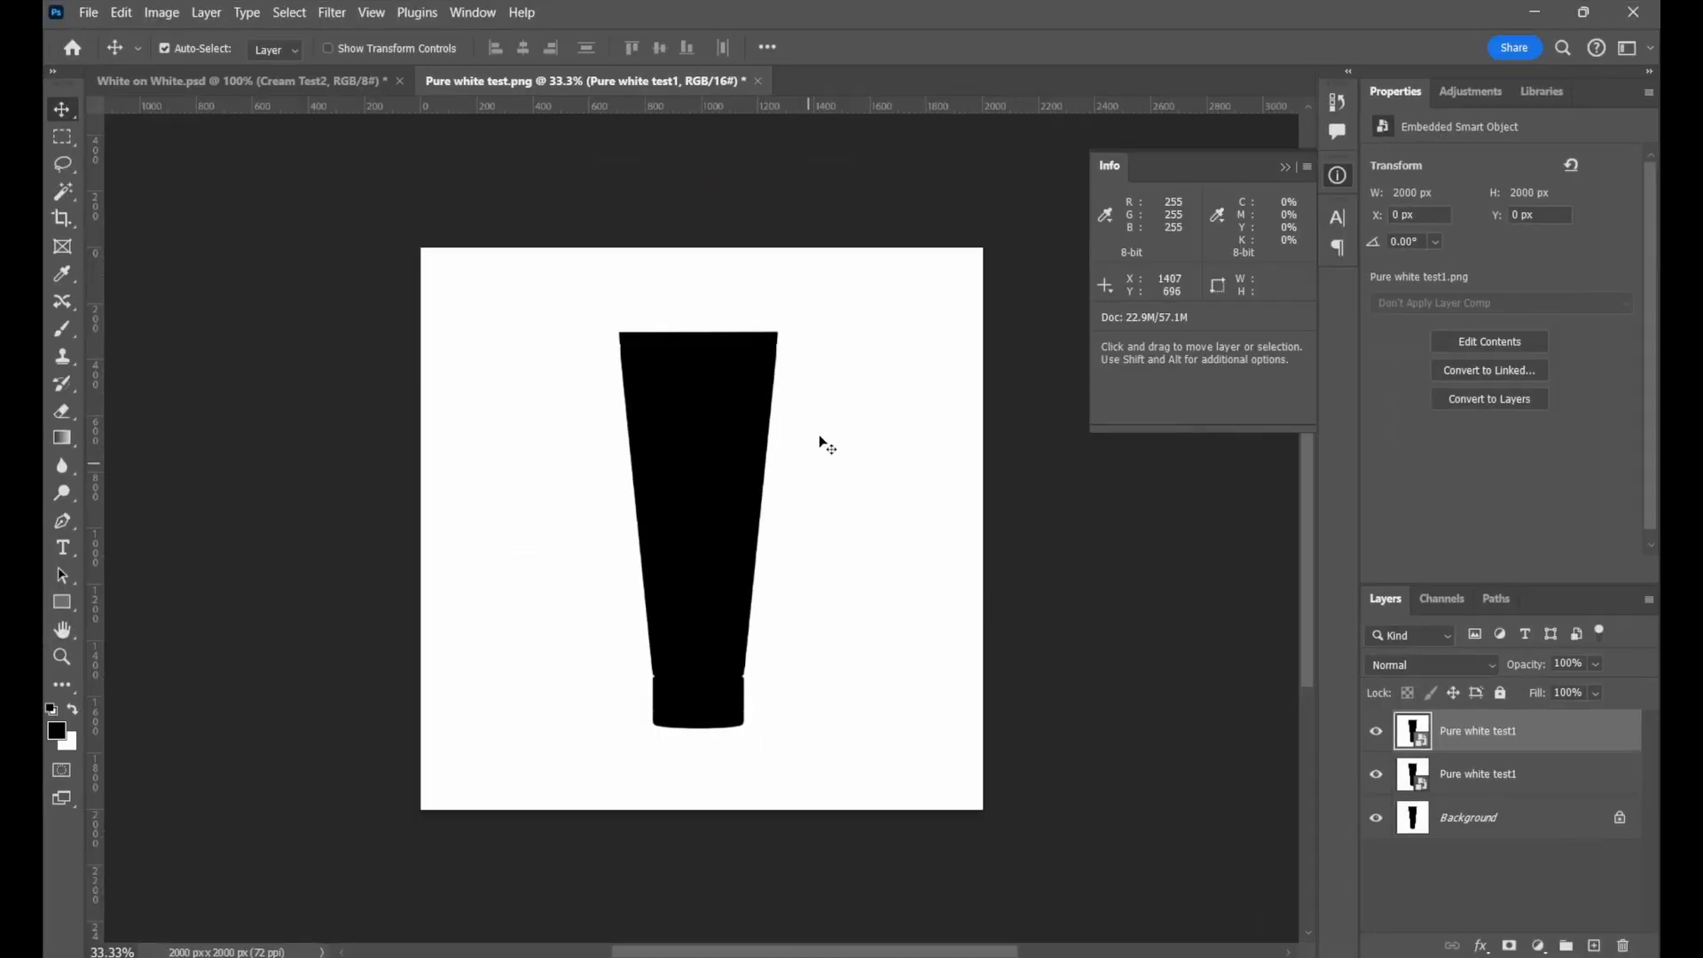
{"action": "mouse_move", "coordinate": [1178, 206]}
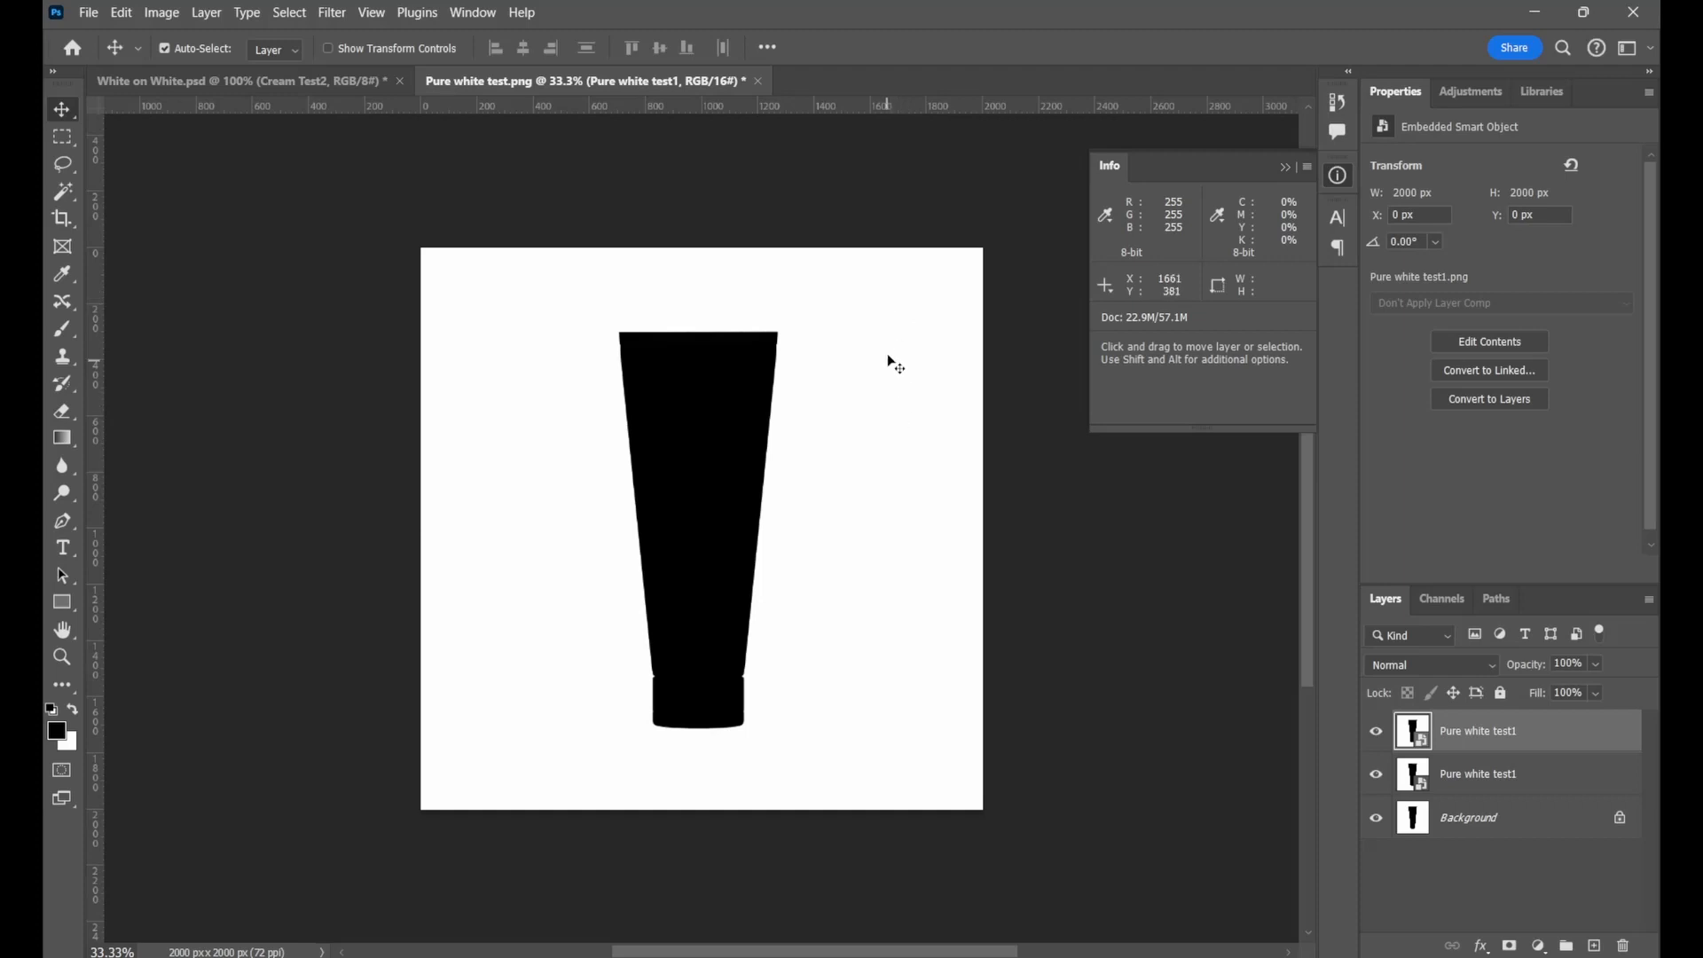
{"action": "mouse_move", "coordinate": [854, 390]}
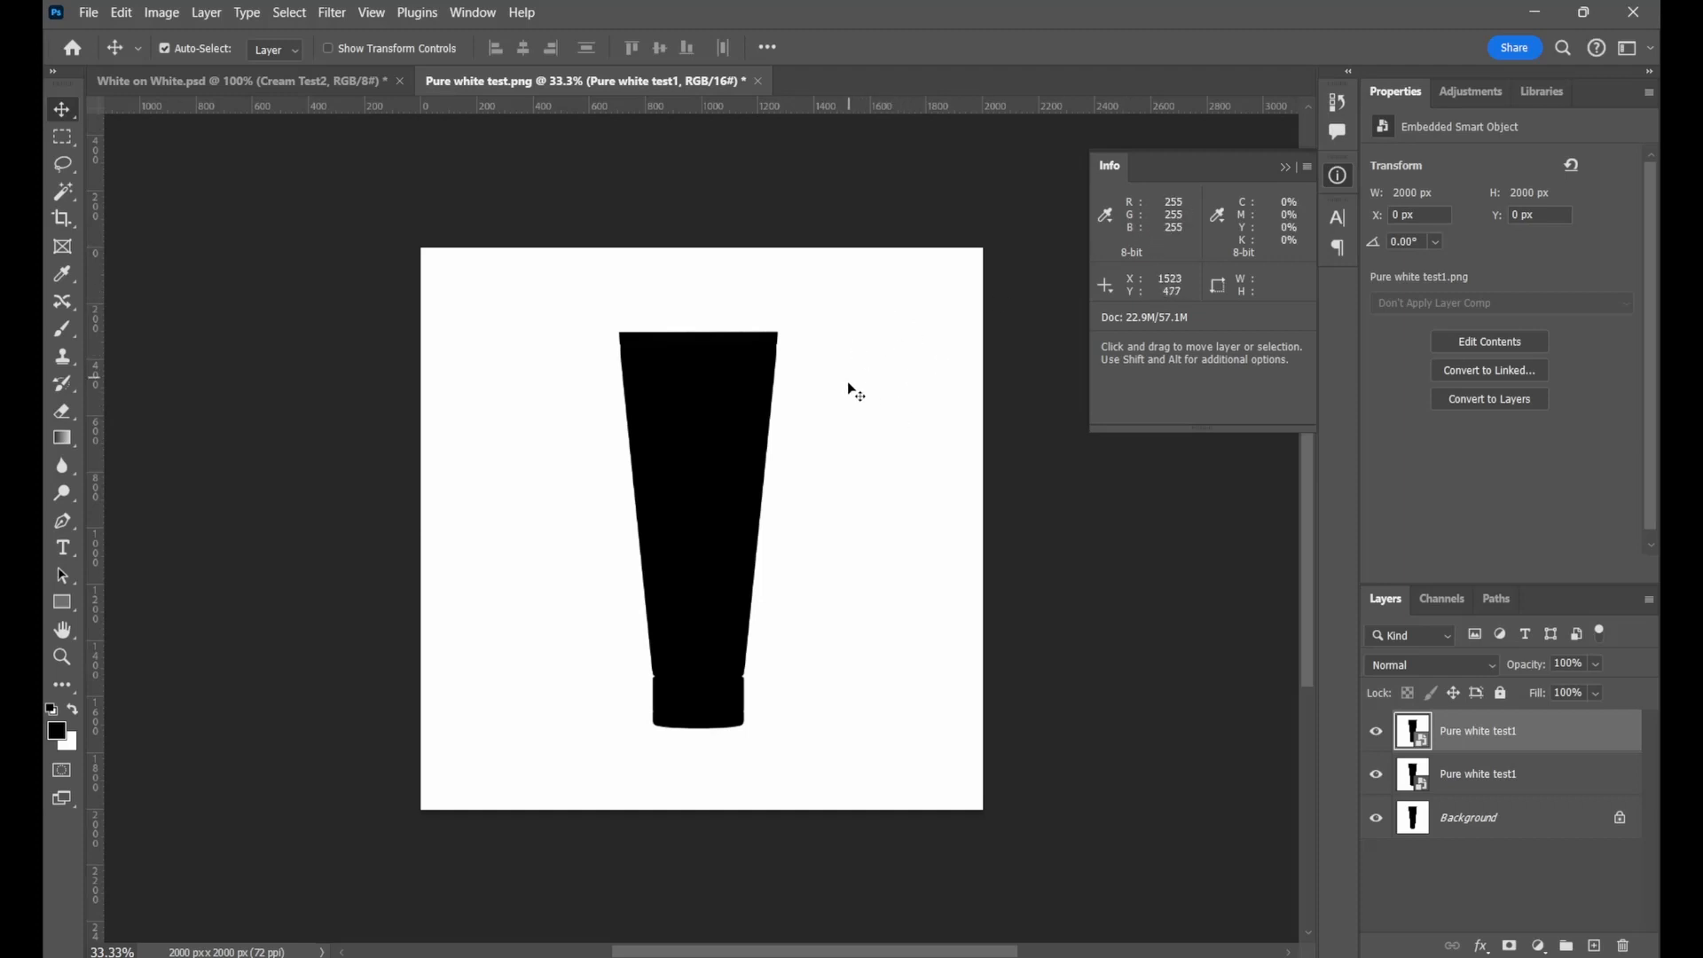
{"action": "mouse_move", "coordinate": [910, 392]}
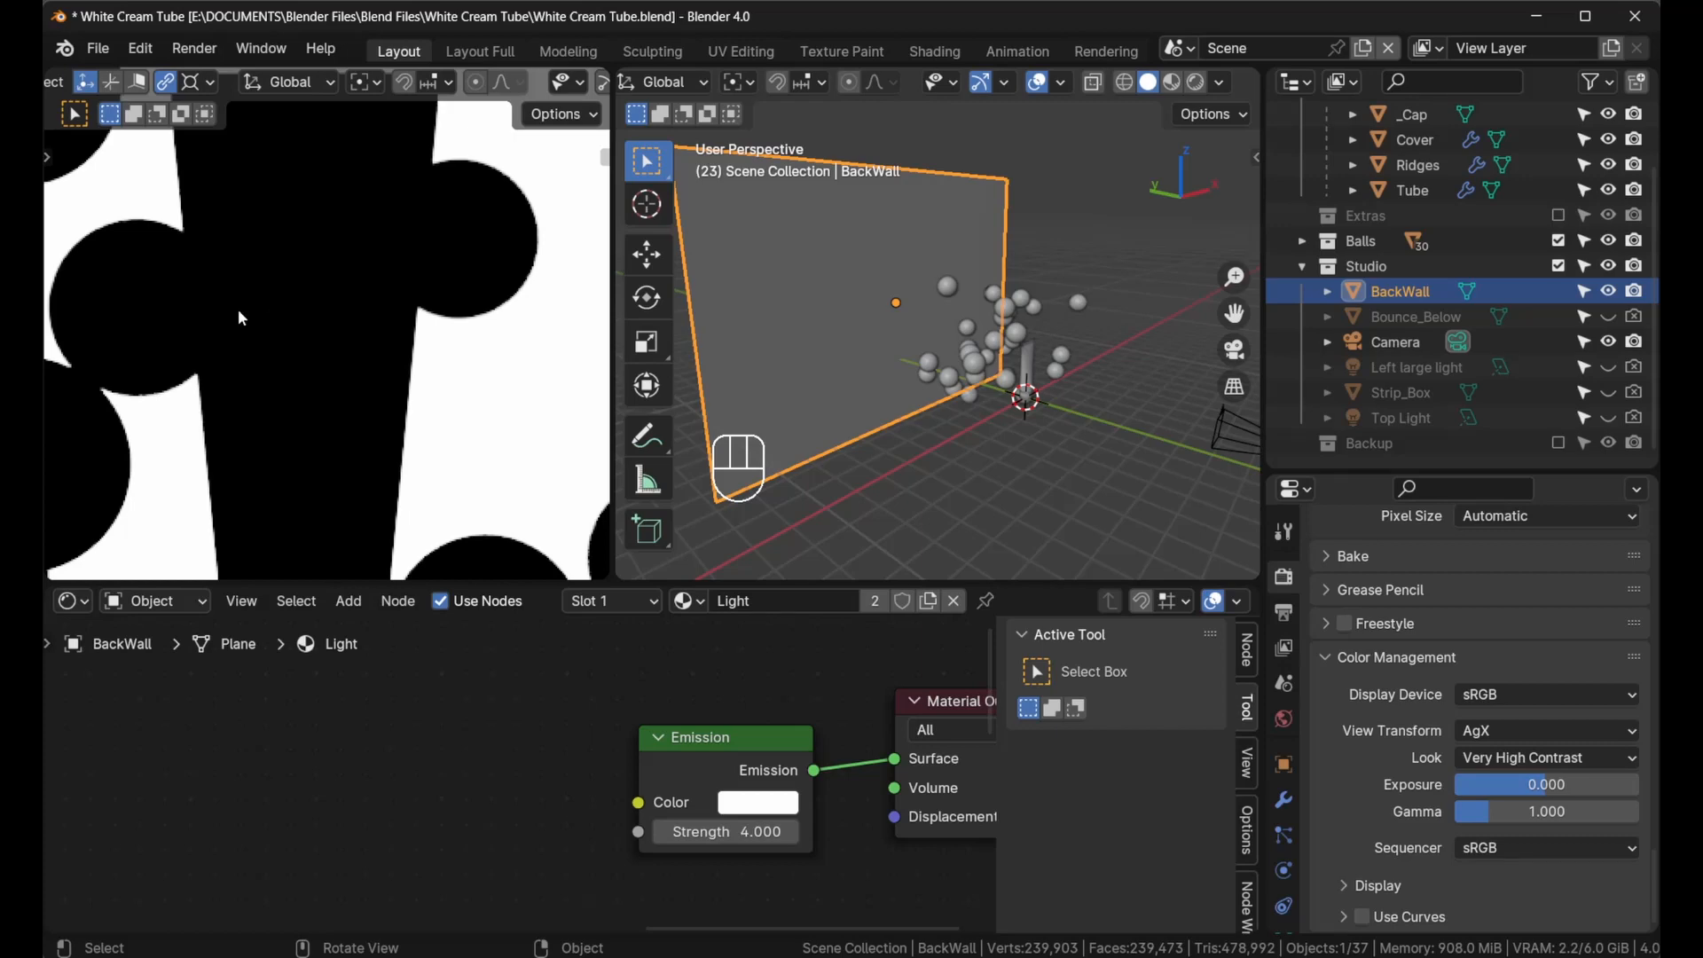
{"action": "mouse_move", "coordinate": [248, 327]}
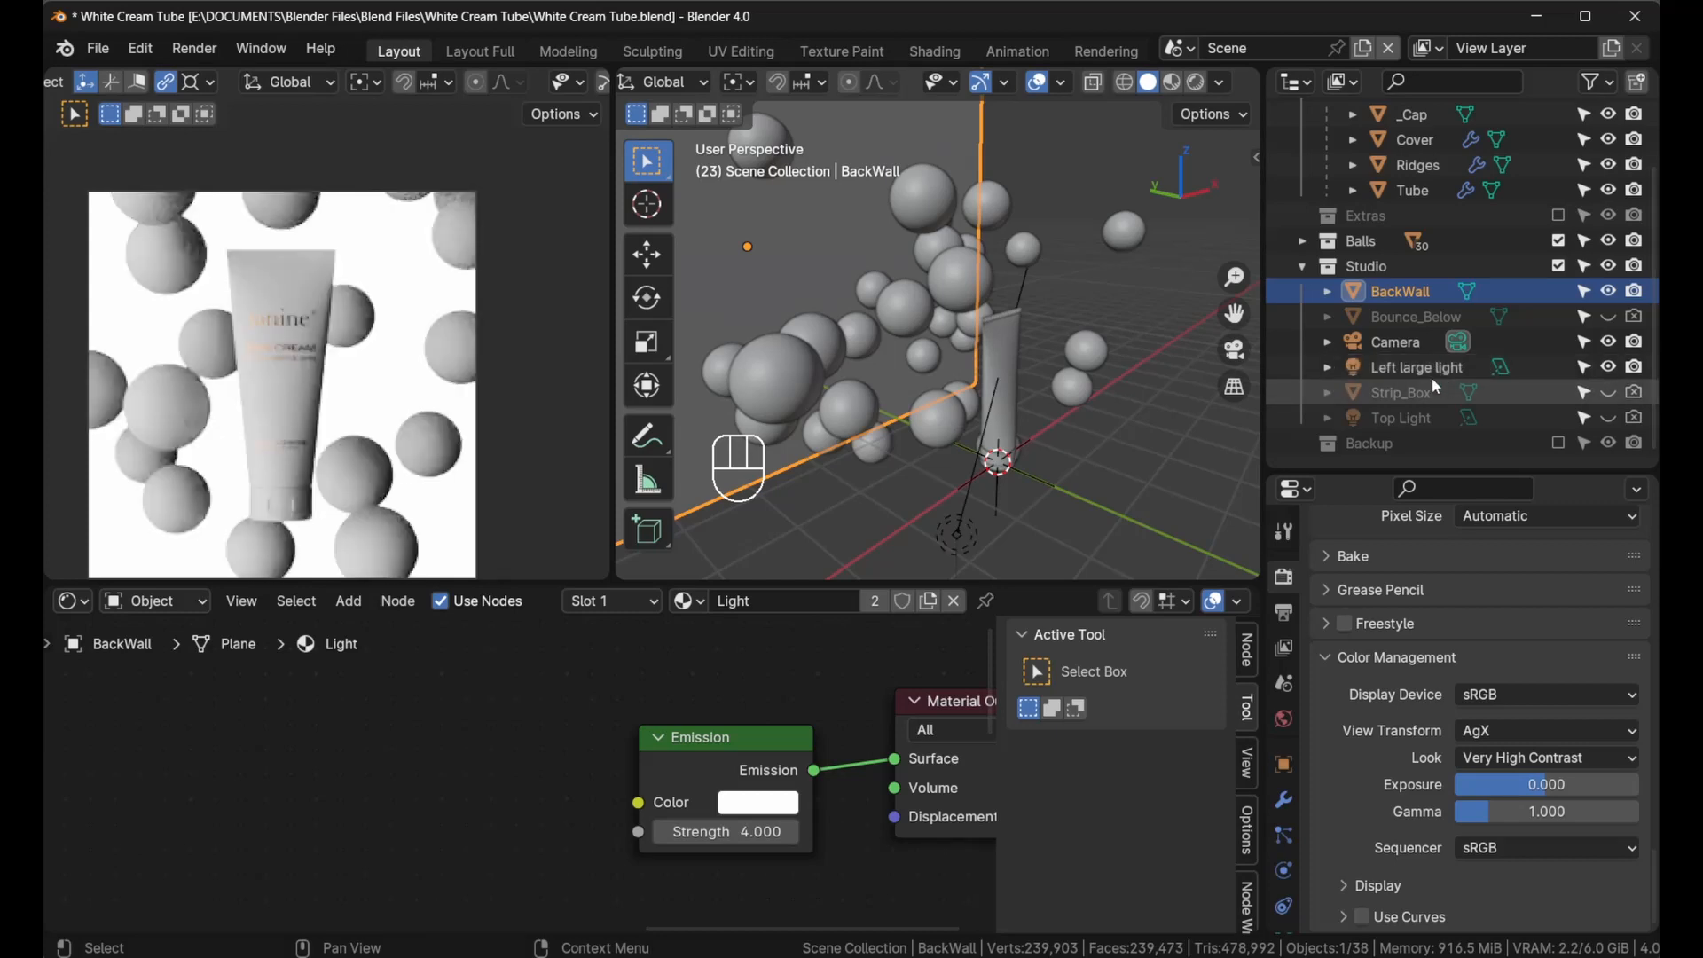
Select 'Left large light' in the Outliner for inspection
{"action": "left_click", "coordinate": [1416, 367]}
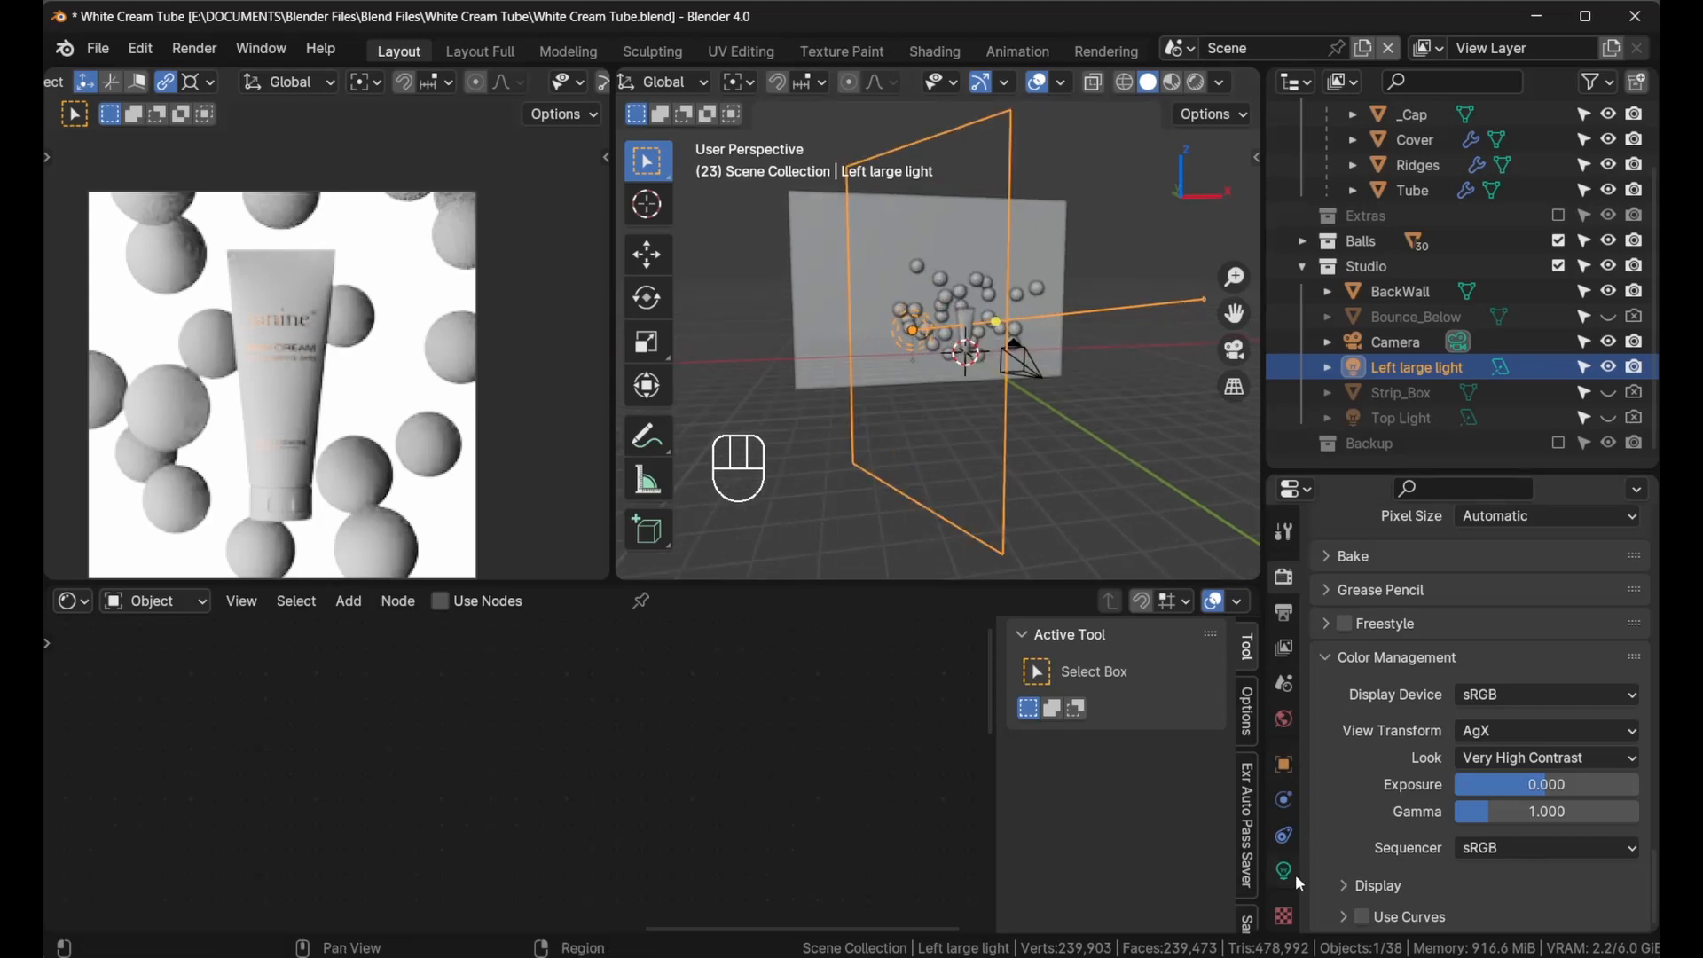
Show the light data properties for the 600 W, 0.4 m square area light
{"action": "left_click", "coordinate": [1283, 869]}
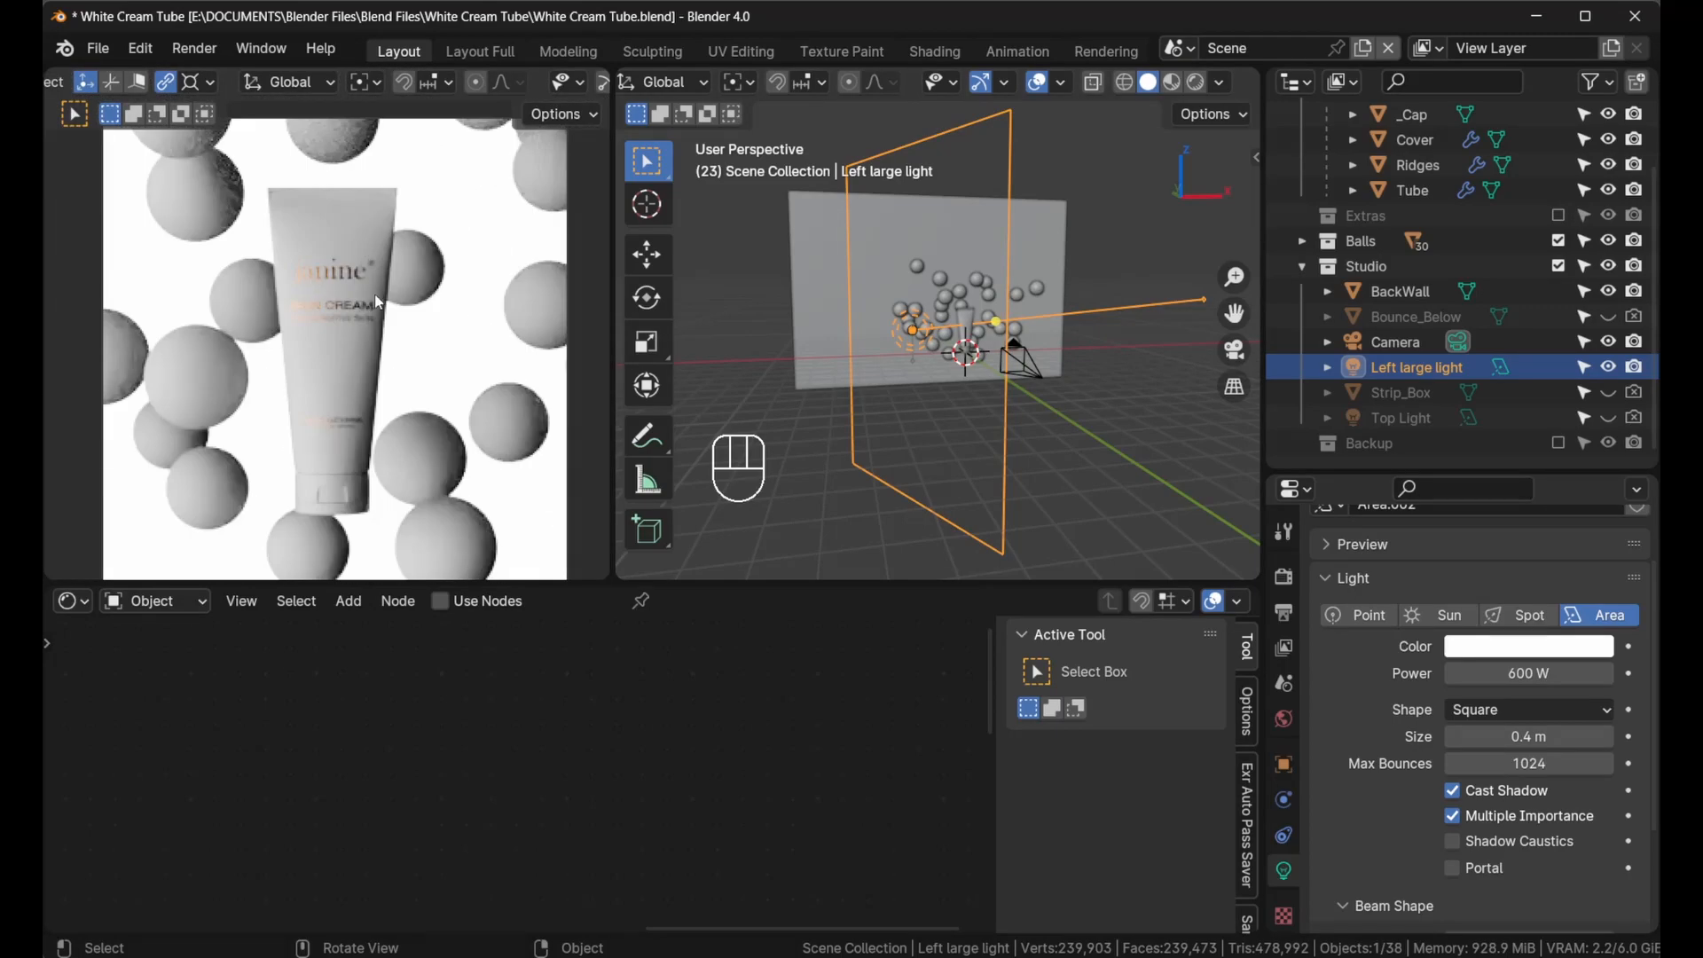
{"action": "mouse_move", "coordinate": [296, 422]}
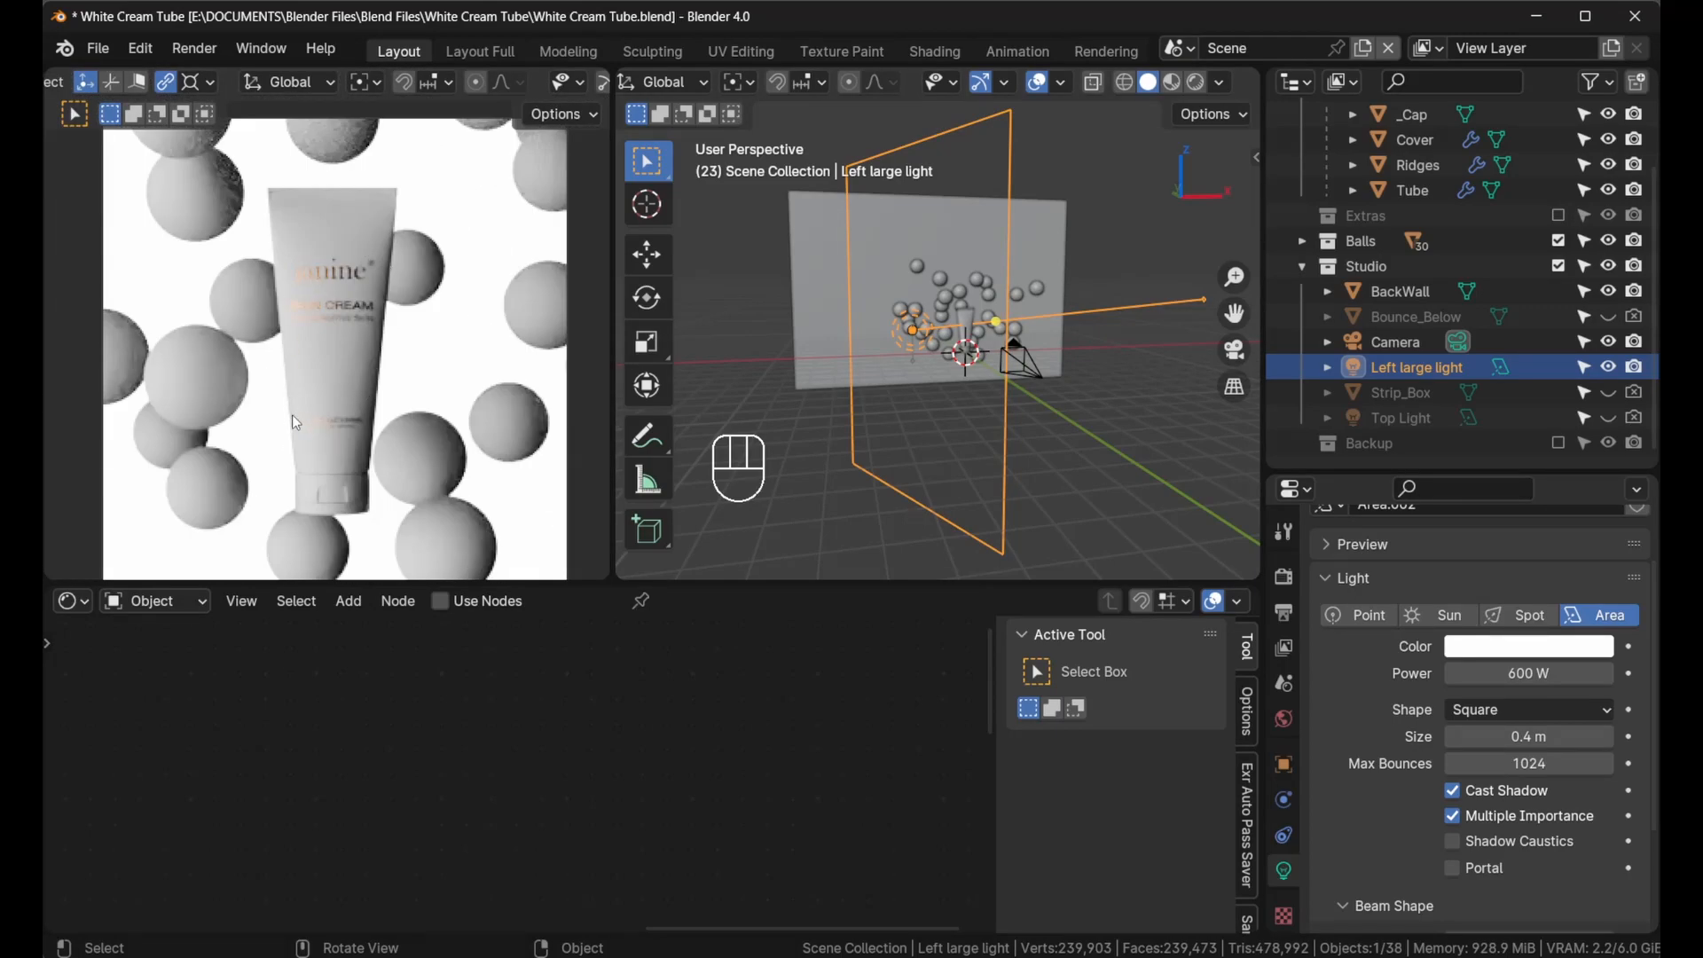
{"action": "mouse_move", "coordinate": [373, 449]}
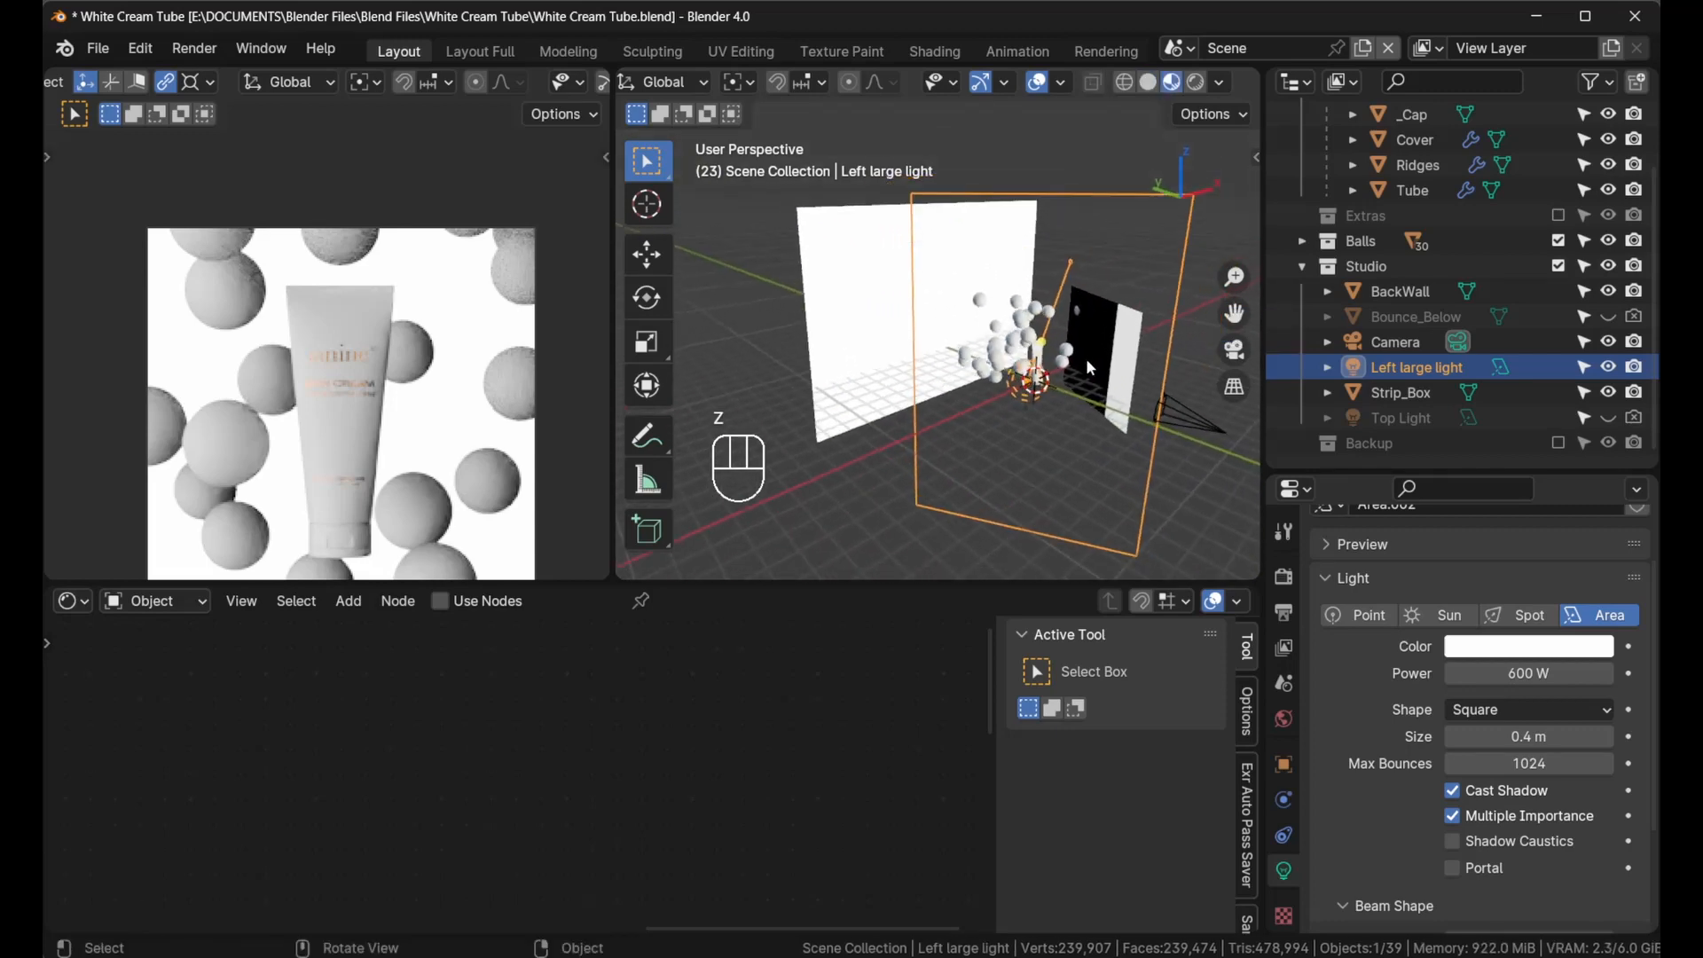
Select Strip_Box to reveal its Ultimate Strip Box V2 material
{"action": "left_click", "coordinate": [1400, 392]}
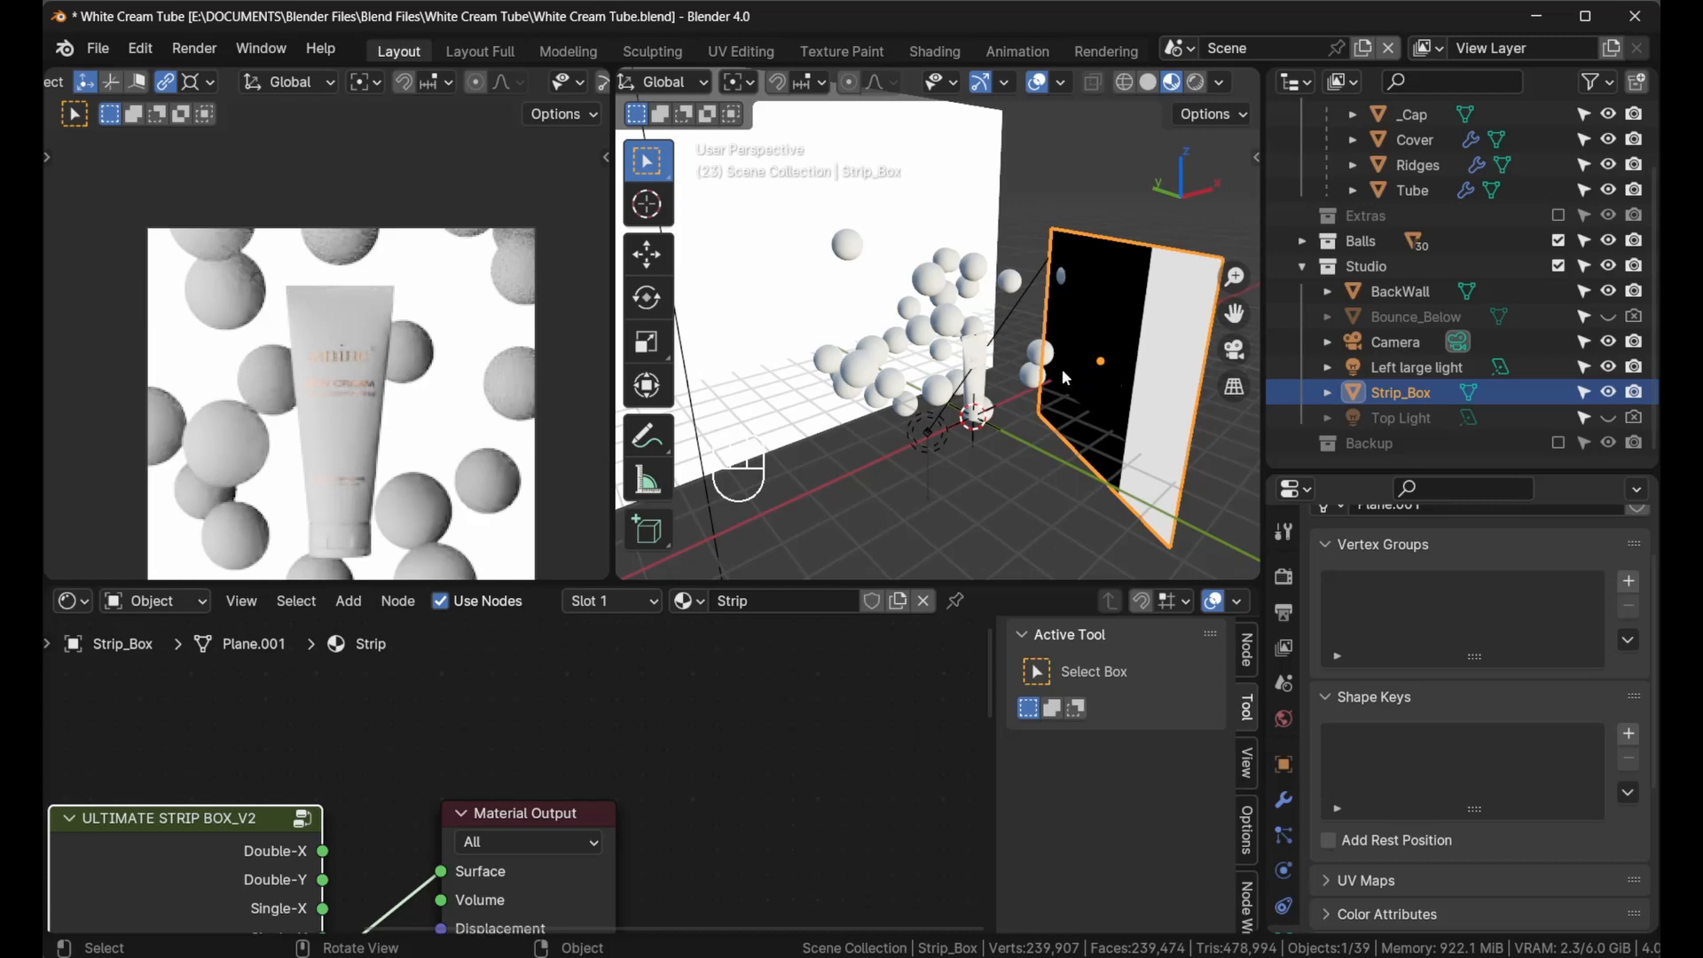
{"action": "mouse_move", "coordinate": [1123, 401]}
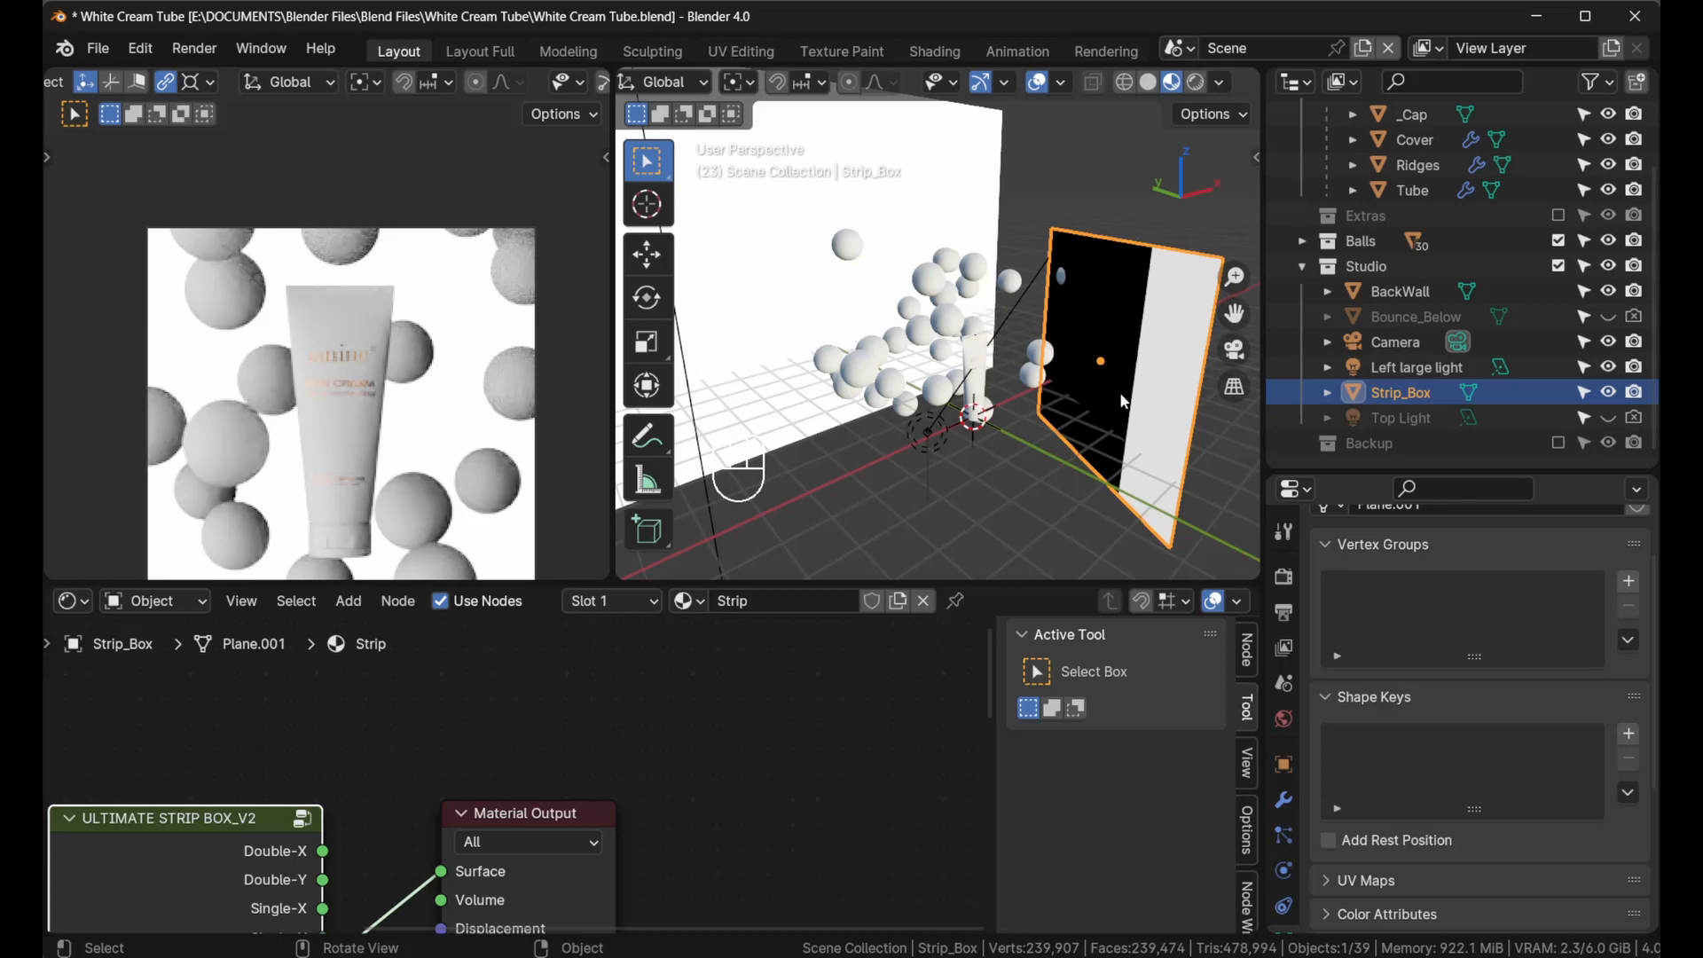
{"action": "mouse_move", "coordinate": [554, 447]}
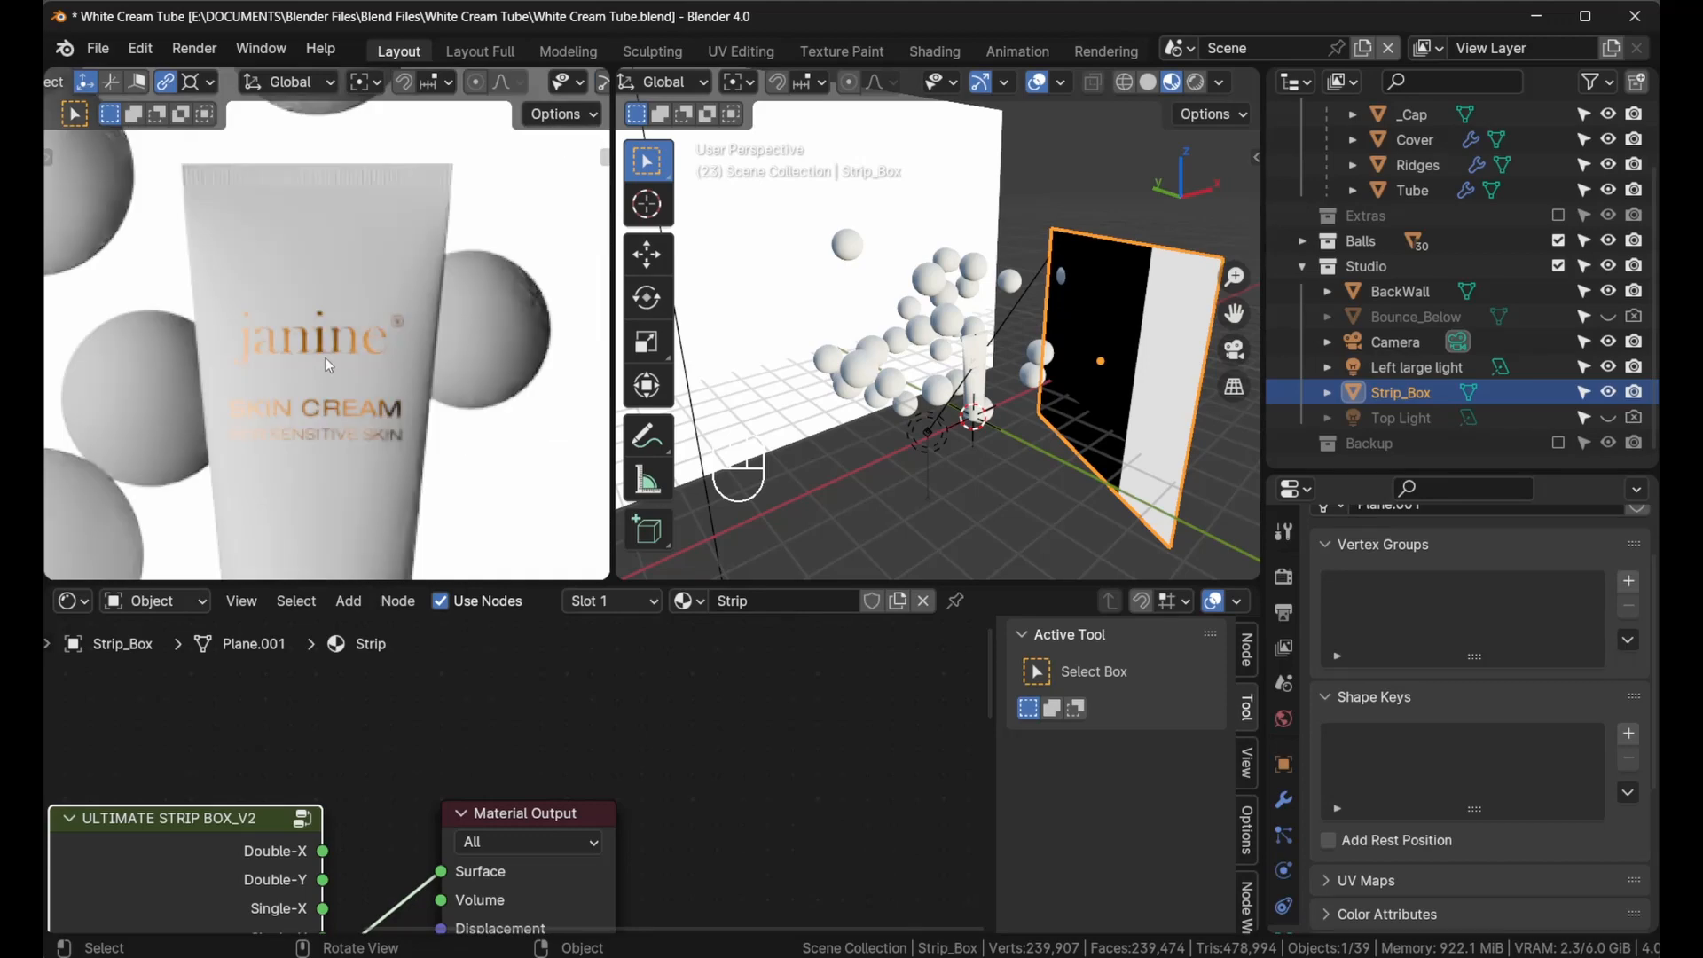
{"action": "mouse_move", "coordinate": [350, 421]}
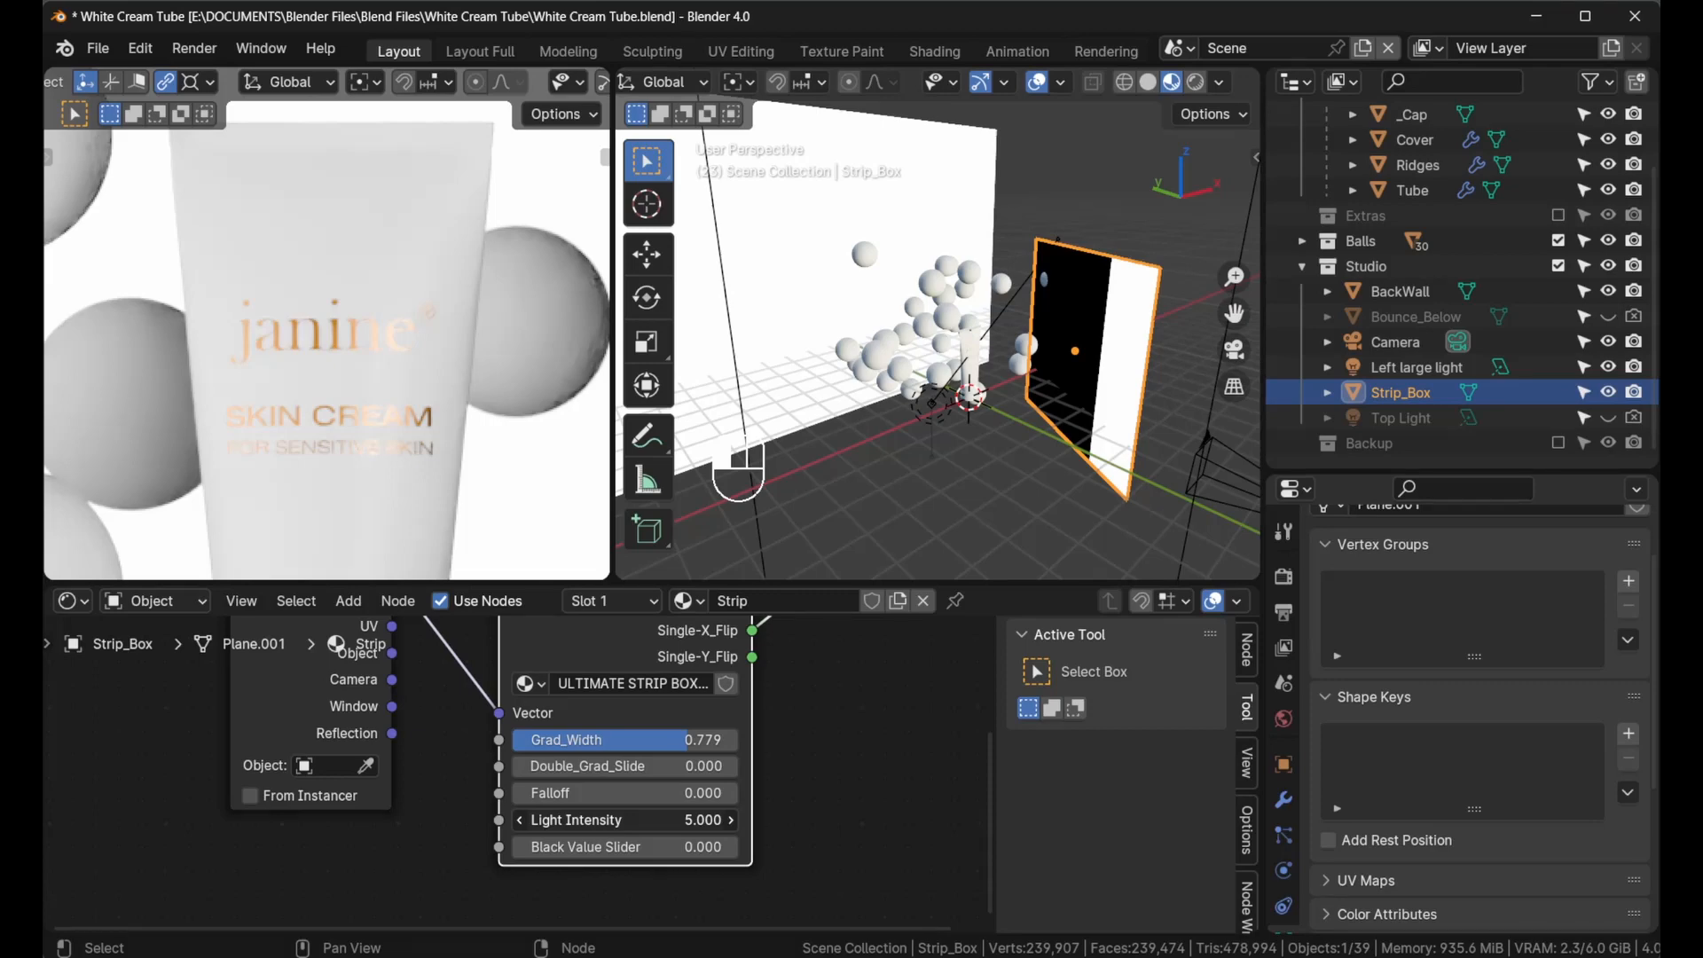
Set the strip's Light Intensity to 1 and Black Value Slider to 10
{"action": "left_click_drag", "start_coordinate": [651, 819], "coordinate": [564, 820]}
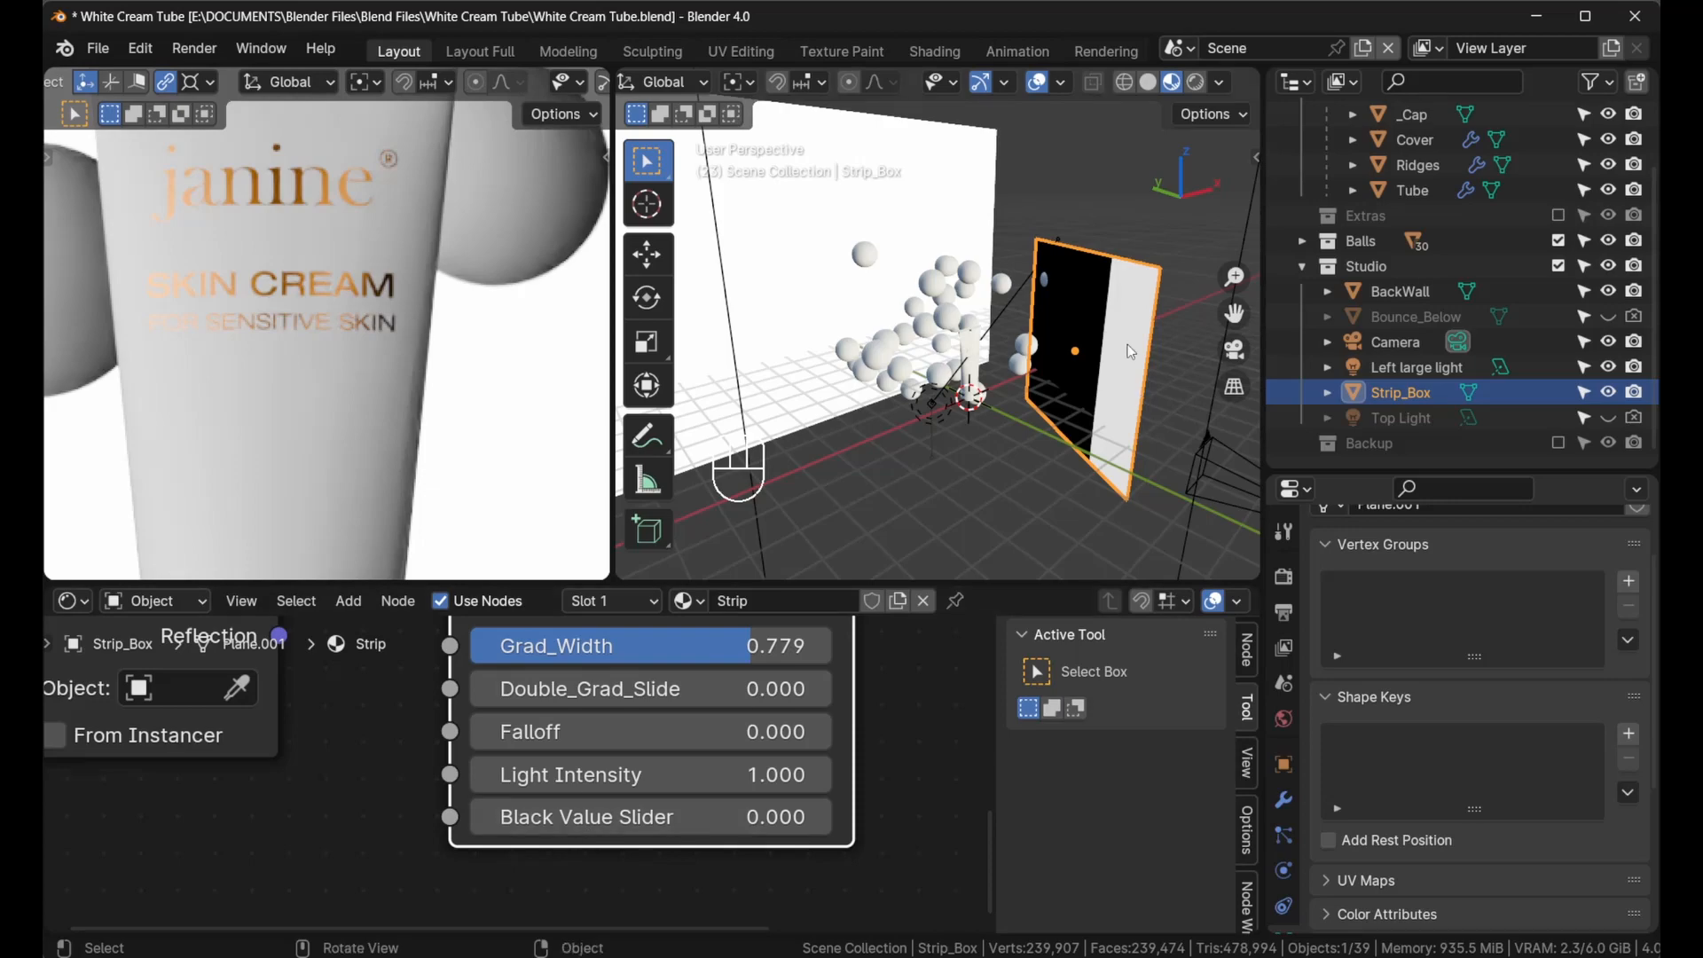
{"action": "left_click_drag", "start_coordinate": [587, 817], "coordinate": [772, 816]}
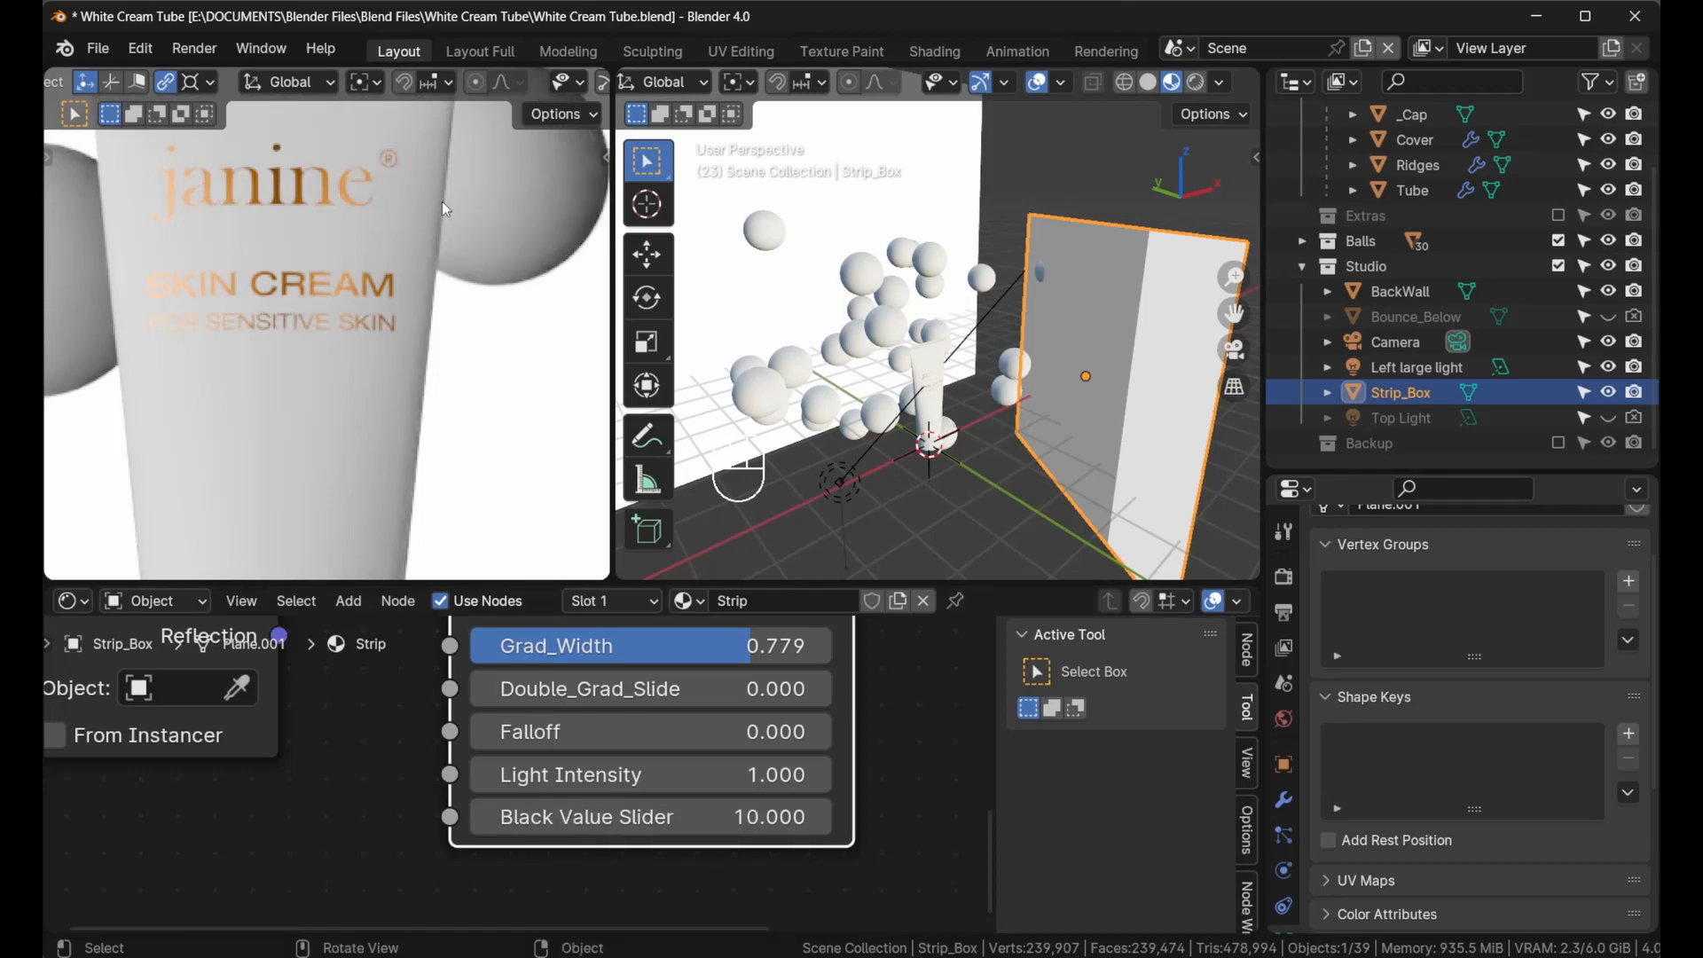
{"action": "mouse_move", "coordinate": [422, 406]}
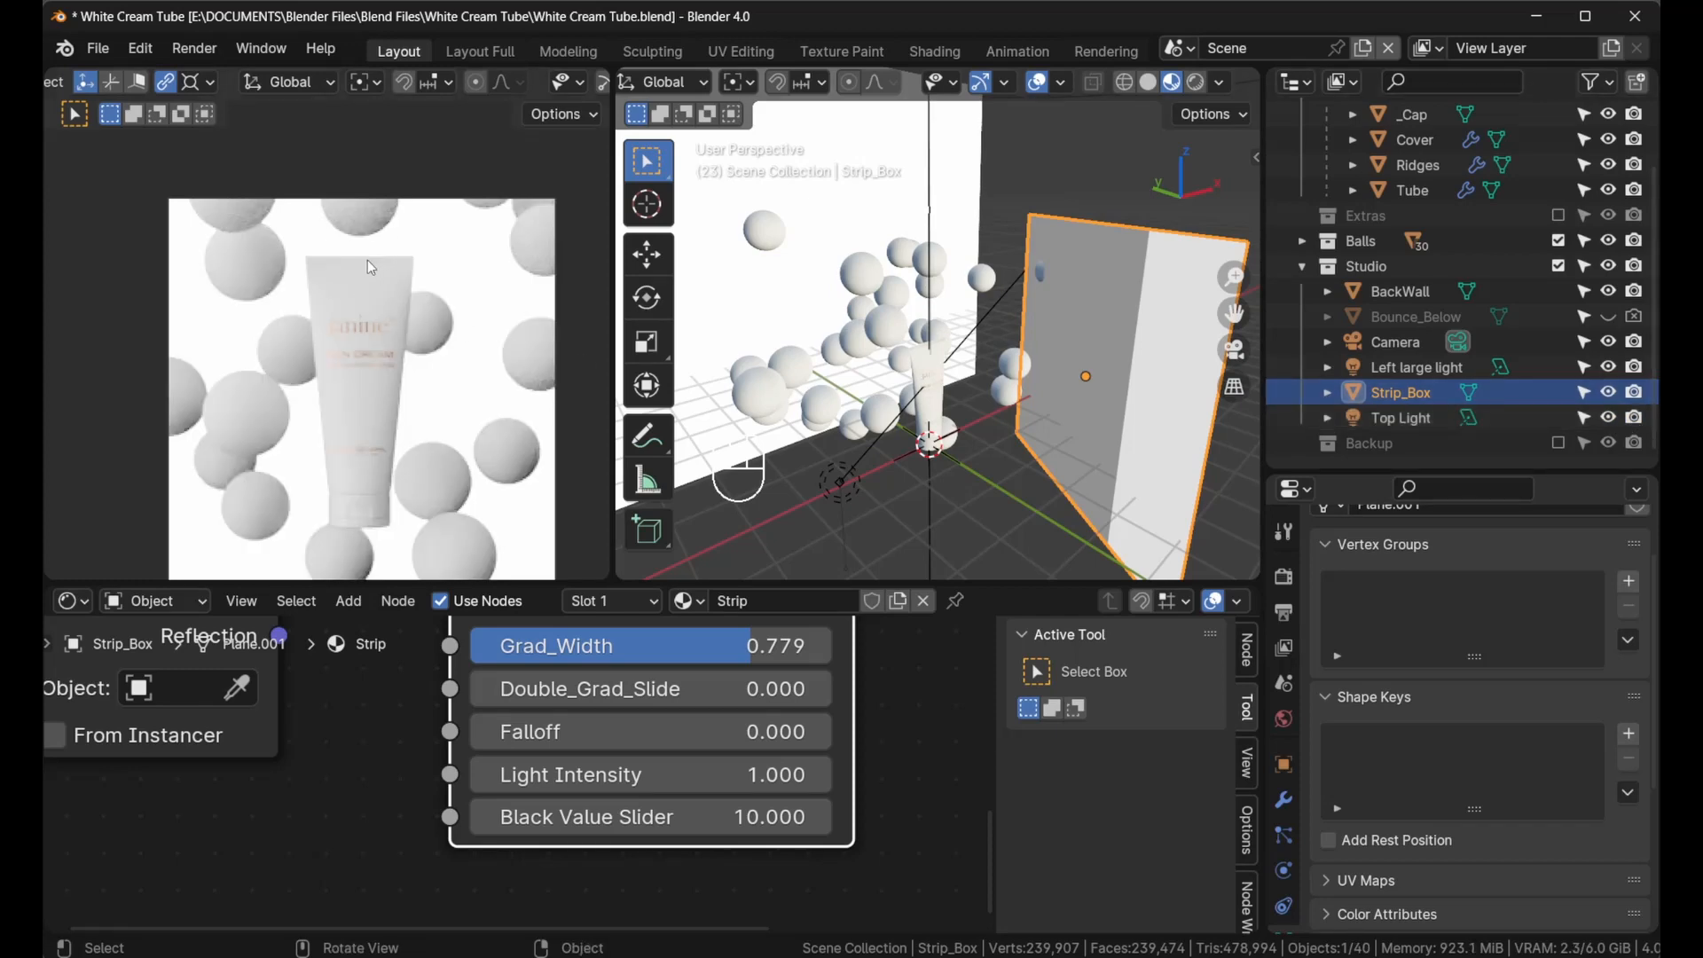
{"action": "mouse_move", "coordinate": [405, 378]}
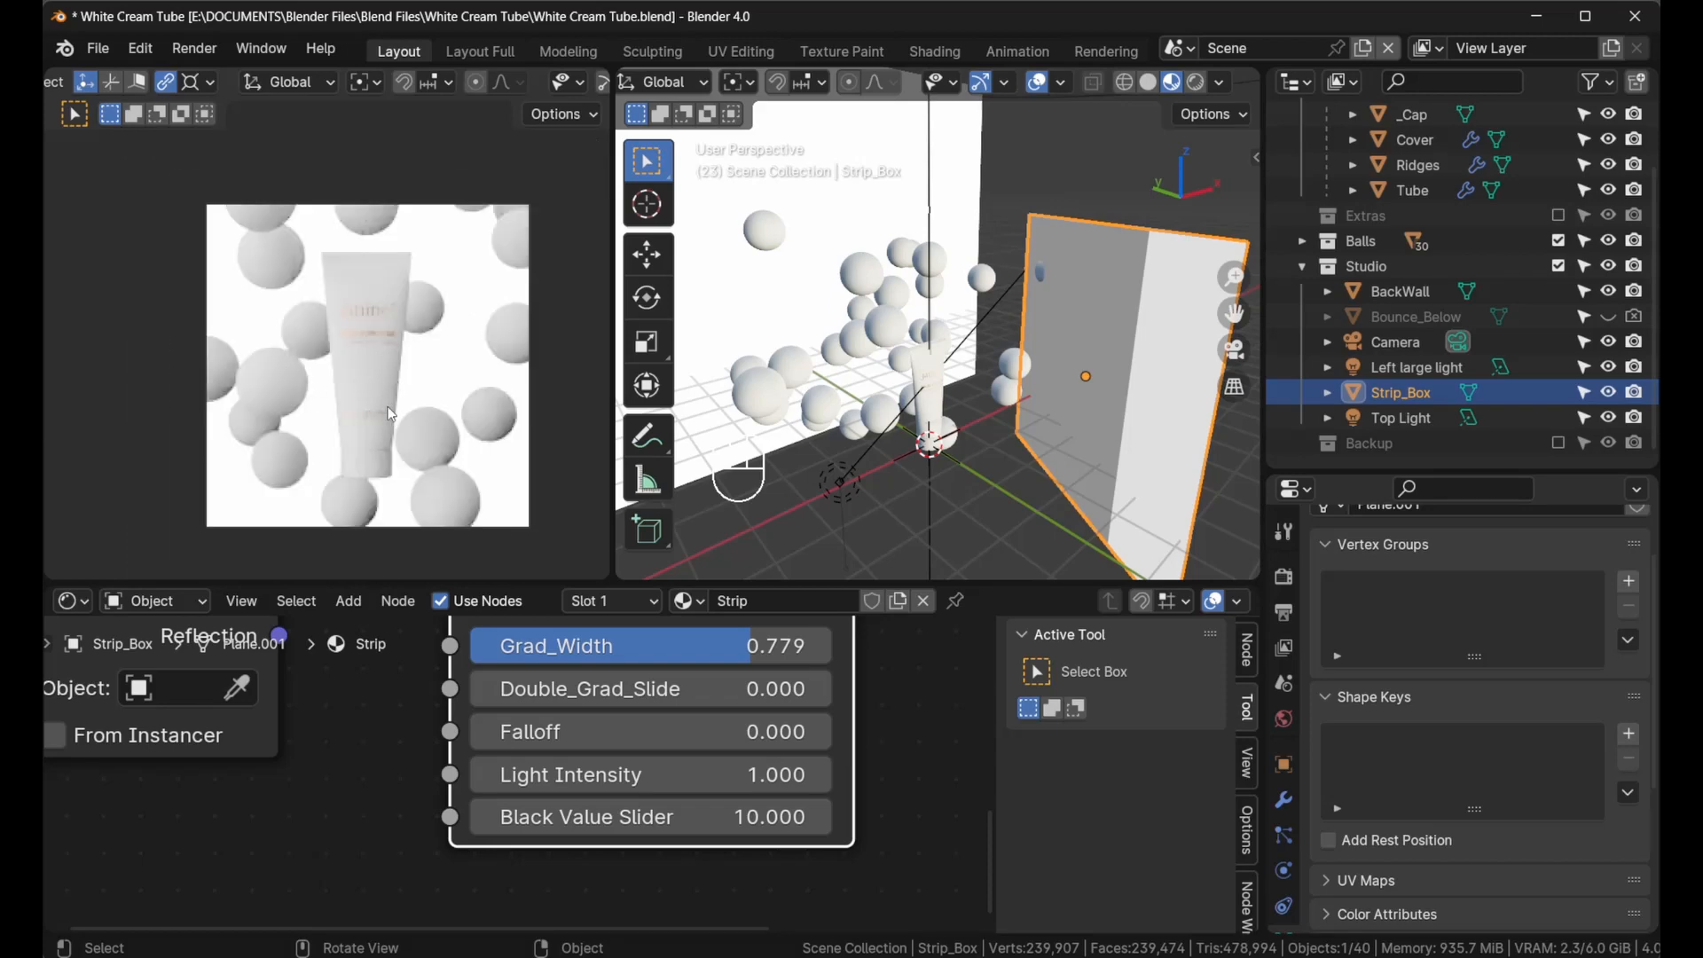
{"action": "mouse_move", "coordinate": [349, 454]}
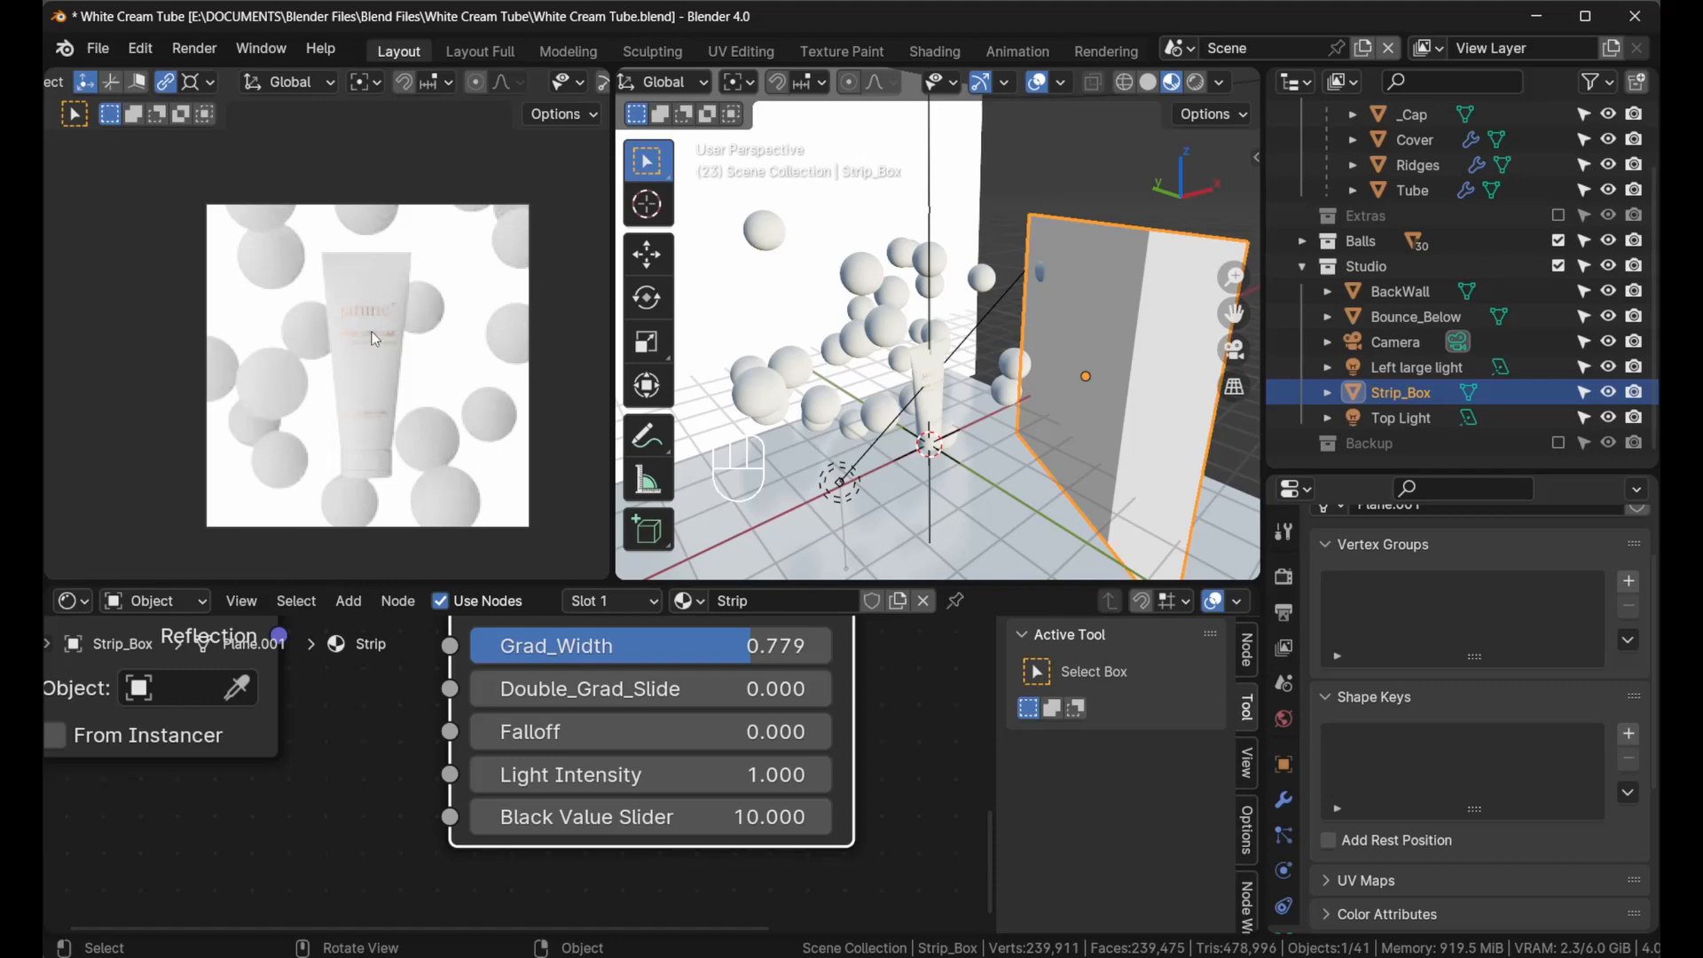
{"action": "mouse_move", "coordinate": [829, 362]}
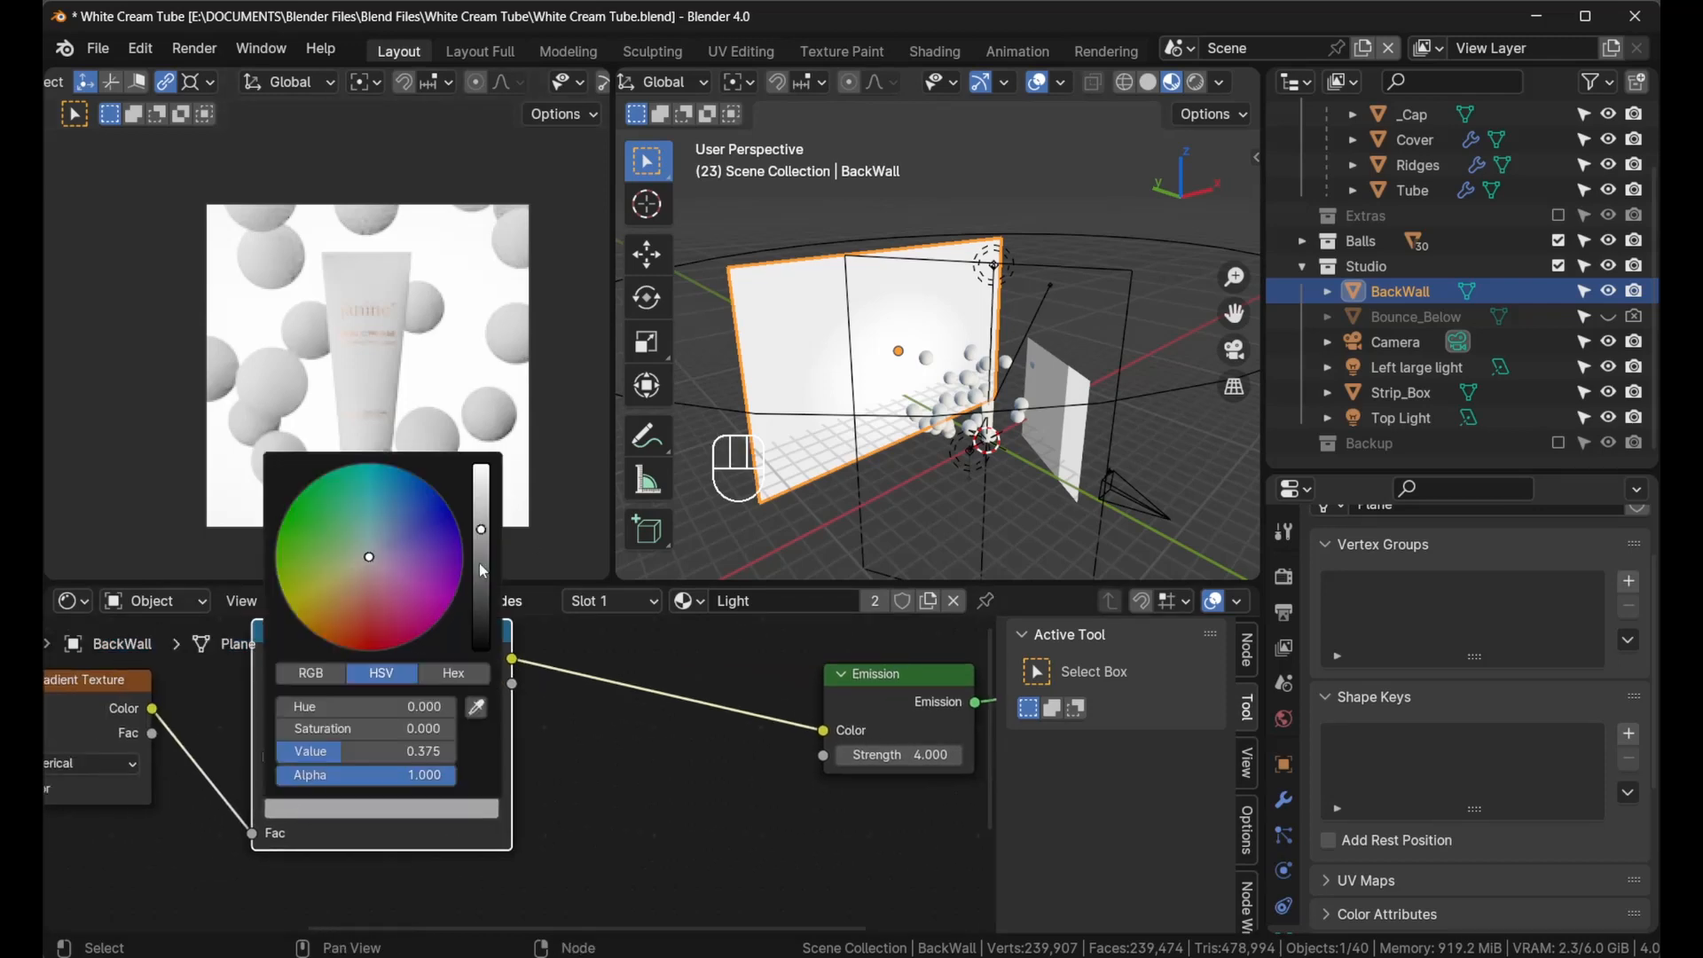
Set the BackWall Mapping node's Location Z to -1.2 m
{"action": "left_click_drag", "start_coordinate": [481, 529], "coordinate": [481, 619]}
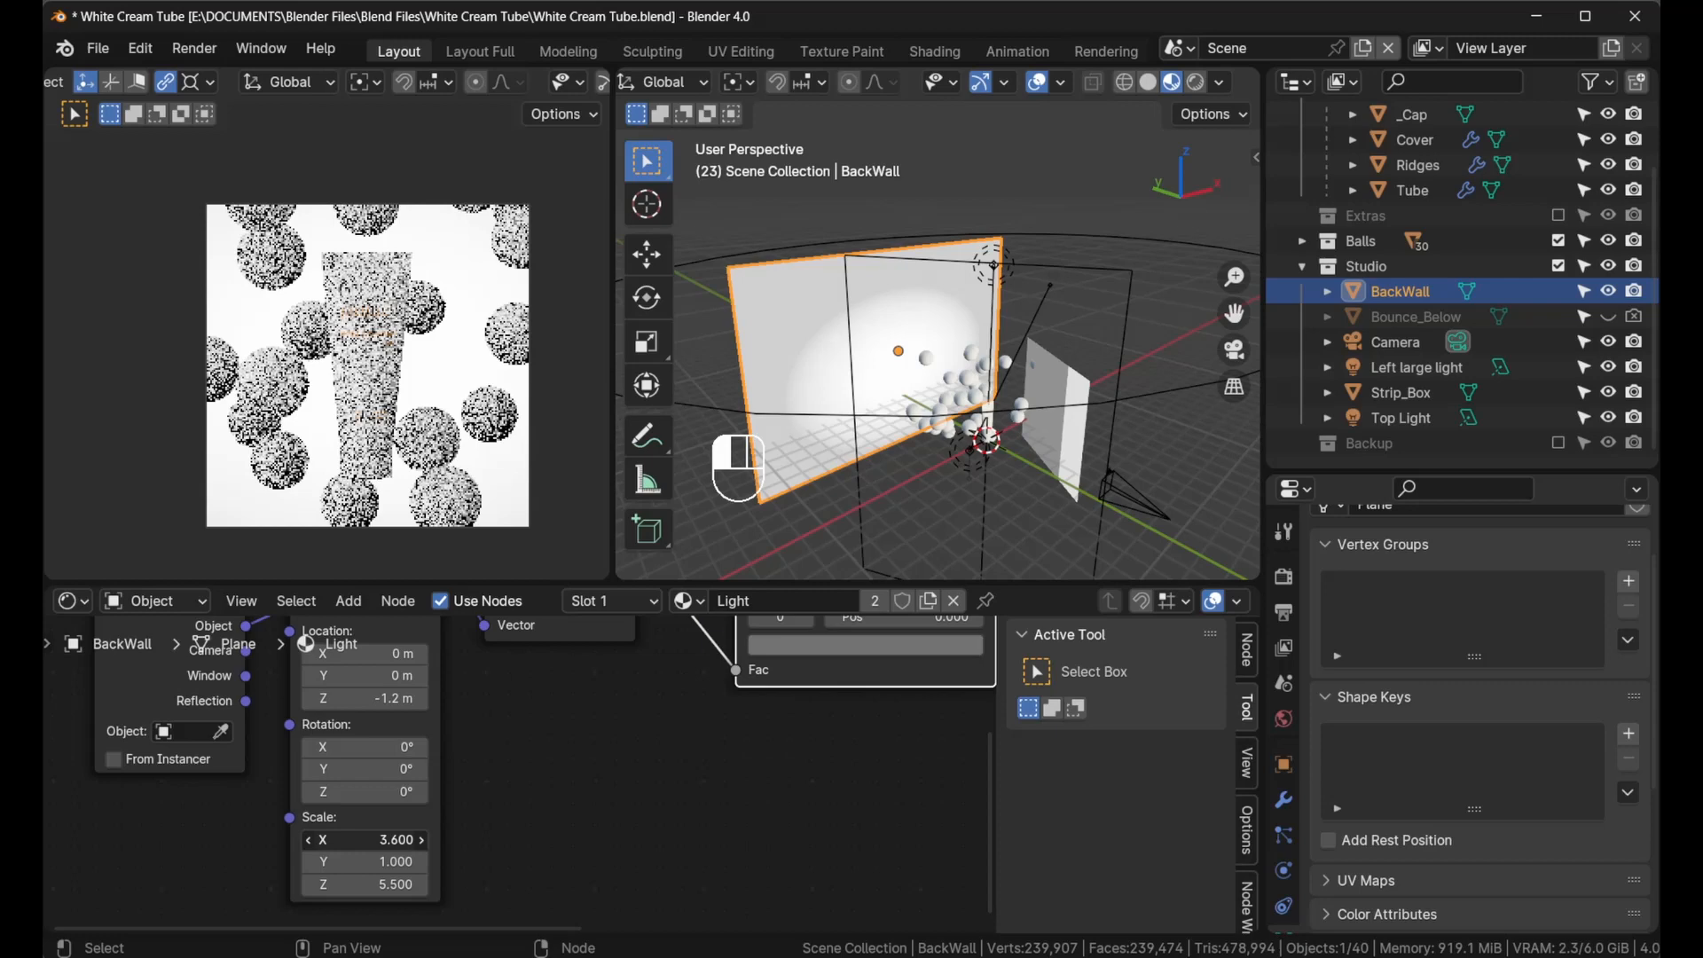
{"action": "type", "text": "1.200"}
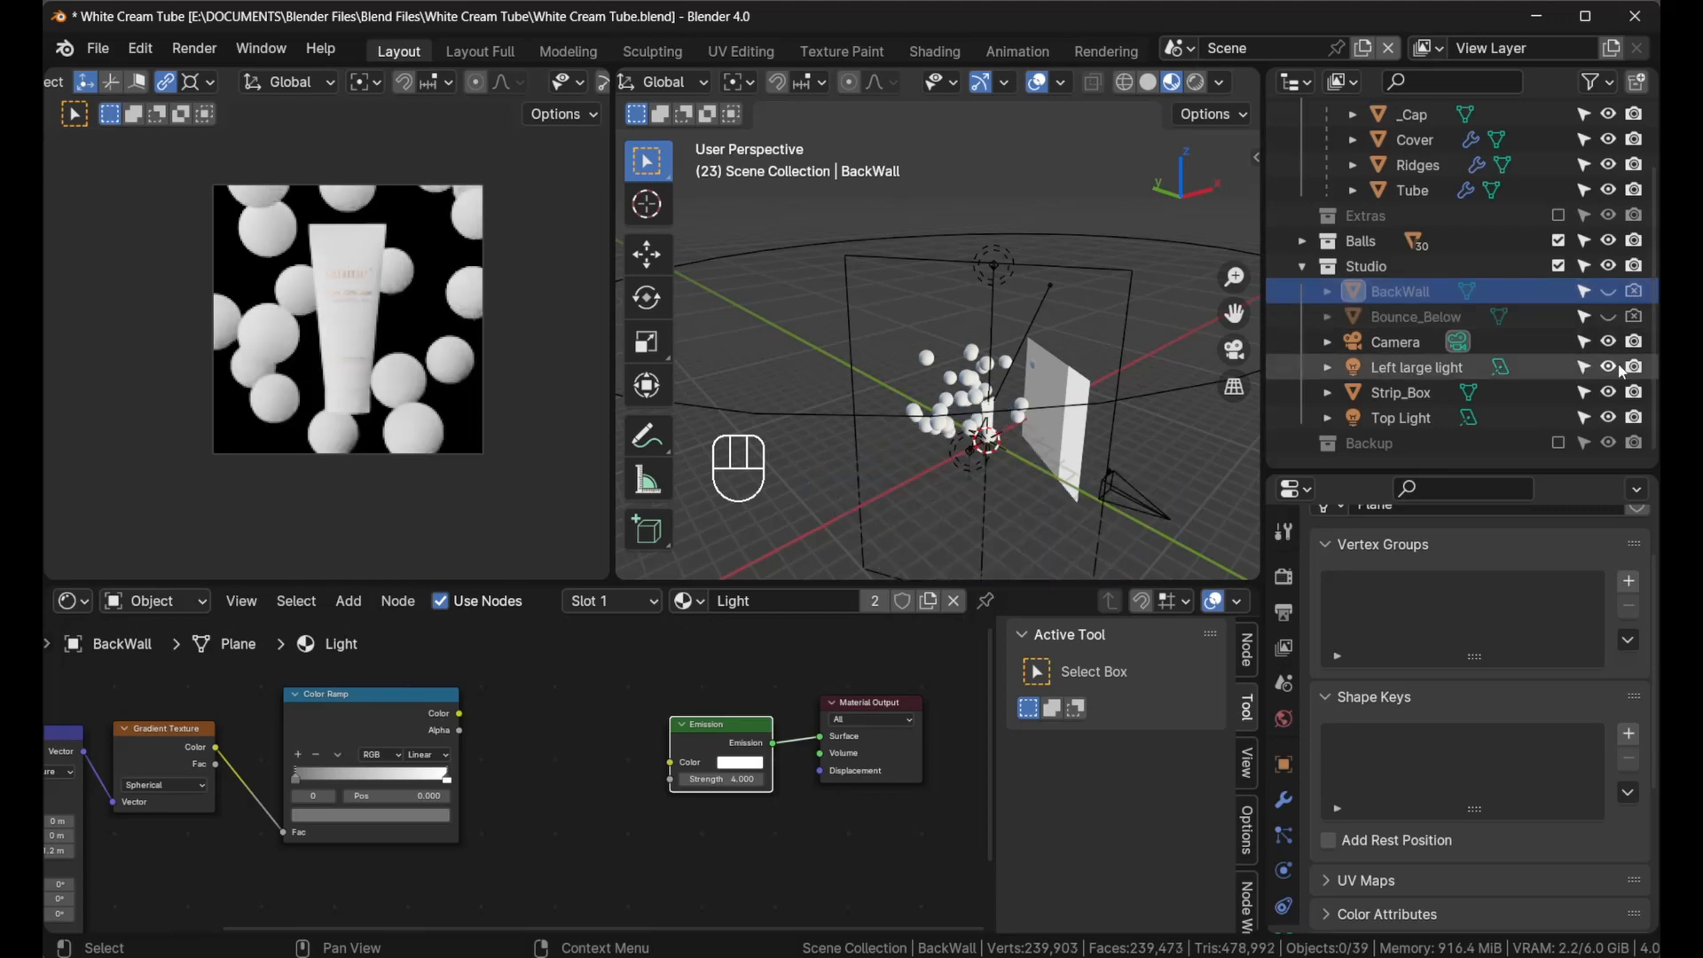
{"action": "left_click", "coordinate": [1609, 367]}
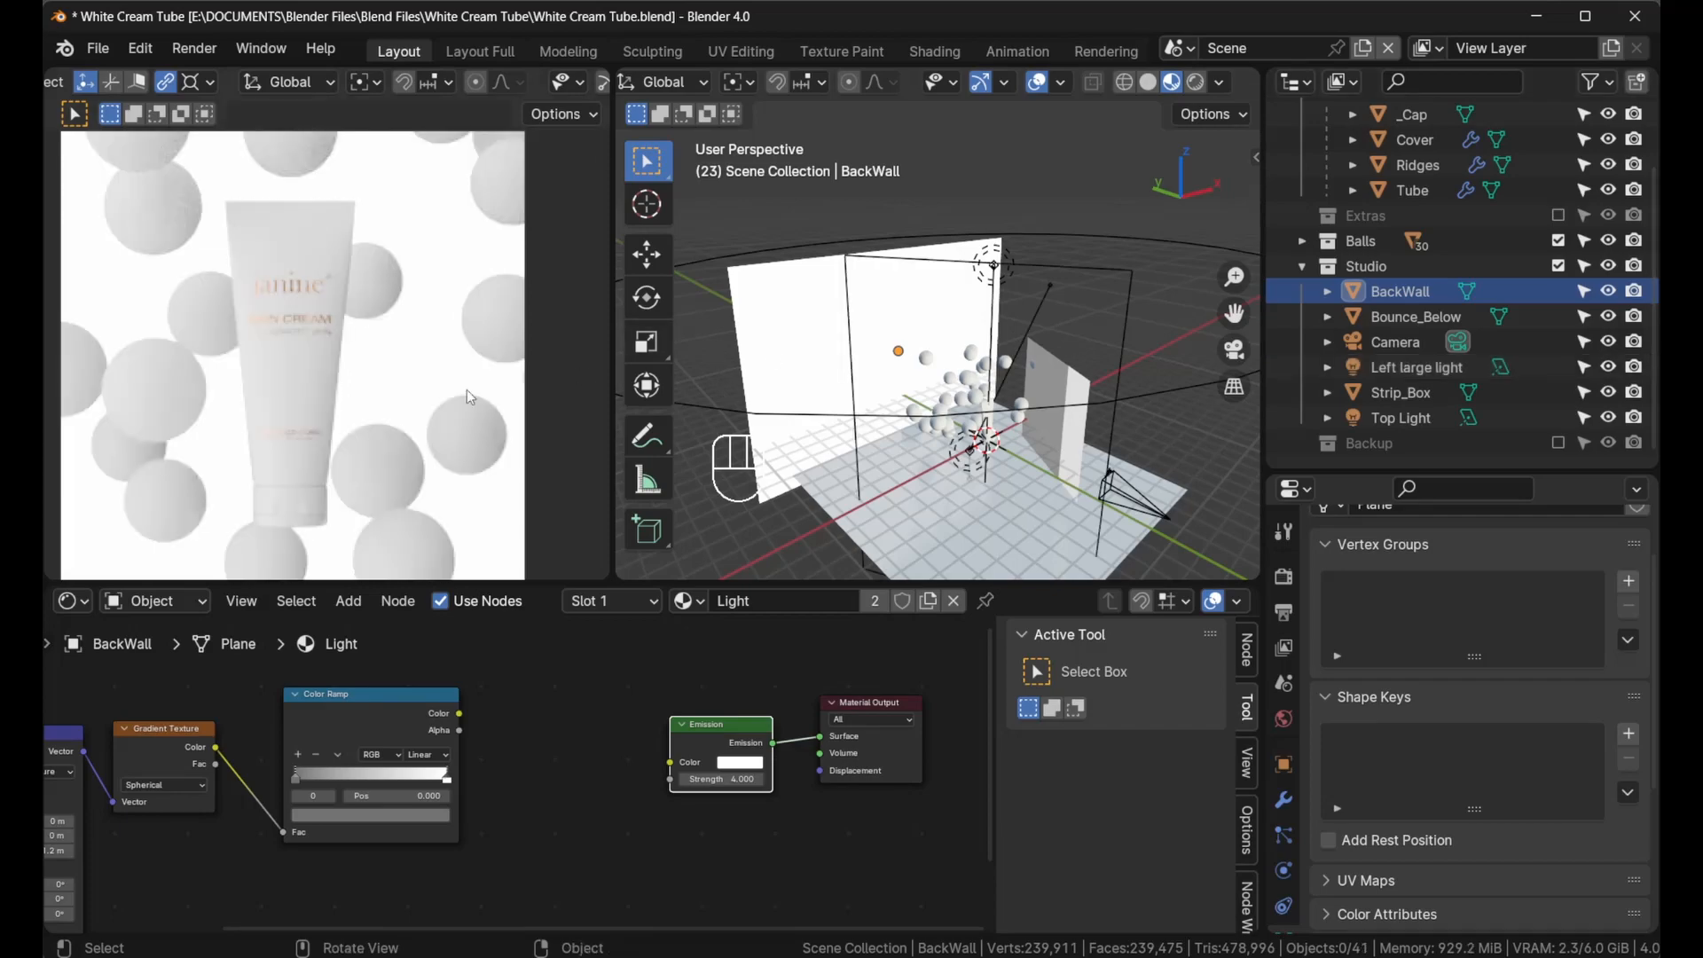
{"action": "mouse_move", "coordinate": [278, 343]}
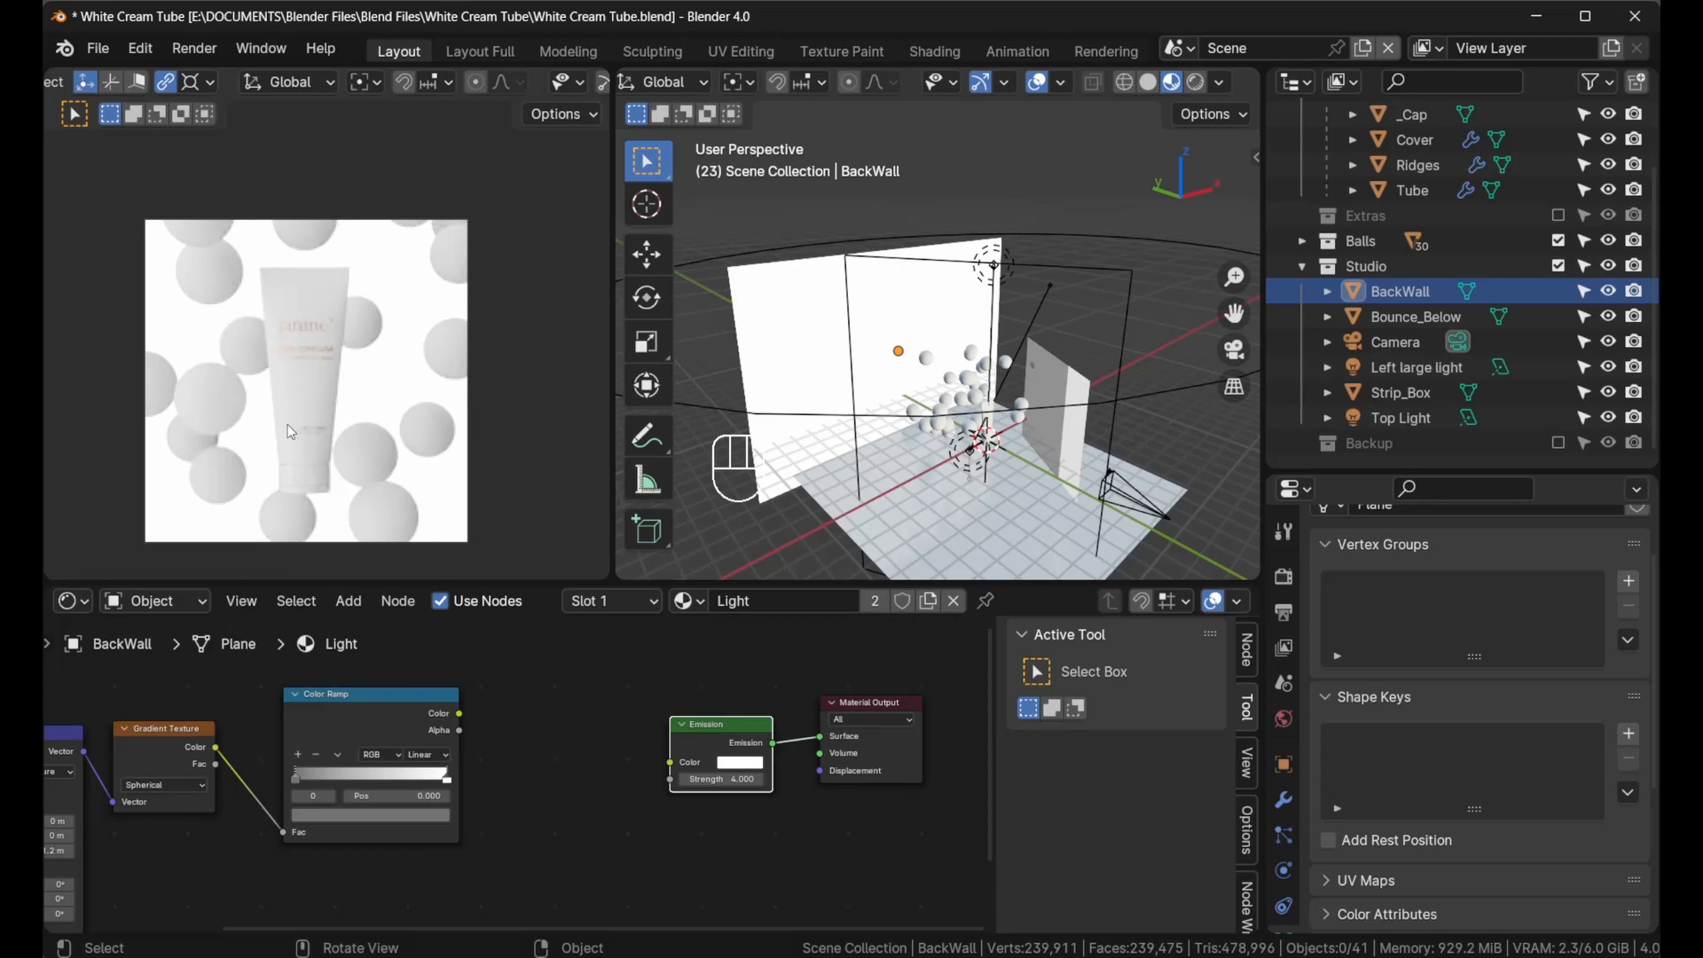
{"action": "mouse_move", "coordinate": [317, 371]}
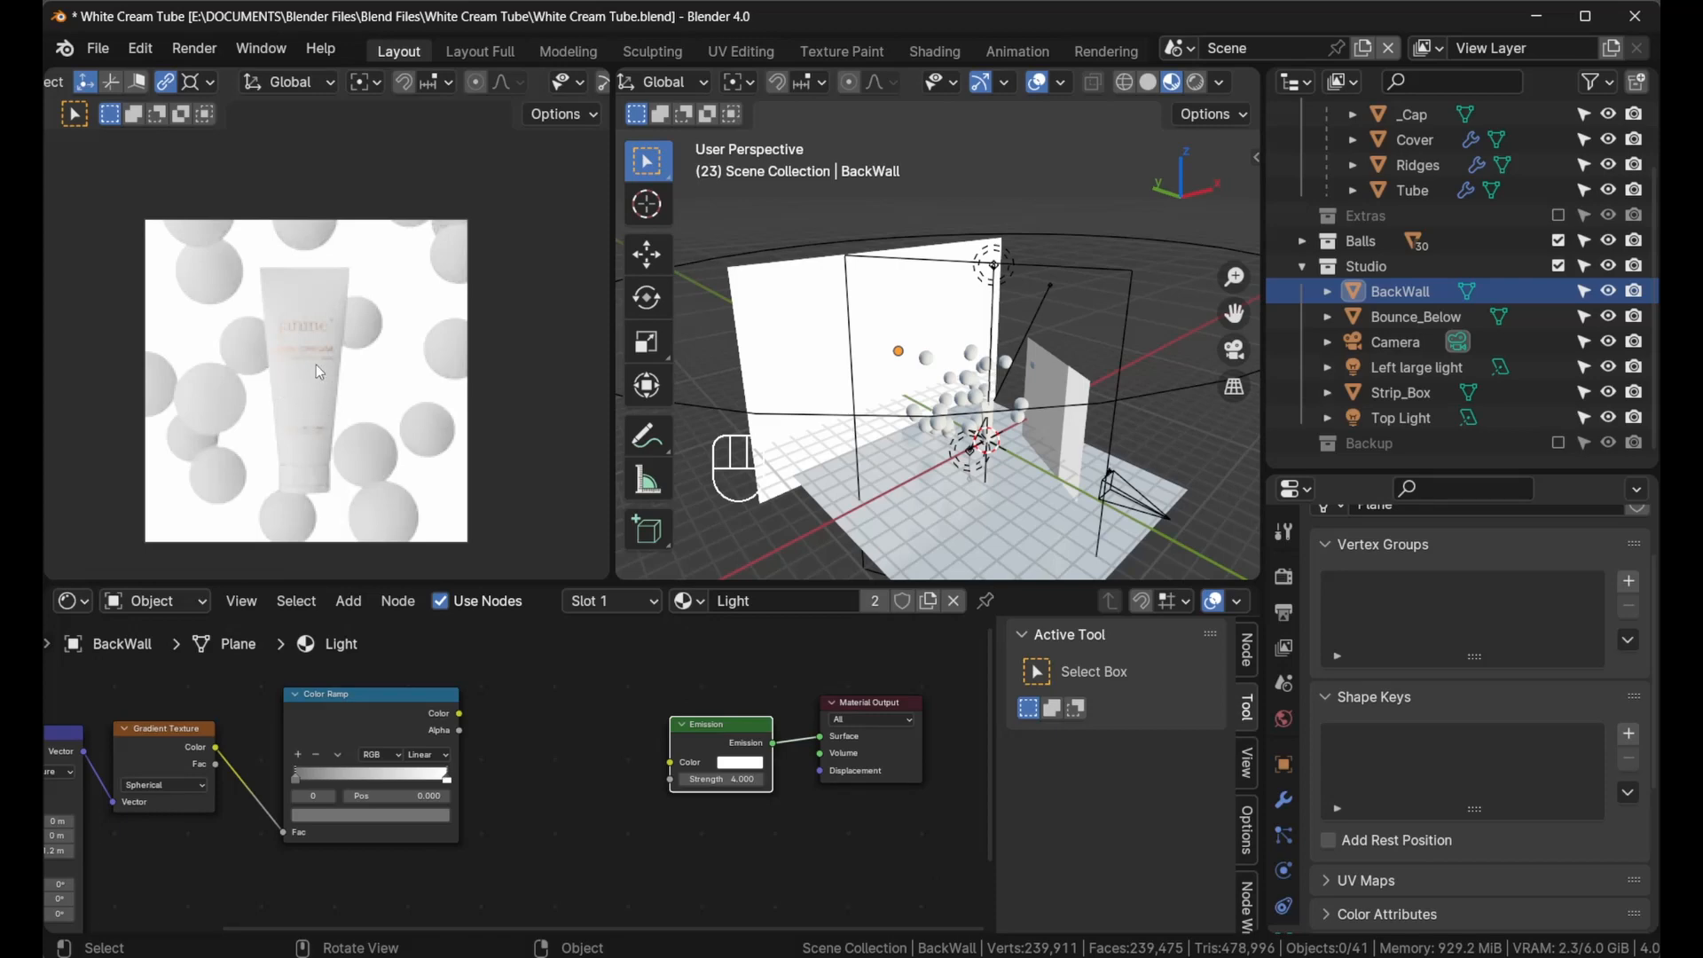
{"action": "mouse_move", "coordinate": [340, 486]}
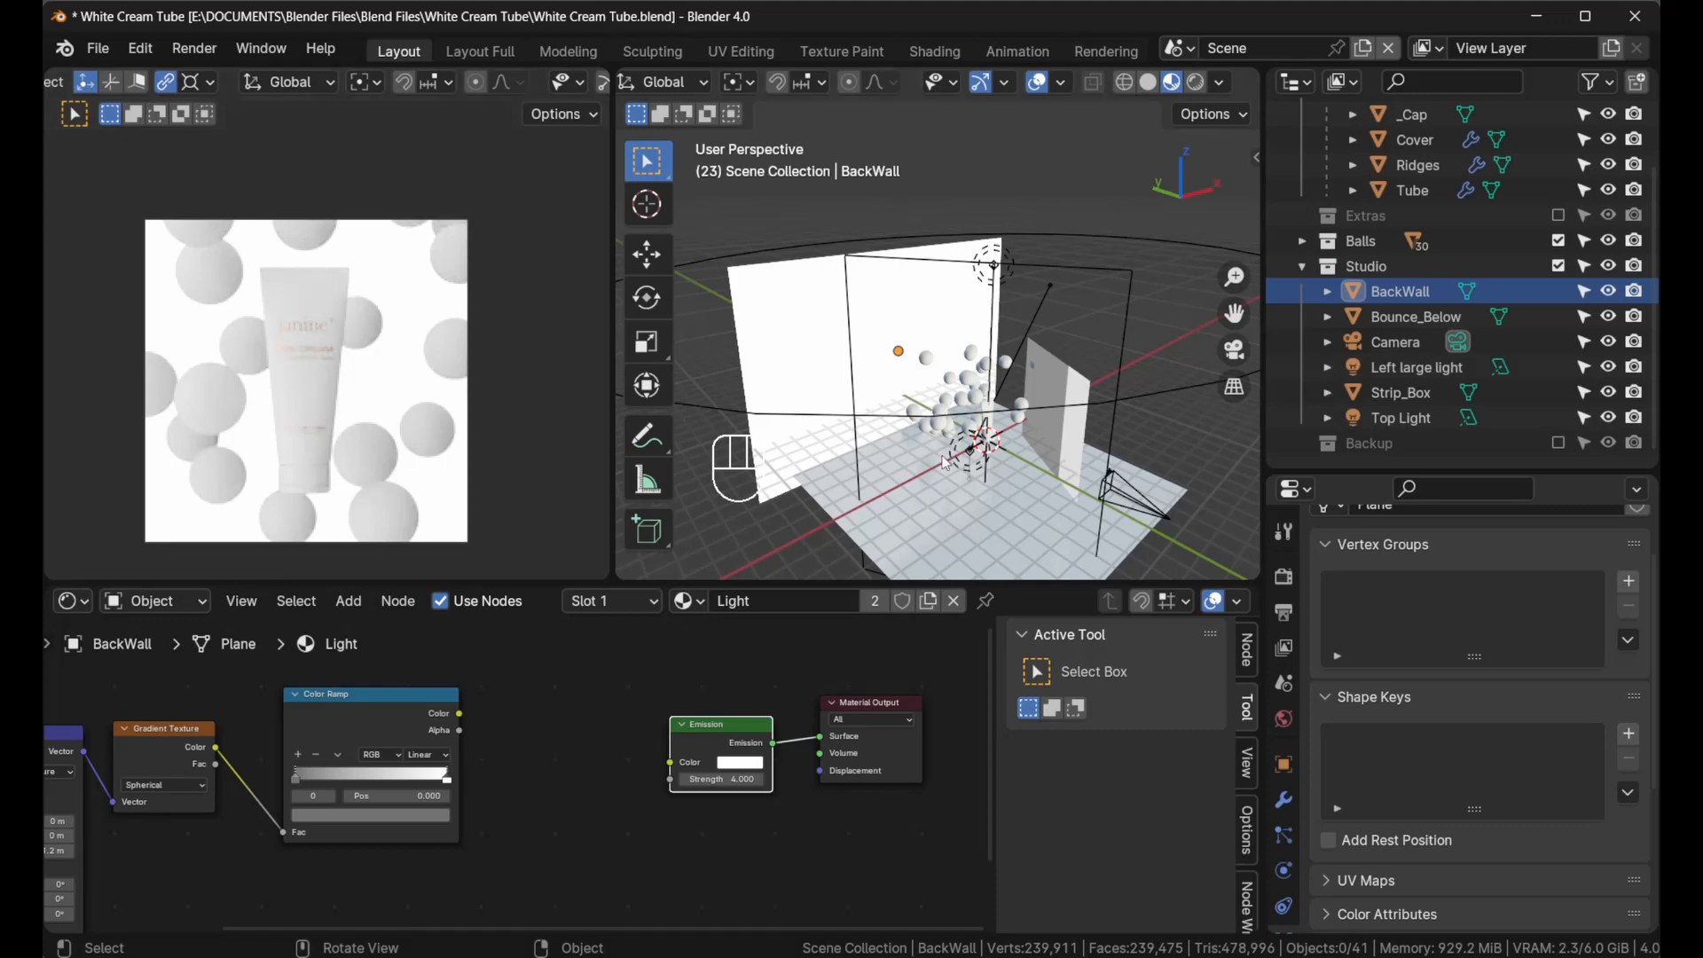
{"action": "mouse_move", "coordinate": [885, 497]}
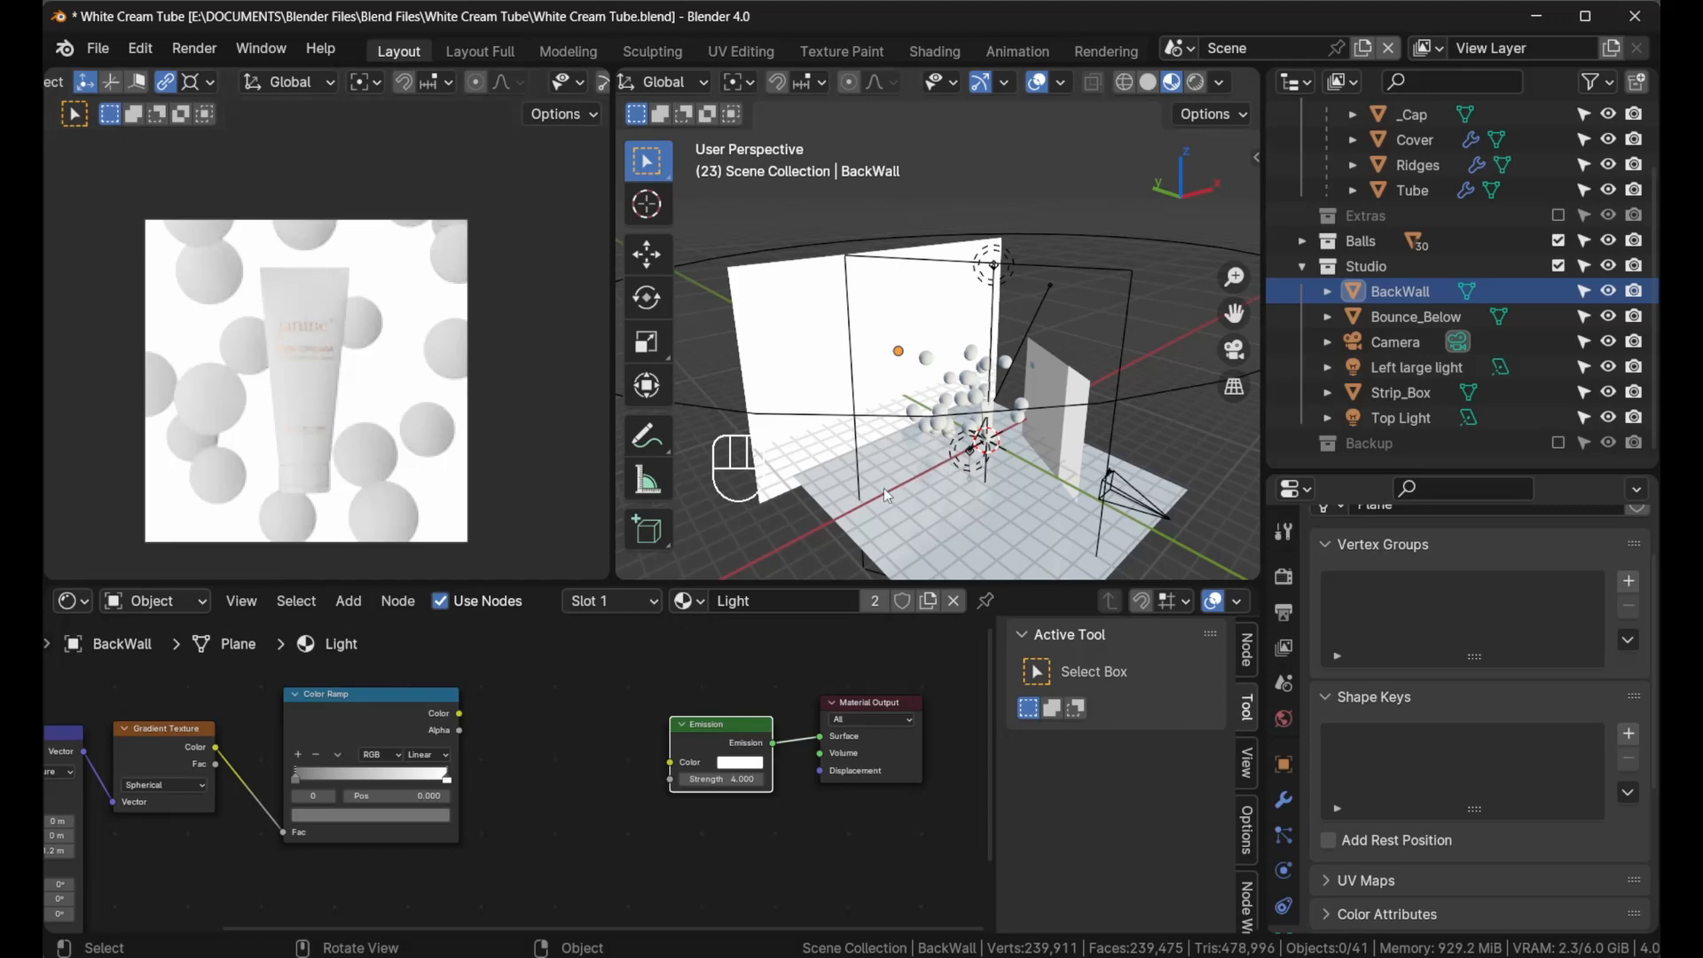
{"action": "mouse_move", "coordinate": [889, 495]}
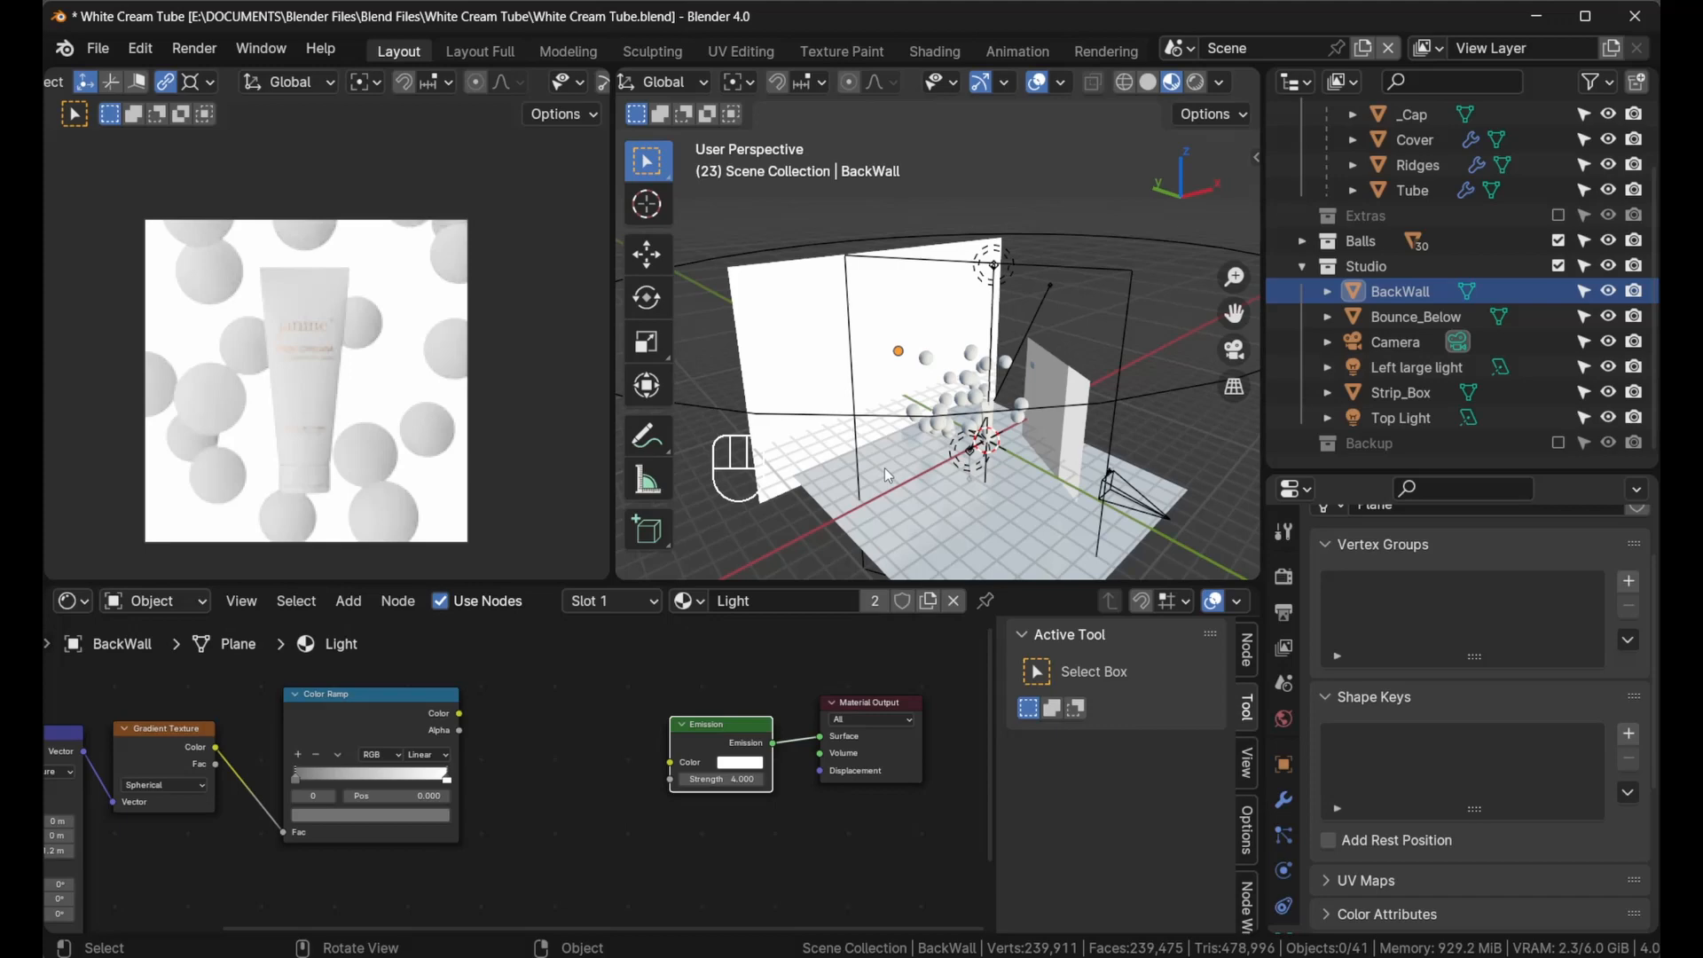
{"action": "mouse_move", "coordinate": [849, 440]}
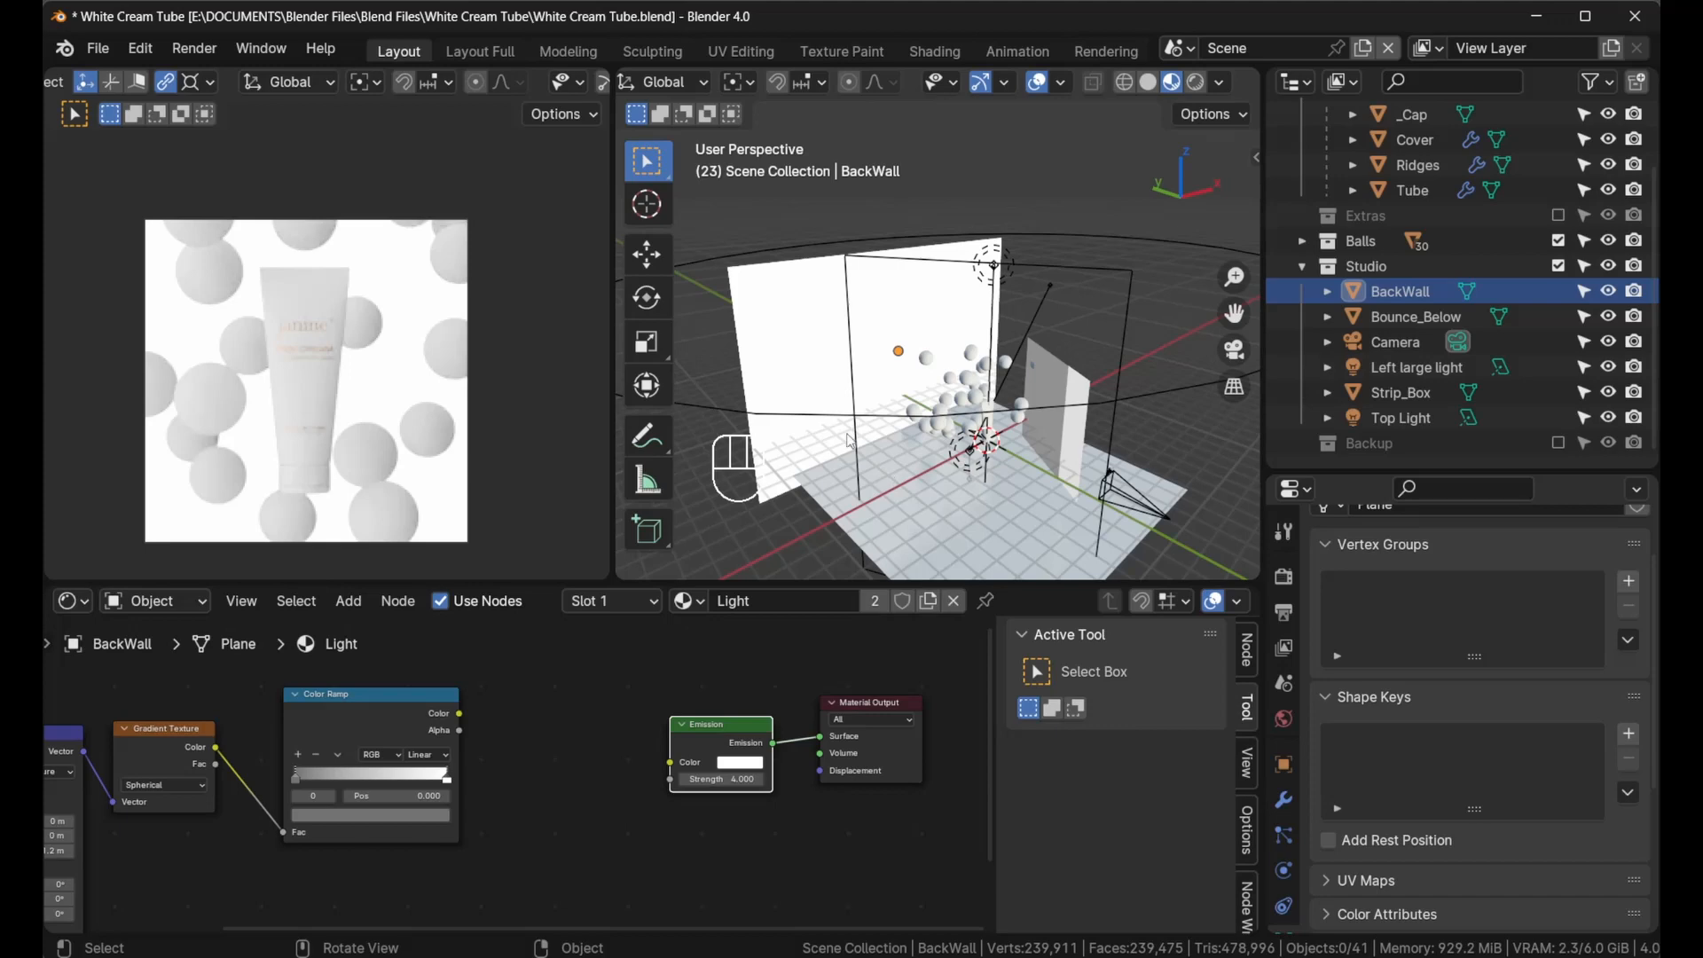
{"action": "mouse_move", "coordinate": [901, 447]}
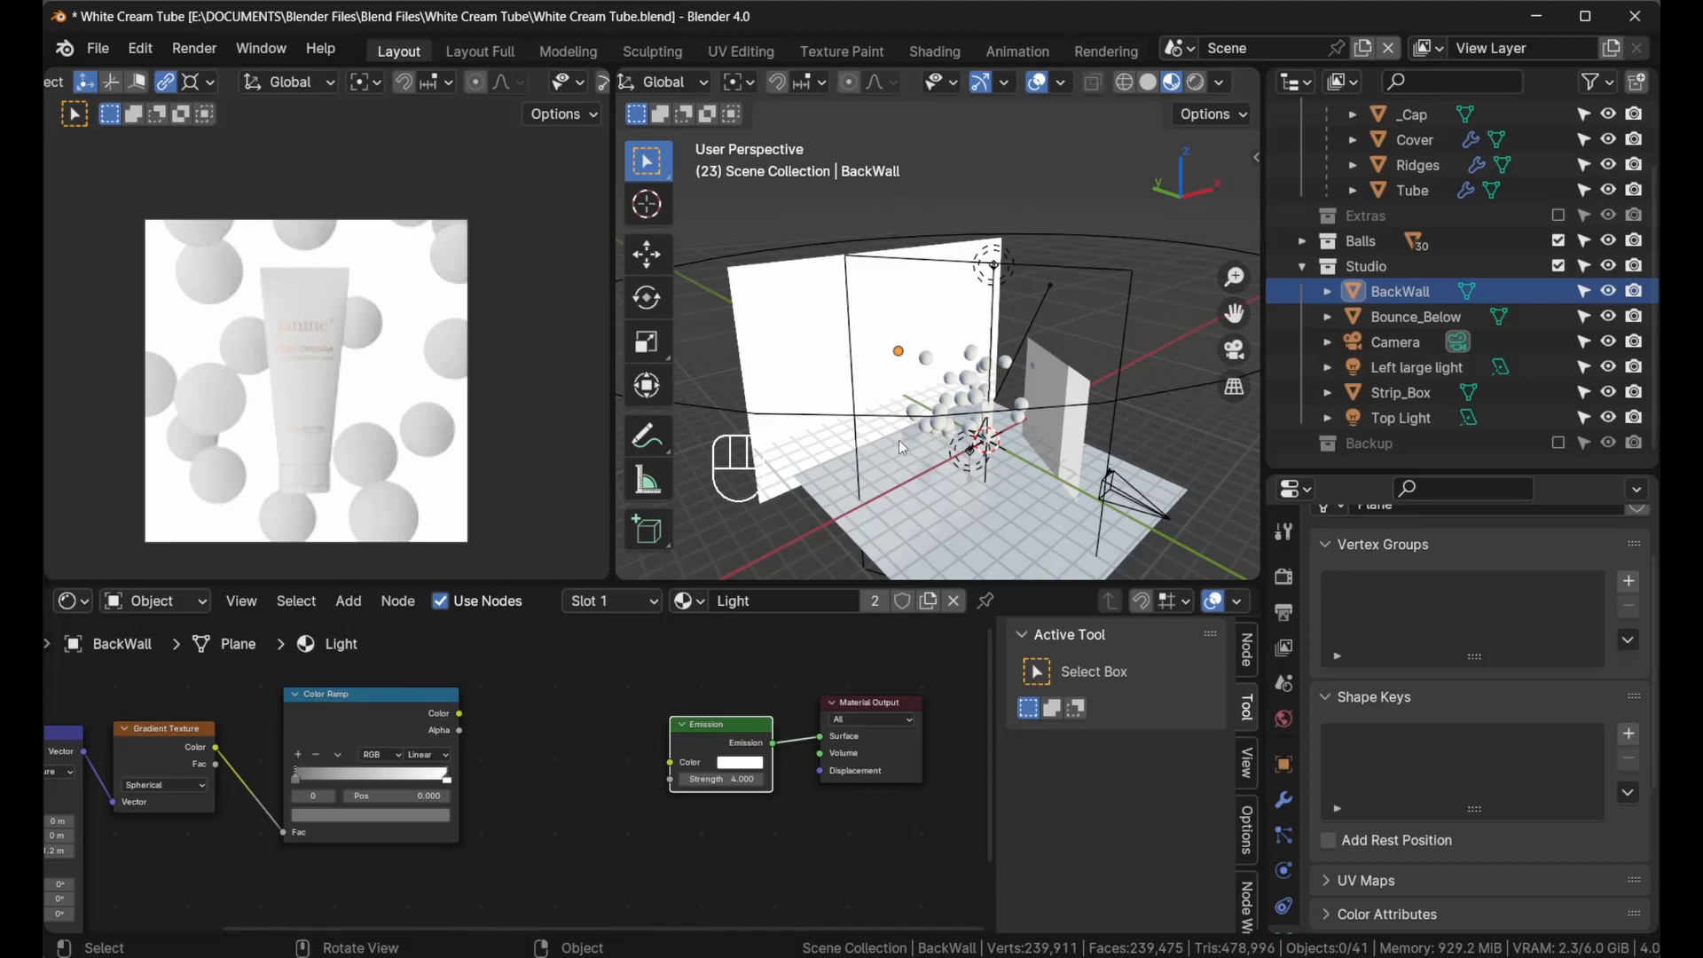